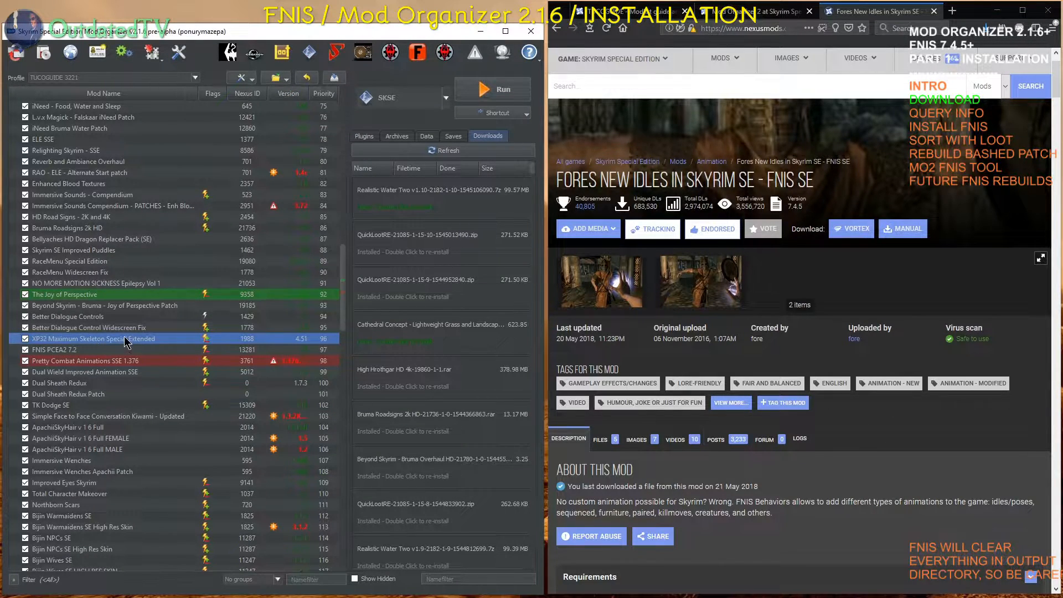
pyautogui.moveTo(849, 419)
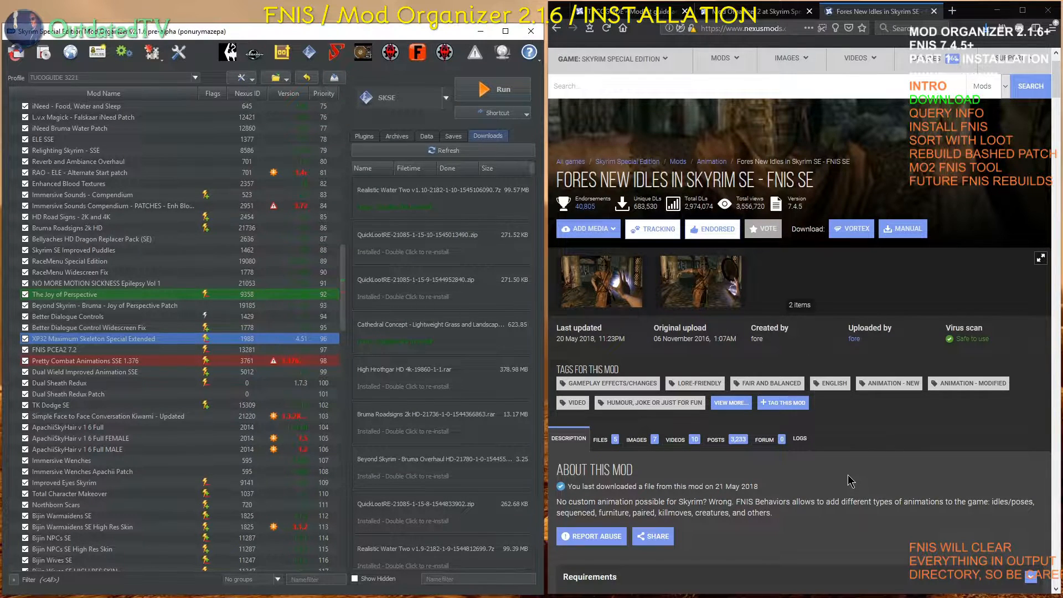
# Request a manual download of FNIS Behavior SE 7_4_5 from the FNIS Files tab.
pyautogui.scroll(-3)
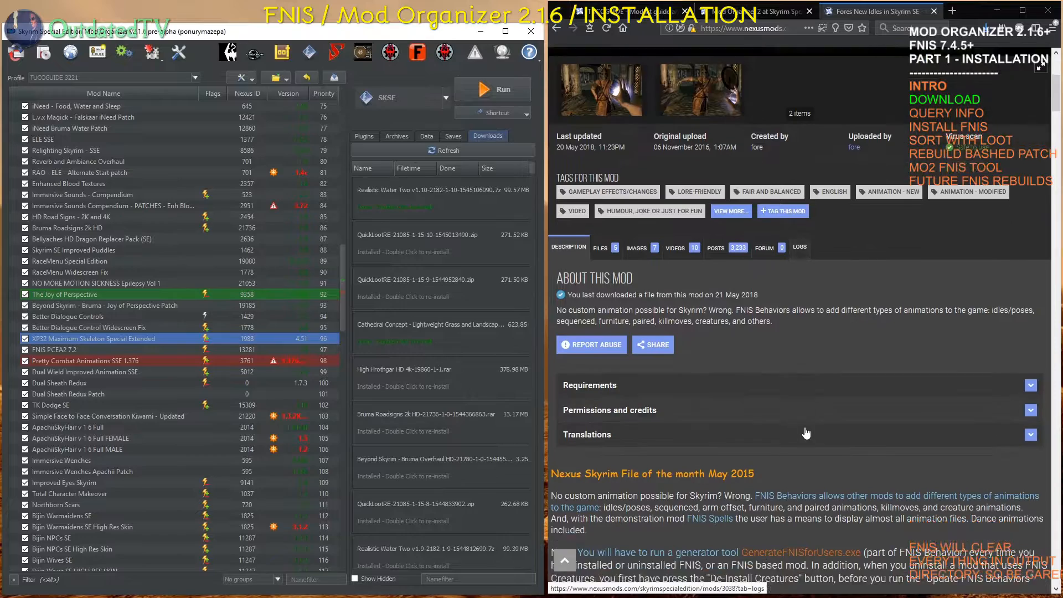
pyautogui.scroll(-3)
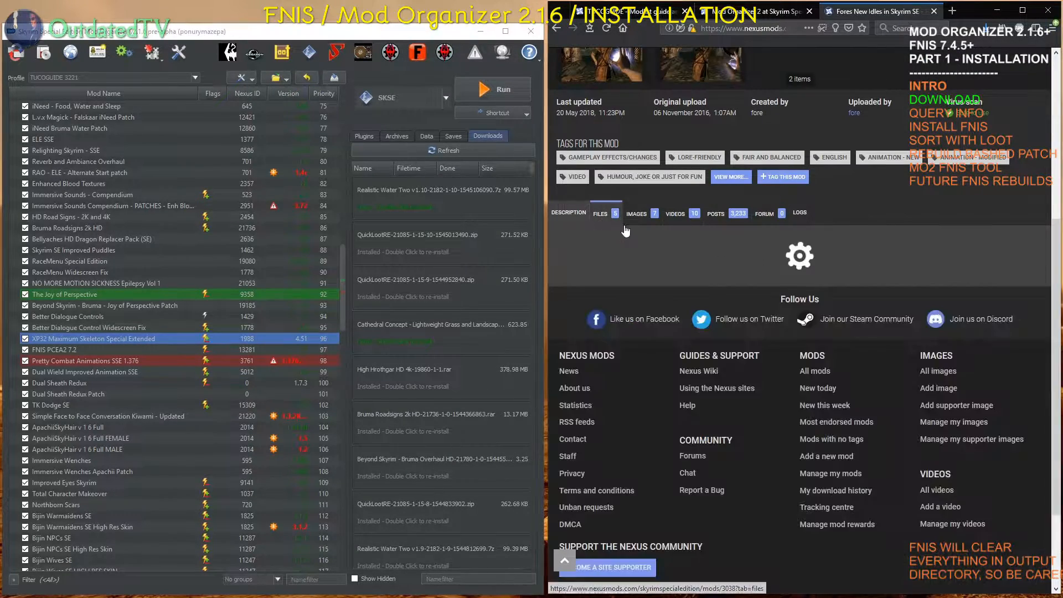
pyautogui.click(600, 212)
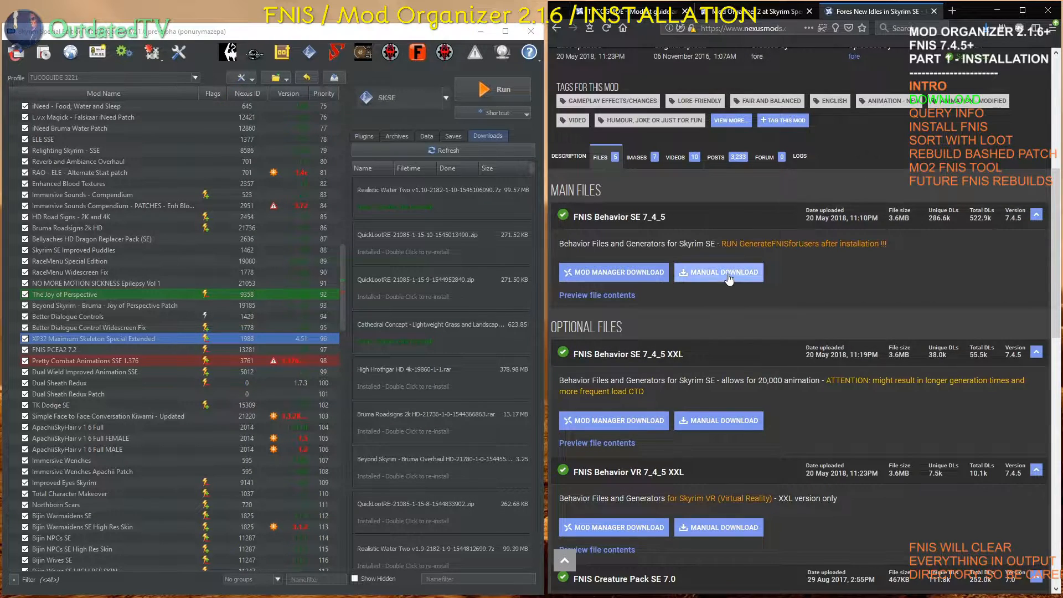
pyautogui.click(725, 272)
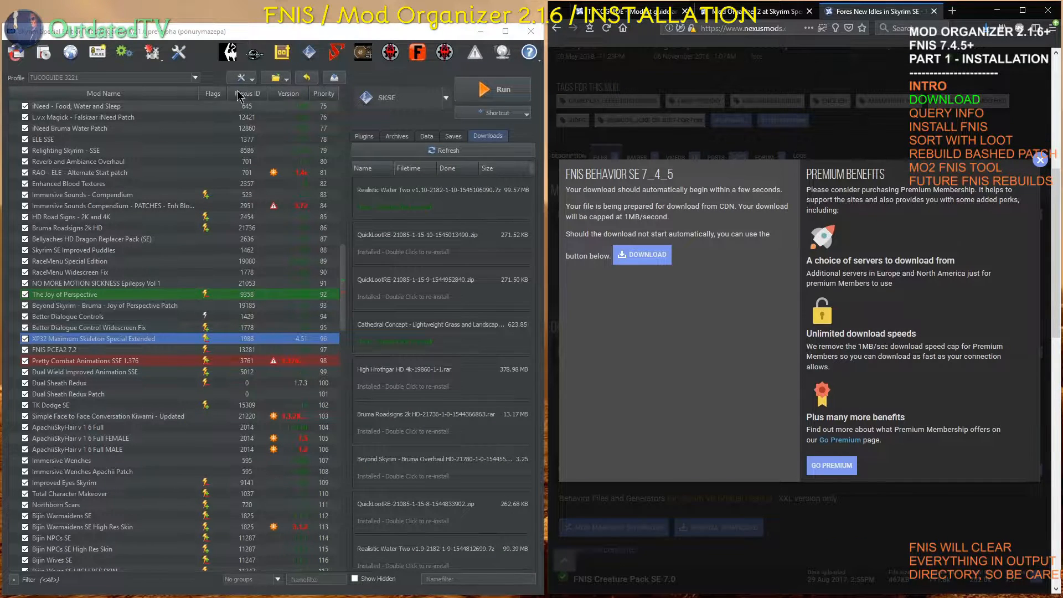
pyautogui.click(180, 52)
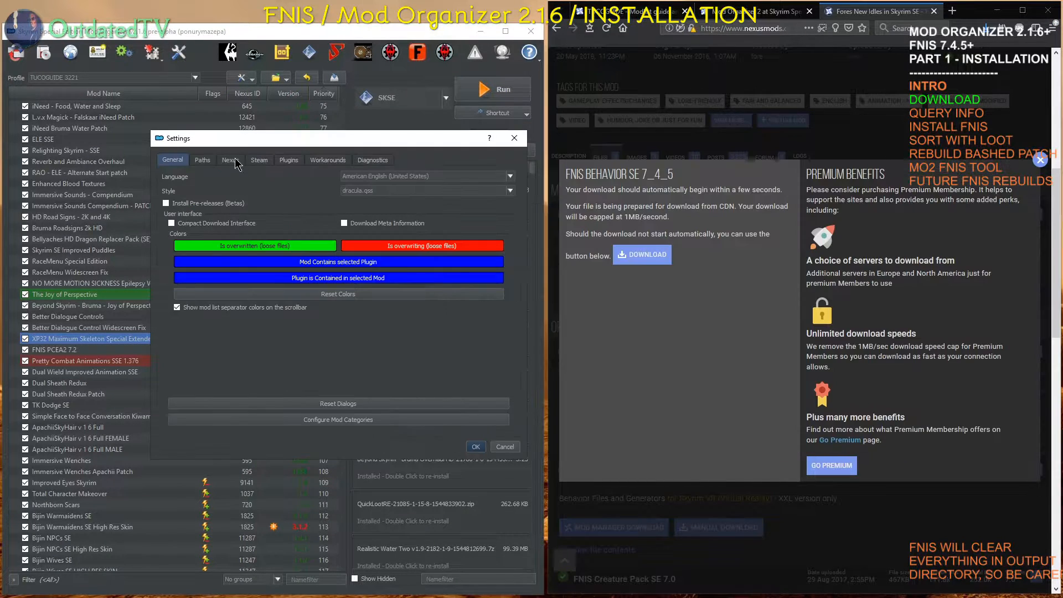
pyautogui.click(202, 160)
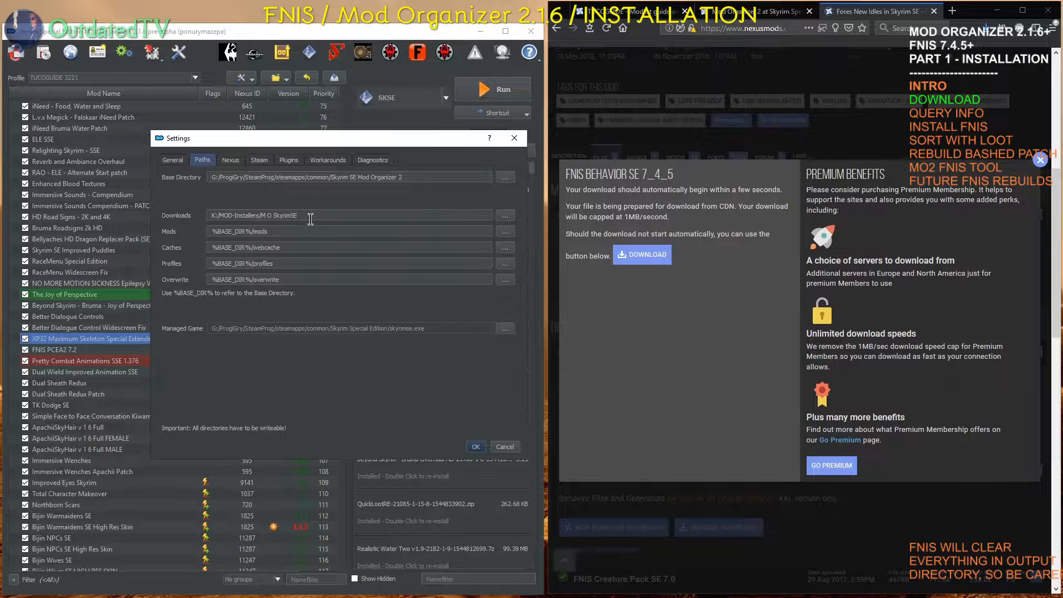
pyautogui.moveTo(427, 244)
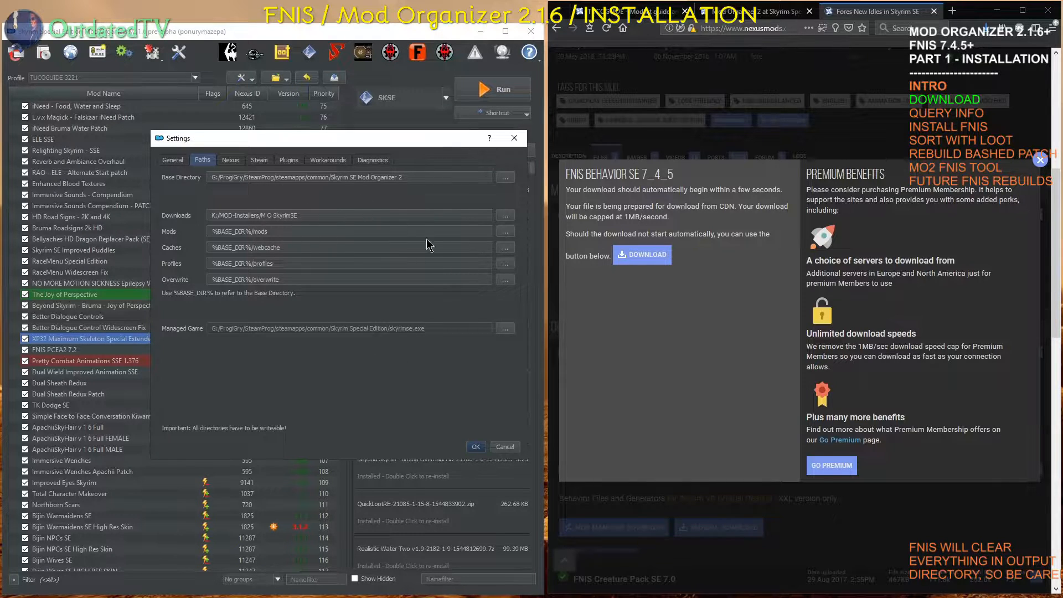
pyautogui.moveTo(516, 398)
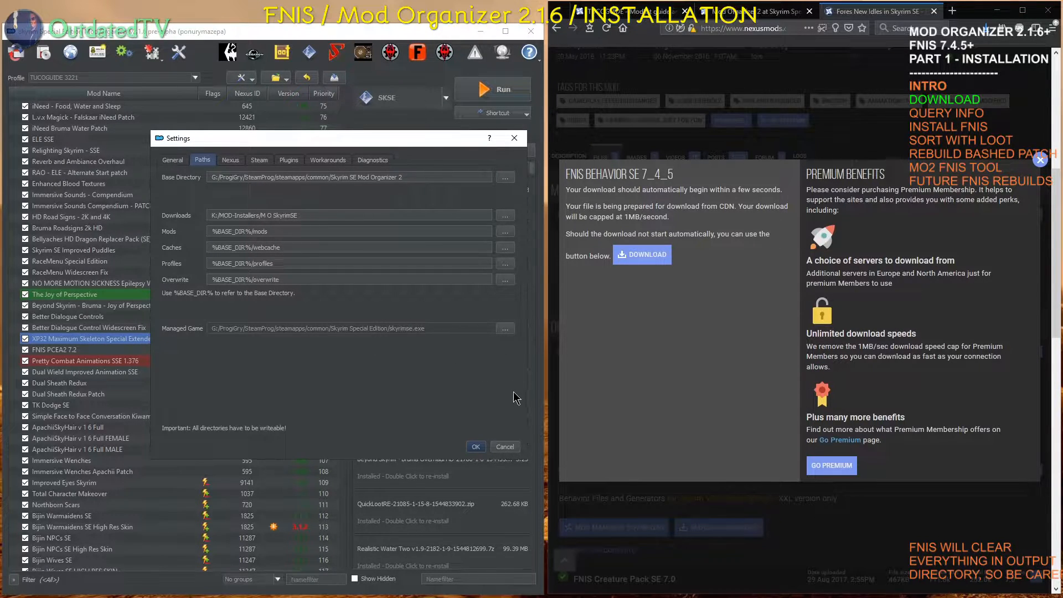
pyautogui.click(504, 446)
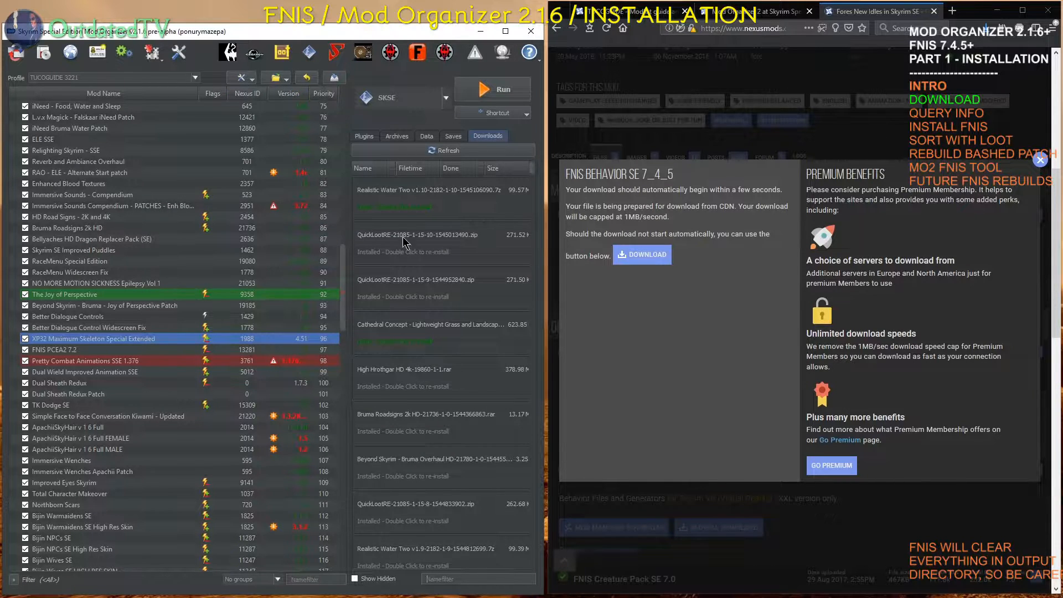
# Glance at the plugin list, then return to Downloads to find the FNIS Behavior SE archive.
pyautogui.click(365, 137)
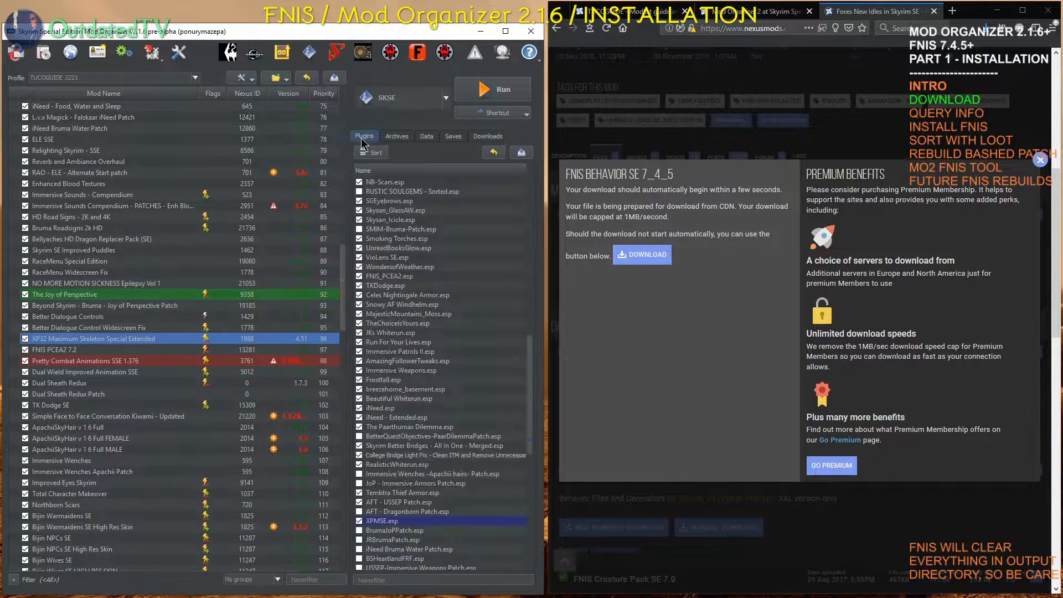
pyautogui.moveTo(438, 410)
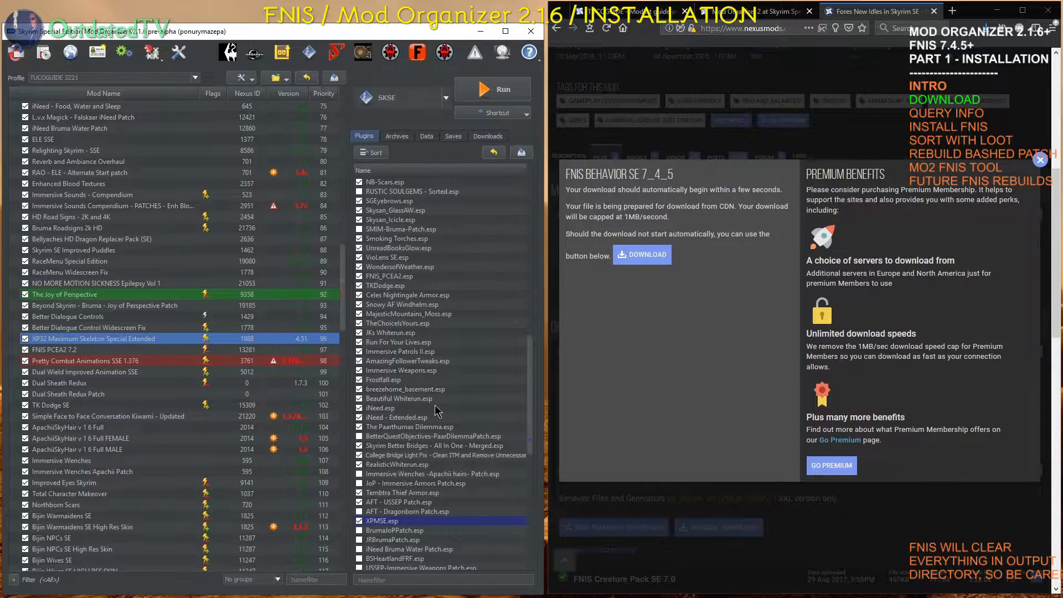
pyautogui.moveTo(415, 254)
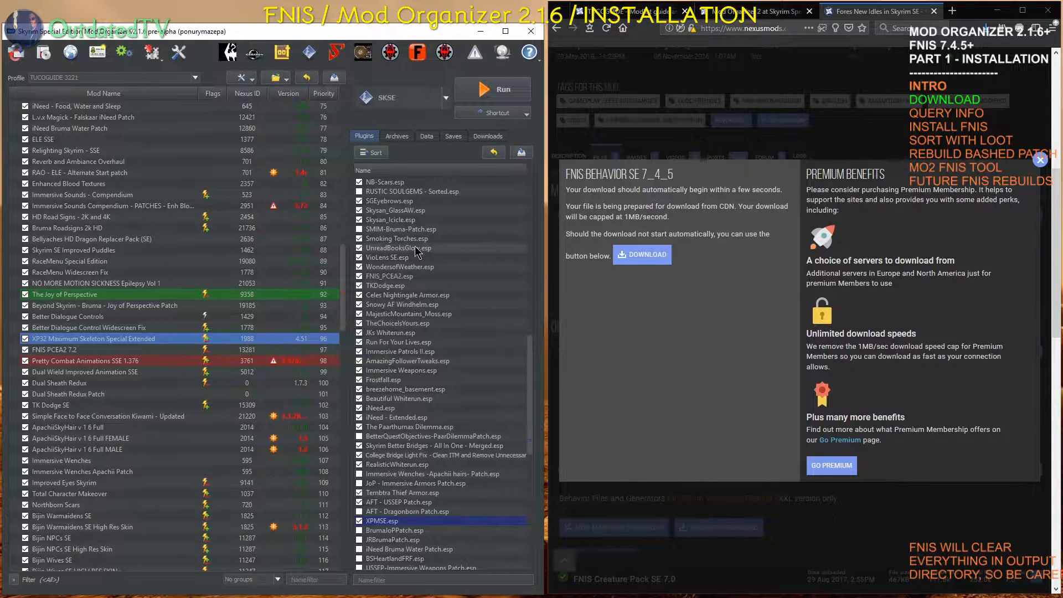
pyautogui.moveTo(494, 151)
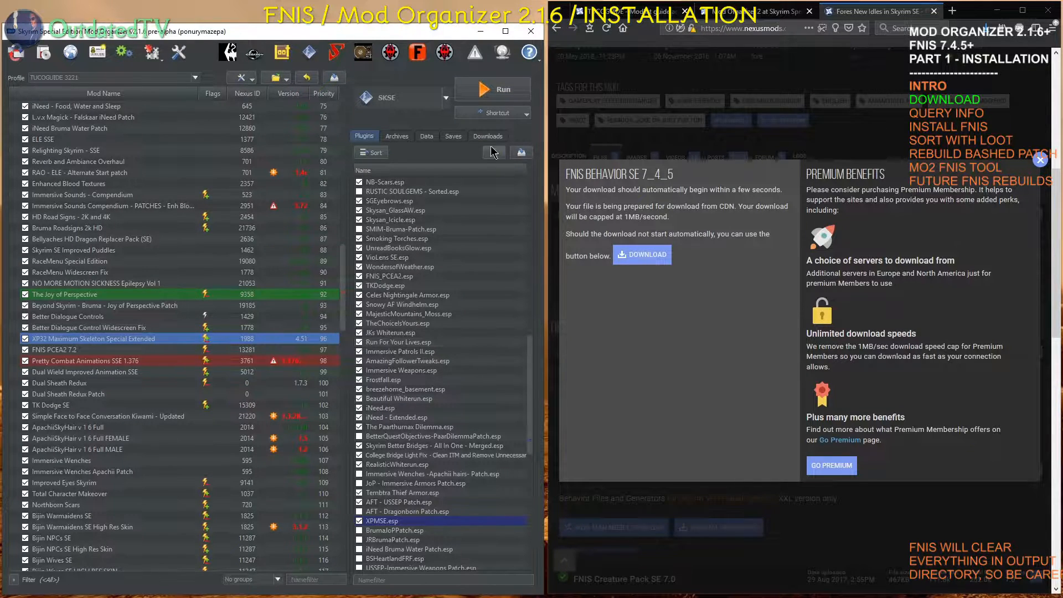
pyautogui.click(486, 135)
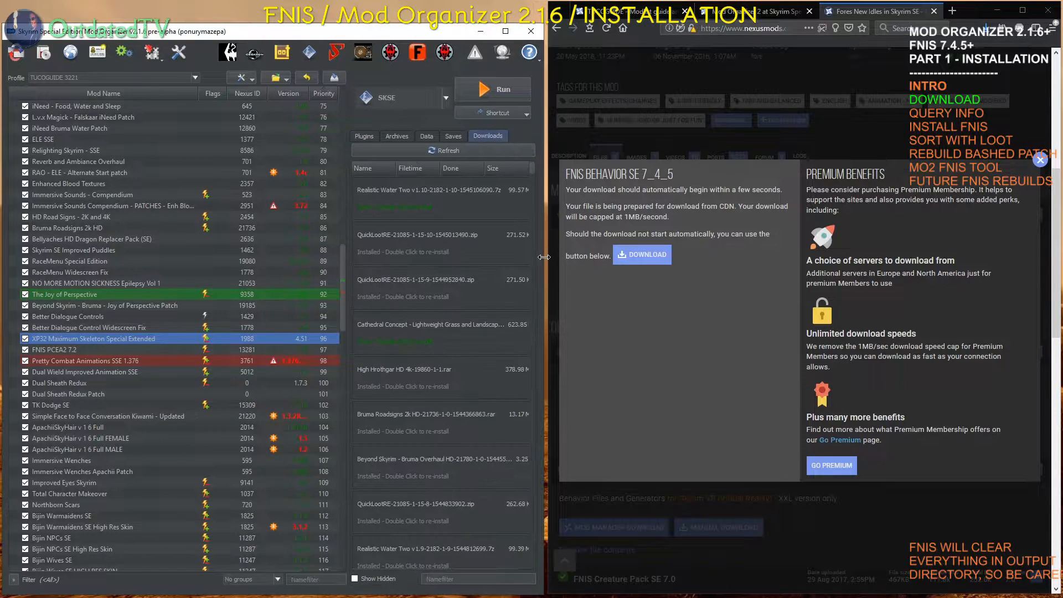
pyautogui.moveTo(393, 146)
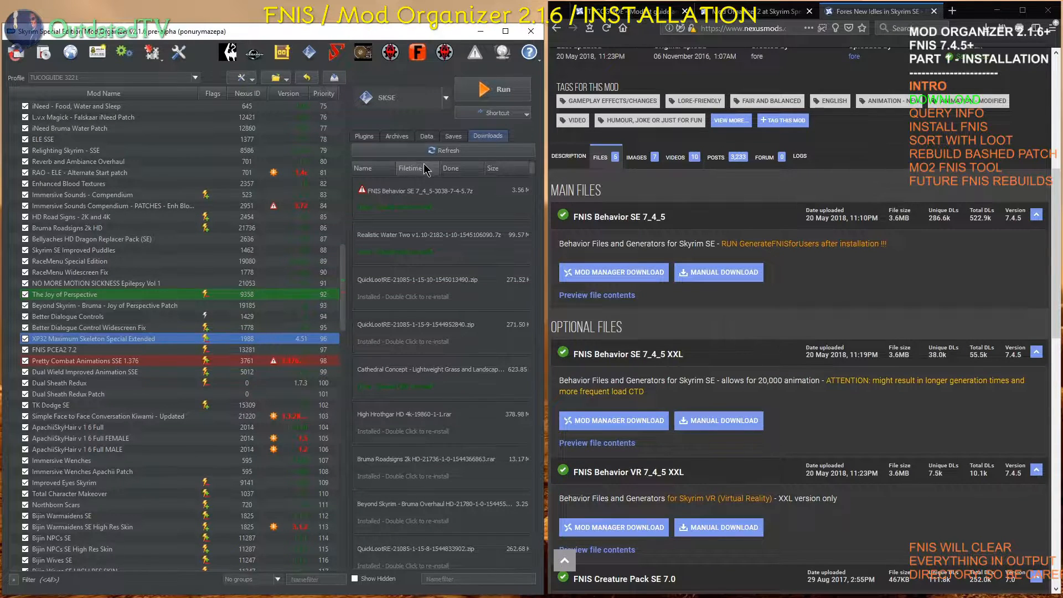
pyautogui.moveTo(444, 311)
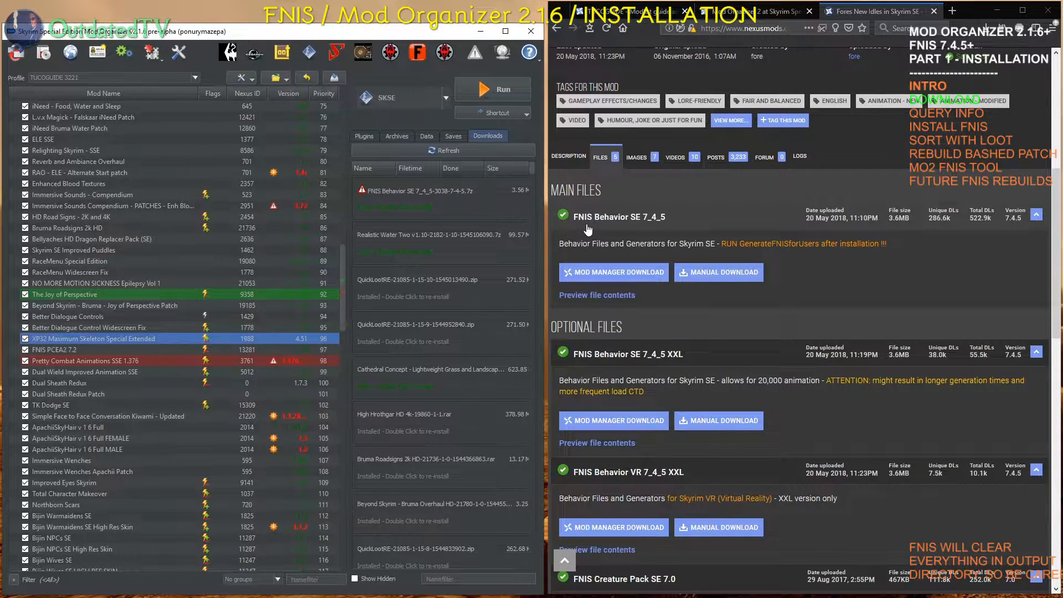
pyautogui.moveTo(647, 368)
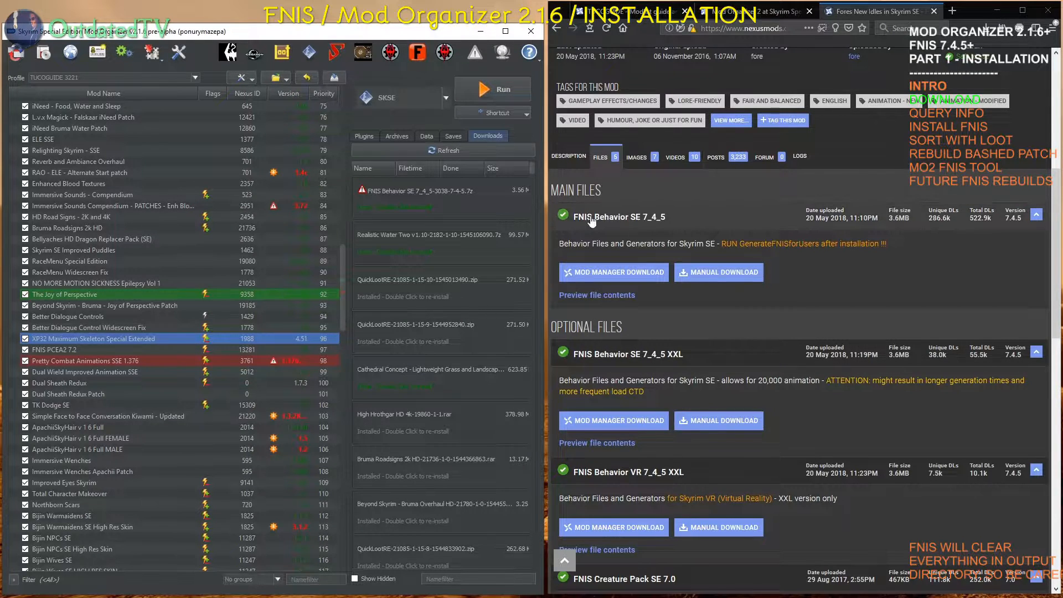
# Scroll the Nexus files list down to the optional FNIS Creature Pack SE 7.0 file.
pyautogui.scroll(-3)
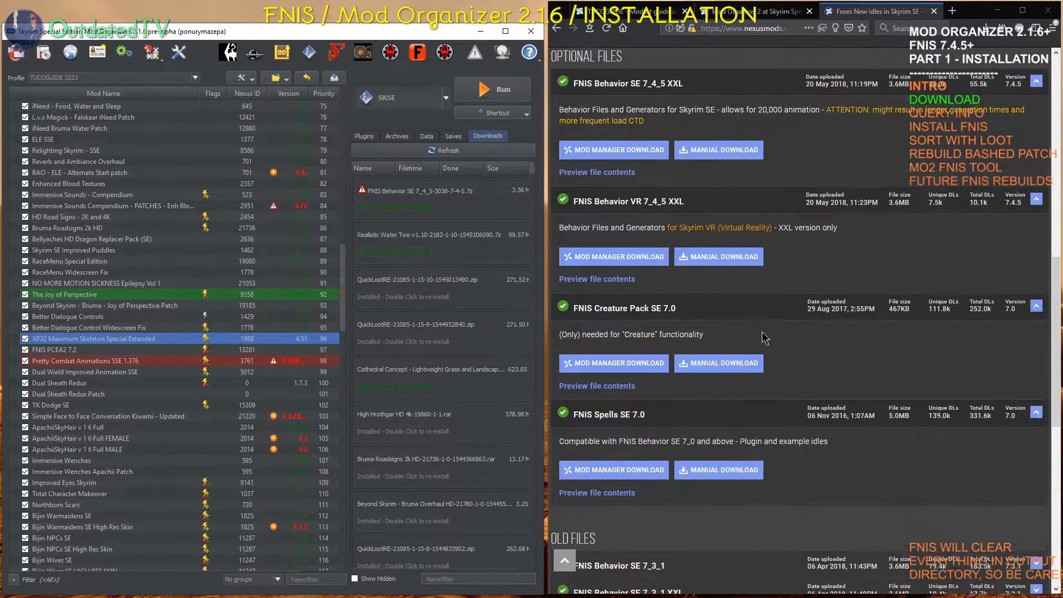
pyautogui.scroll(-3)
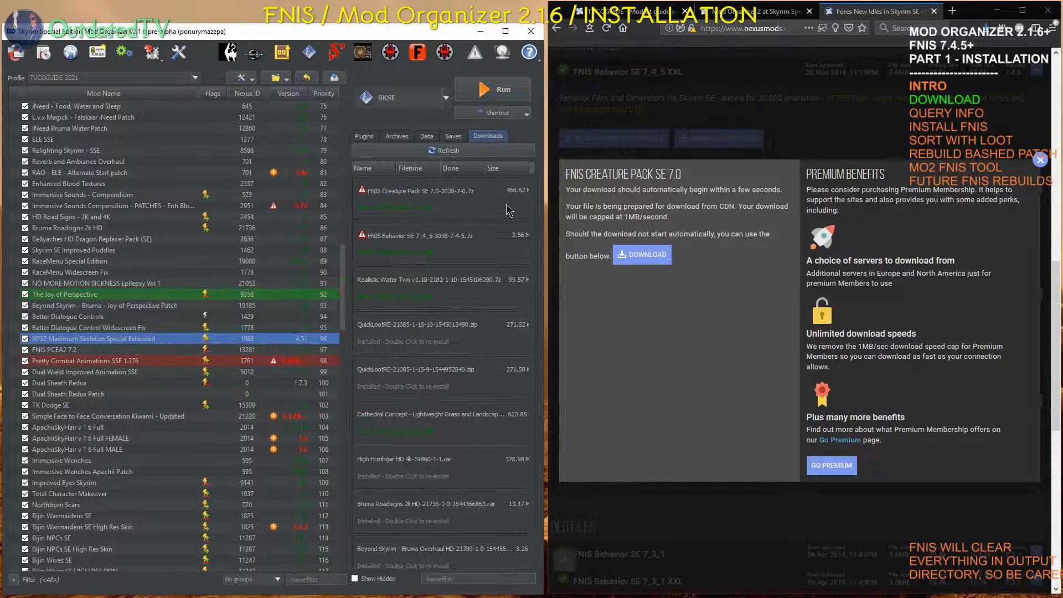
# Dismiss the download notice and scroll the FNIS files list down to FNIS Spells SE 7.0.
pyautogui.click(1039, 161)
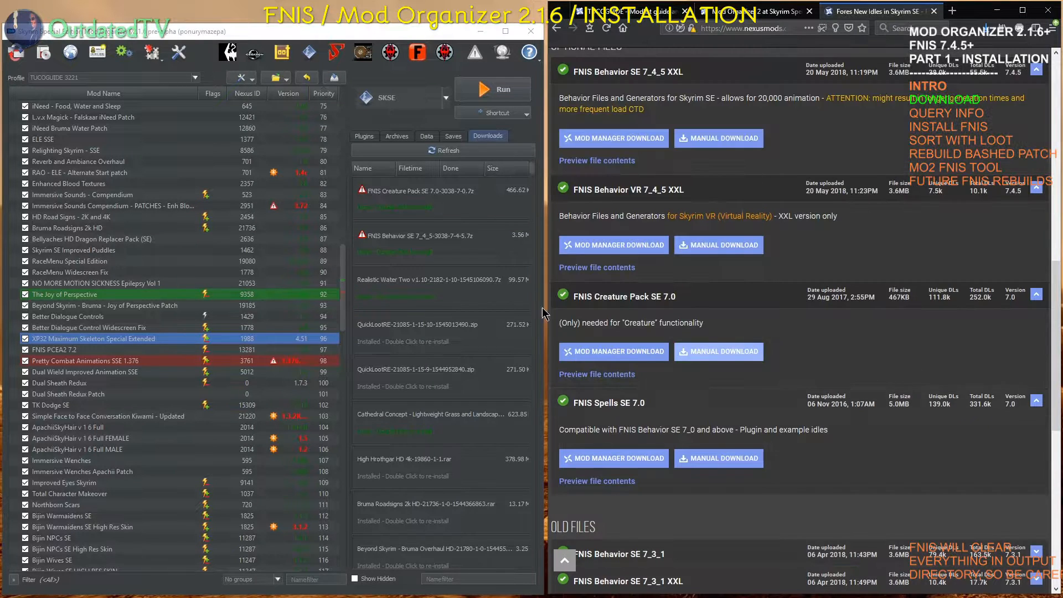
pyautogui.scroll(-3)
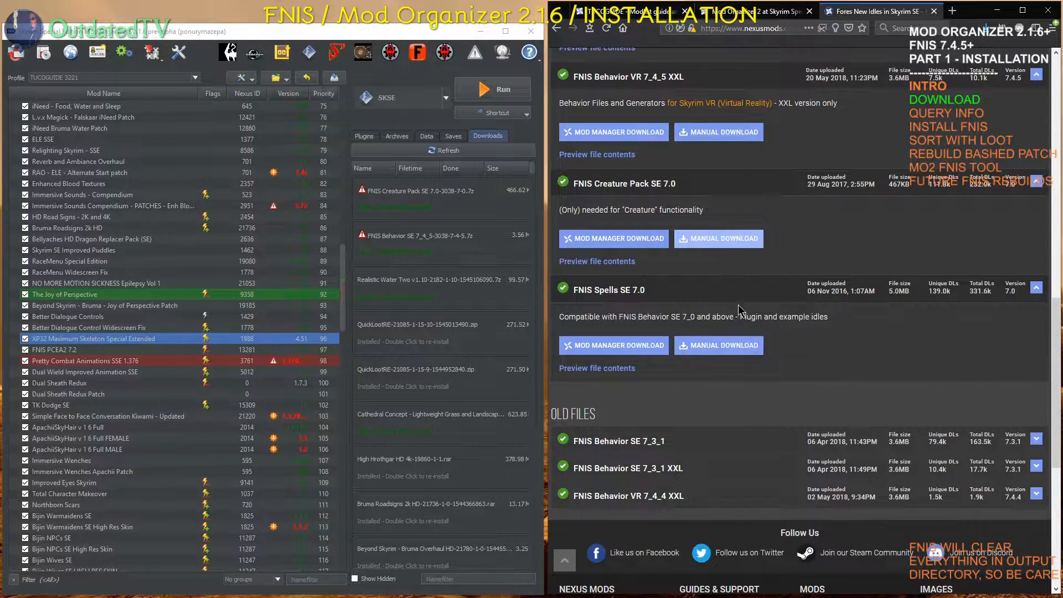
pyautogui.moveTo(616, 302)
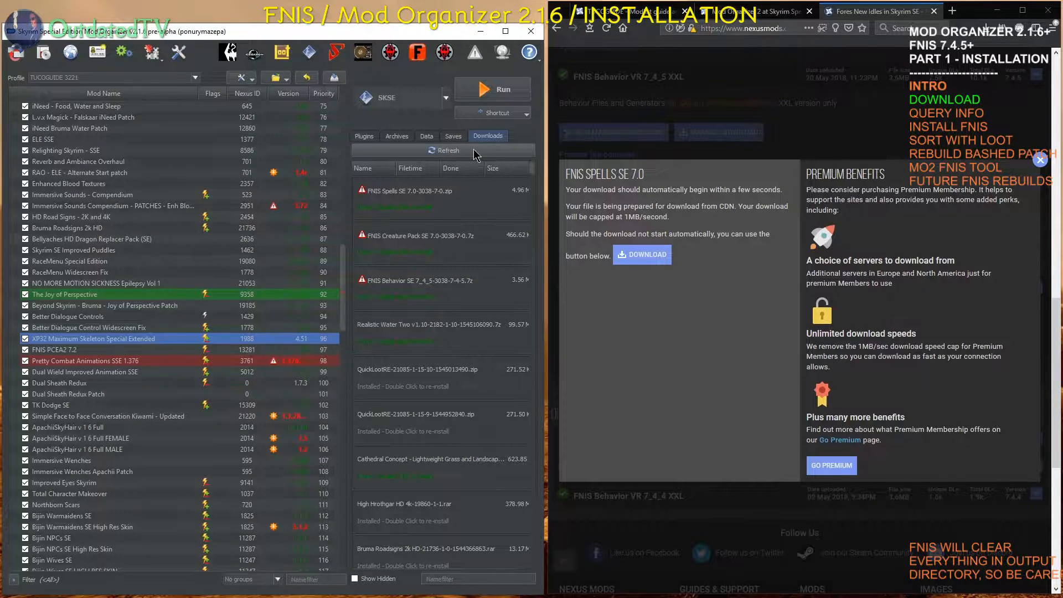
pyautogui.moveTo(414, 235)
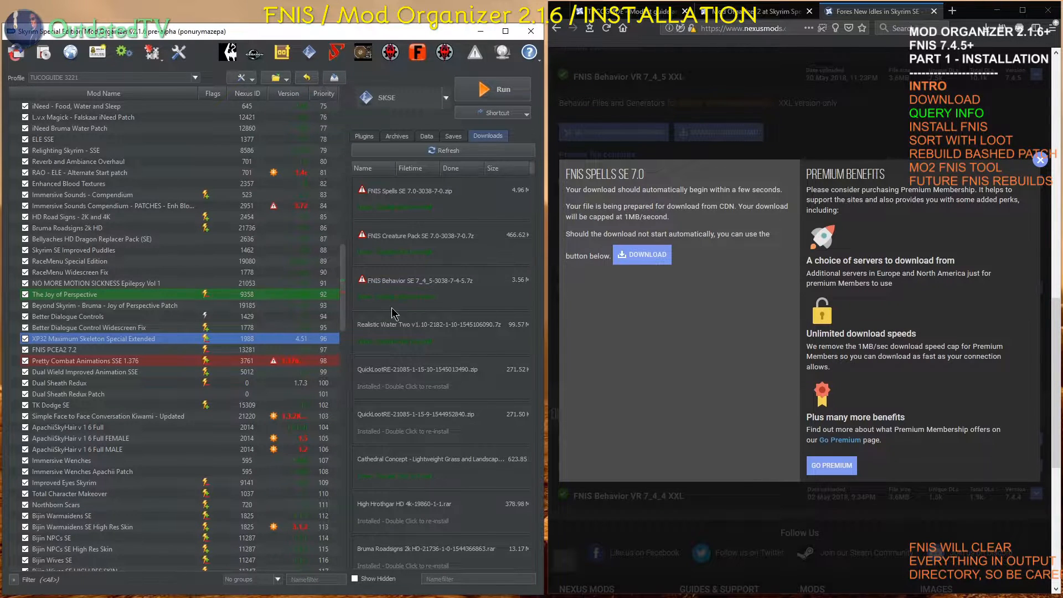
pyautogui.moveTo(468, 319)
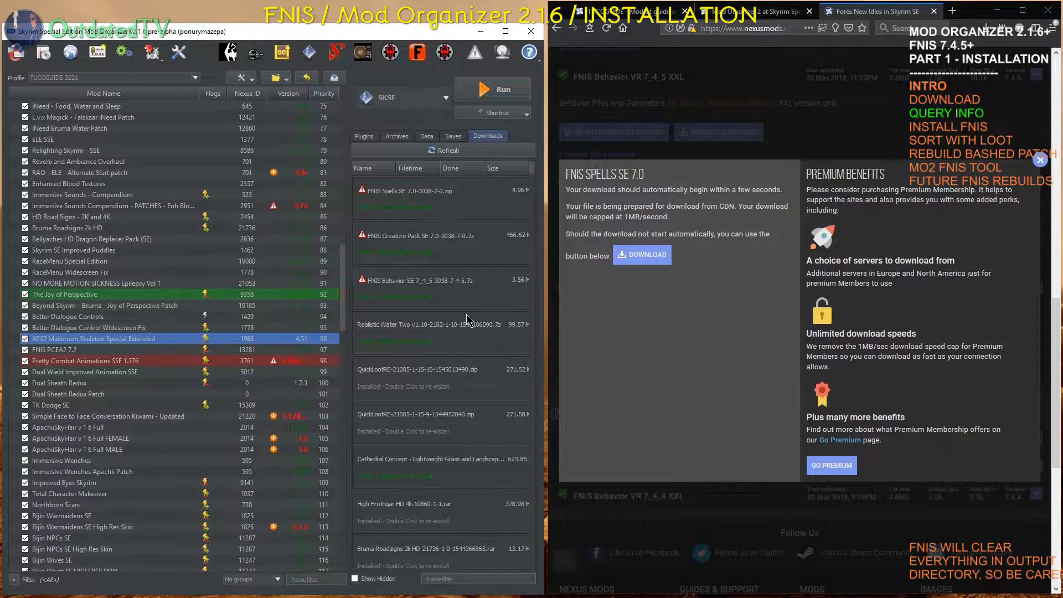
pyautogui.moveTo(378, 281)
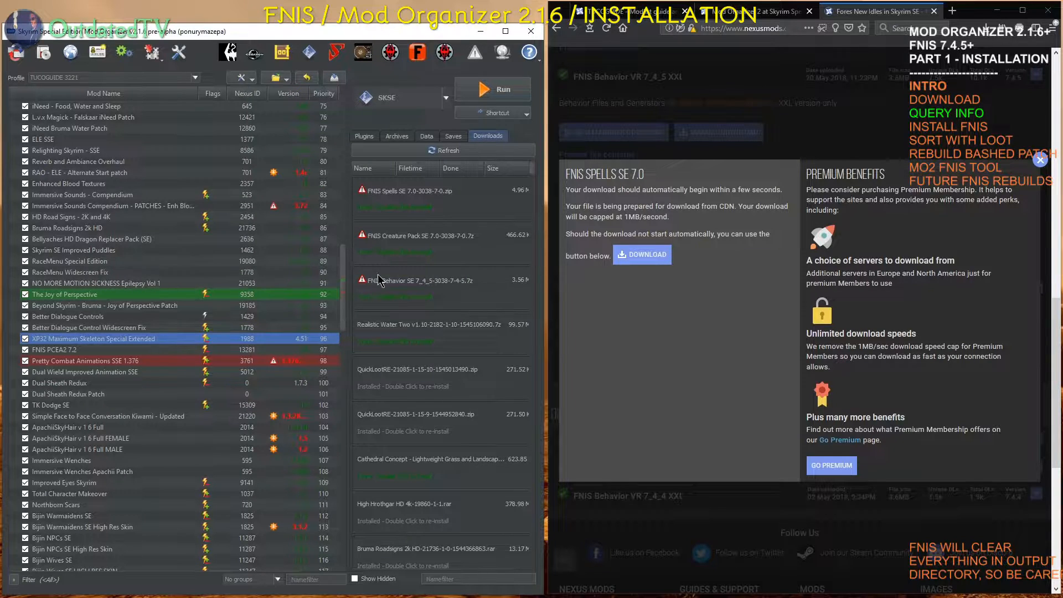
pyautogui.moveTo(414, 306)
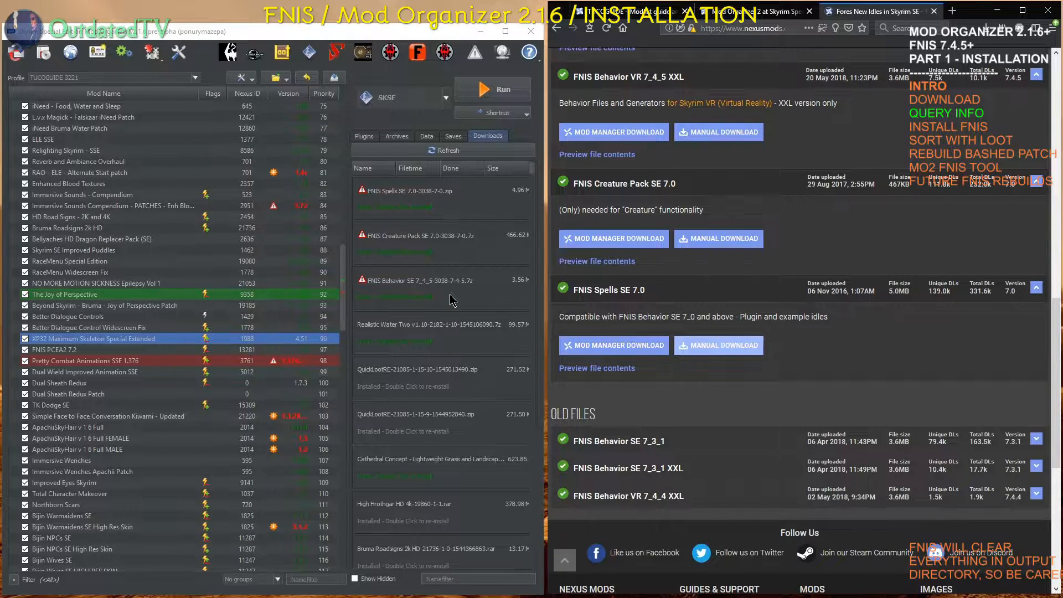
pyautogui.moveTo(658, 290)
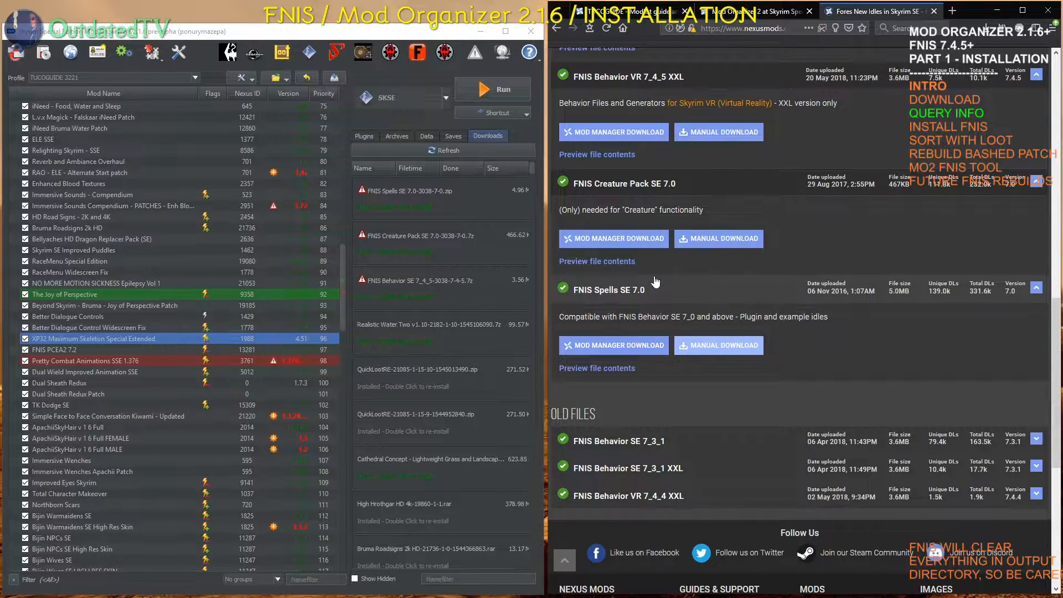
pyautogui.moveTo(390, 292)
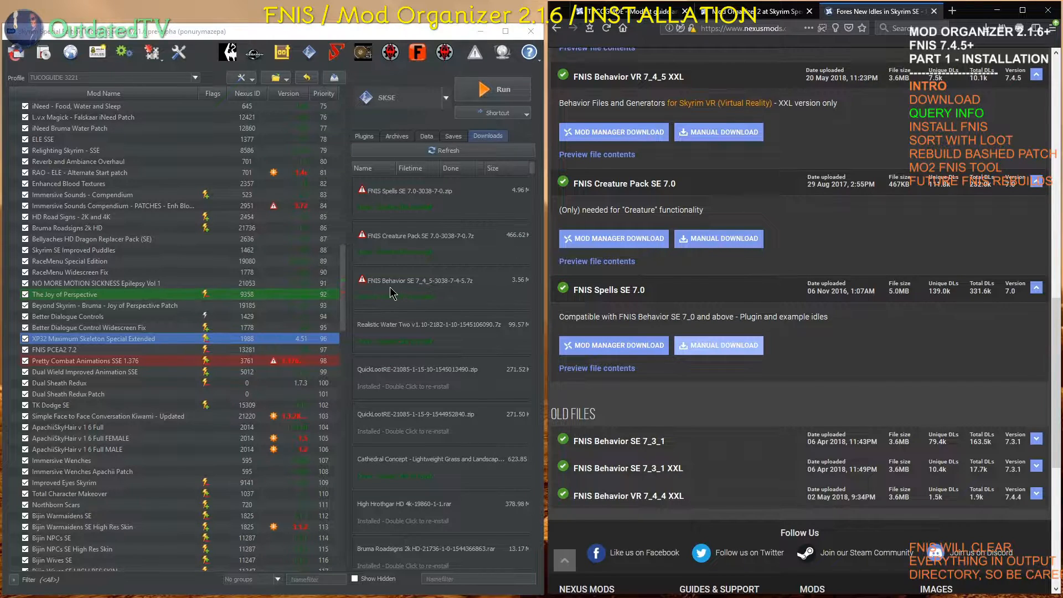
# Query Nexus info: mod 3038 for FNIS Behavior and Creature Pack, Skyrim SE for FNIS Spells.
pyautogui.rightClick(404, 280)
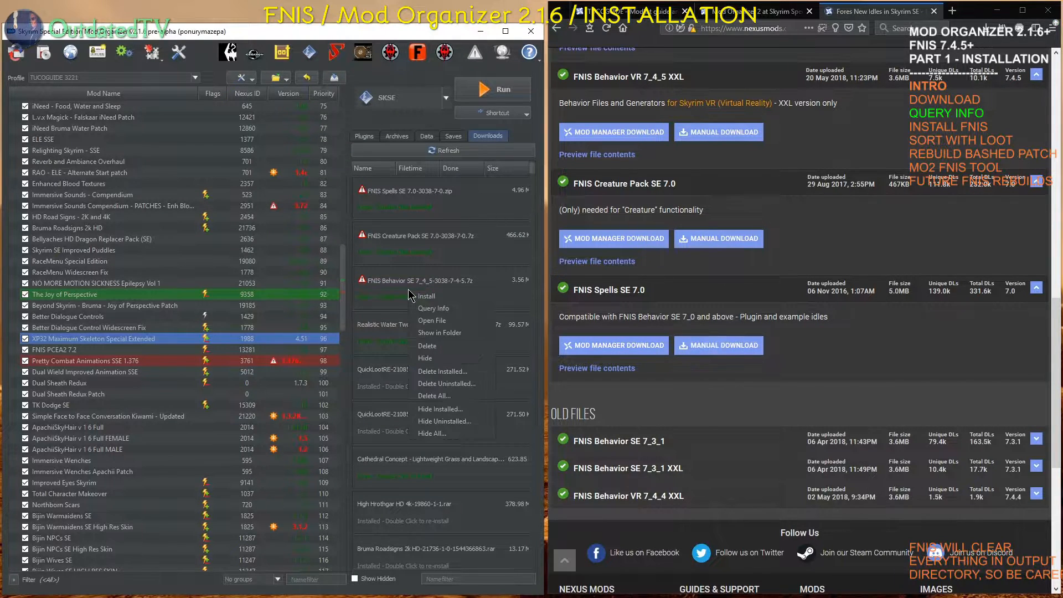
pyautogui.click(426, 295)
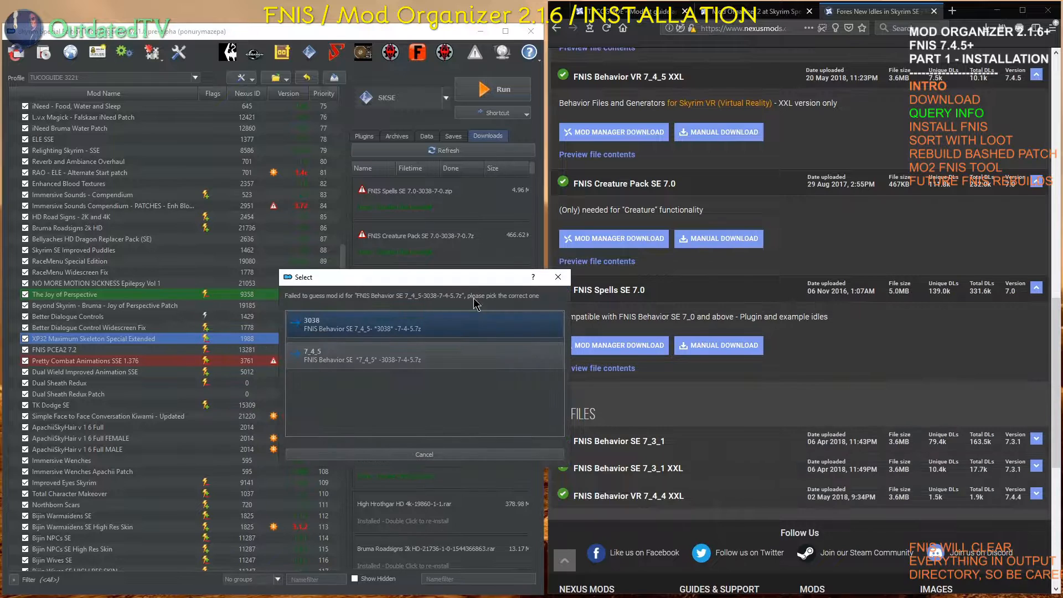
pyautogui.moveTo(380, 339)
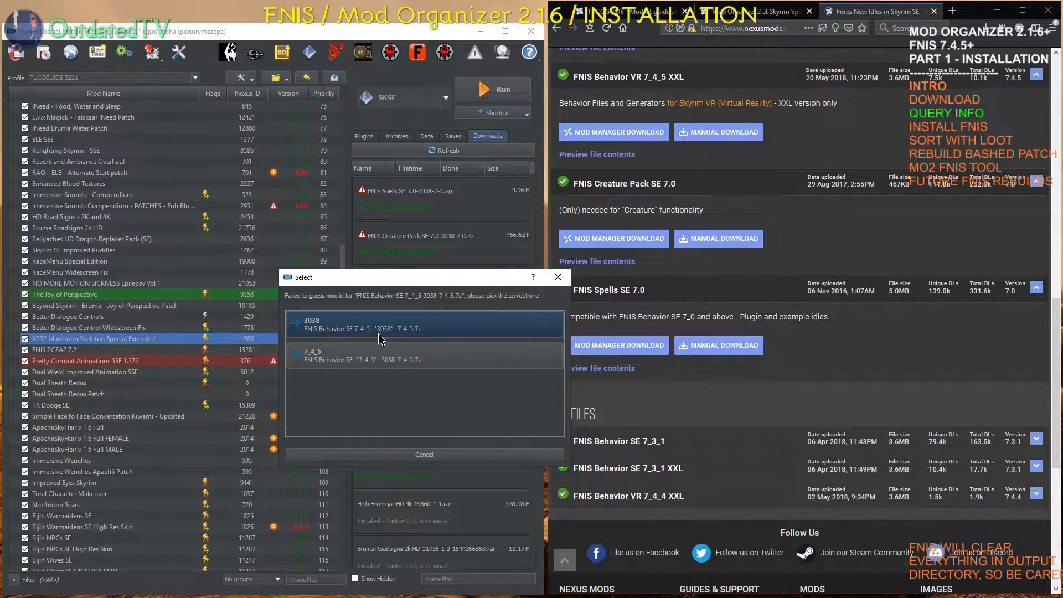
pyautogui.moveTo(821, 34)
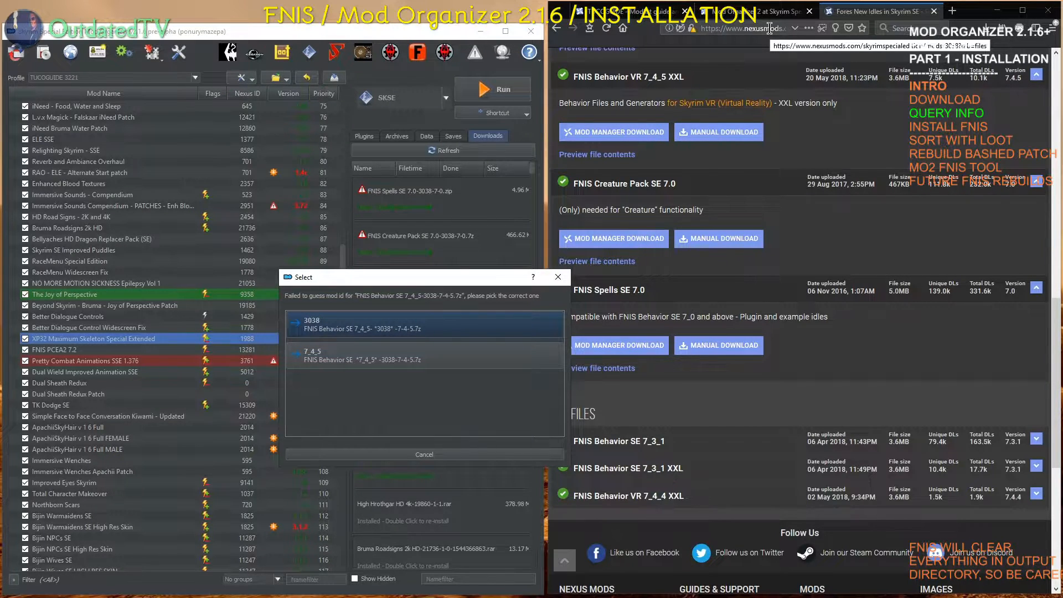
pyautogui.click(312, 324)
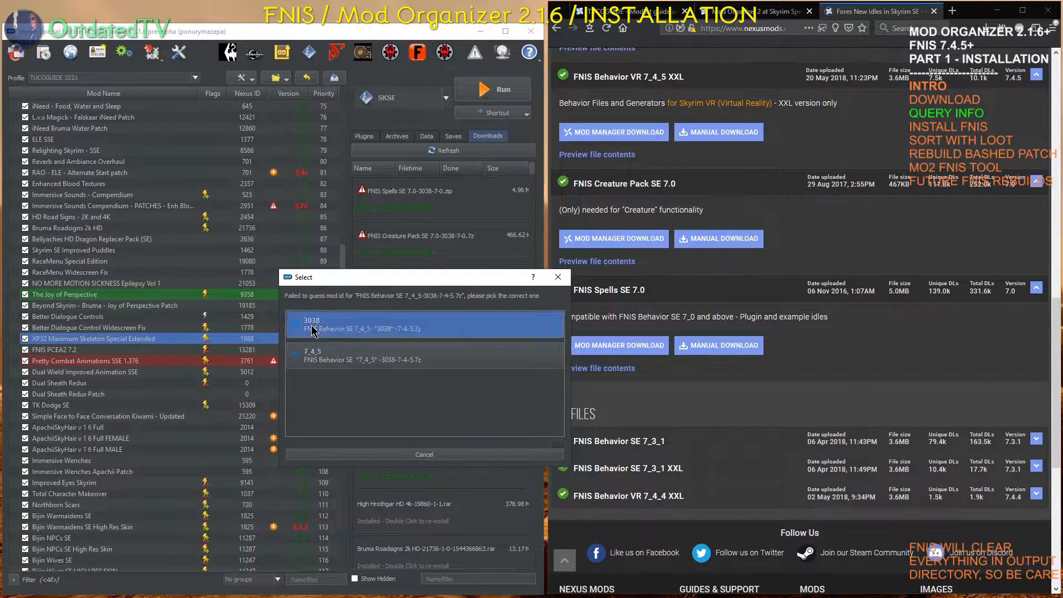
pyautogui.click(312, 323)
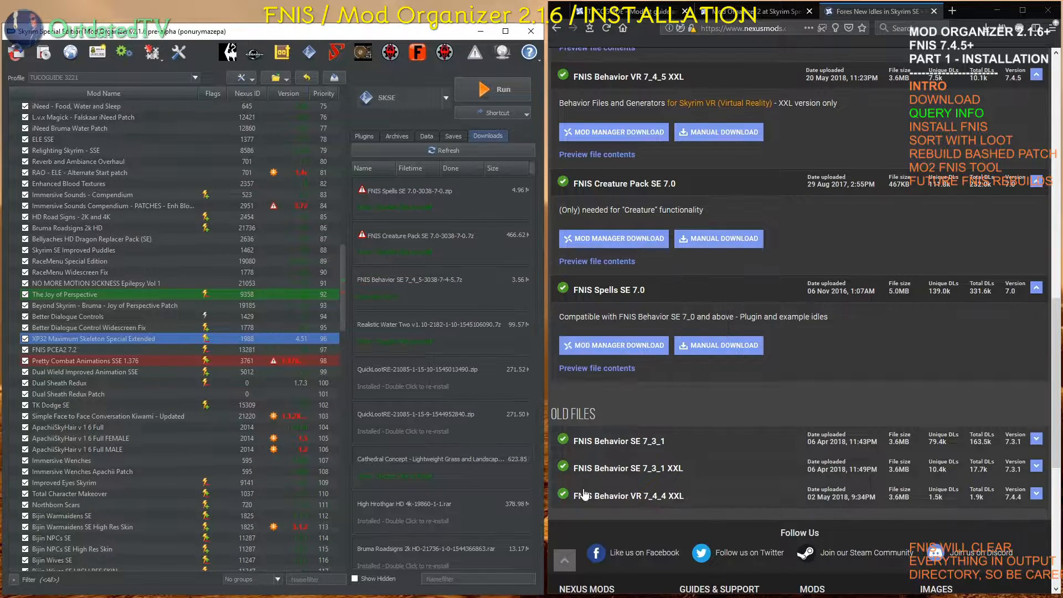
pyautogui.moveTo(444, 431)
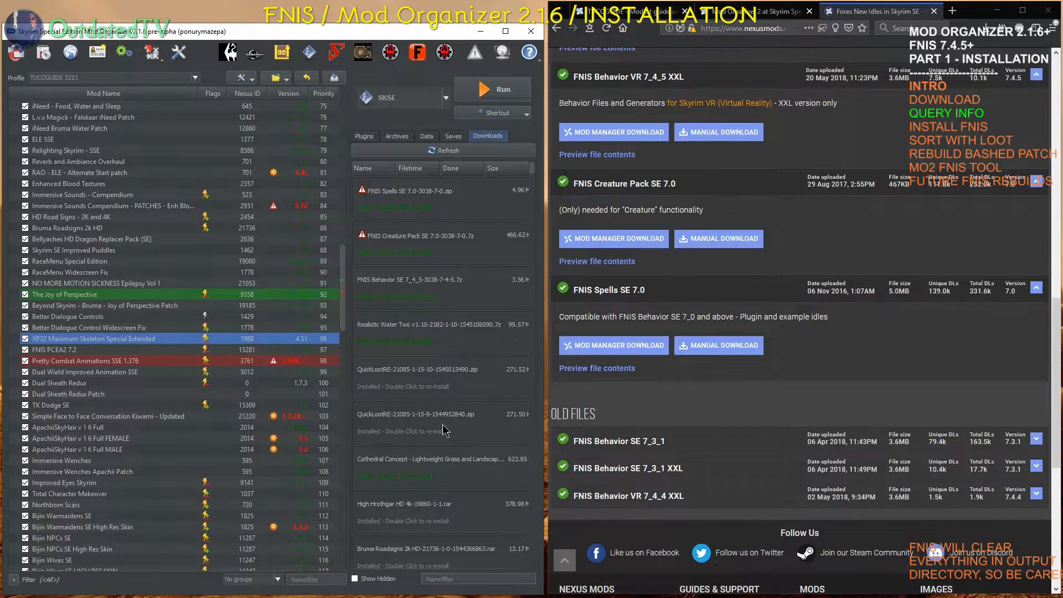
pyautogui.moveTo(407, 299)
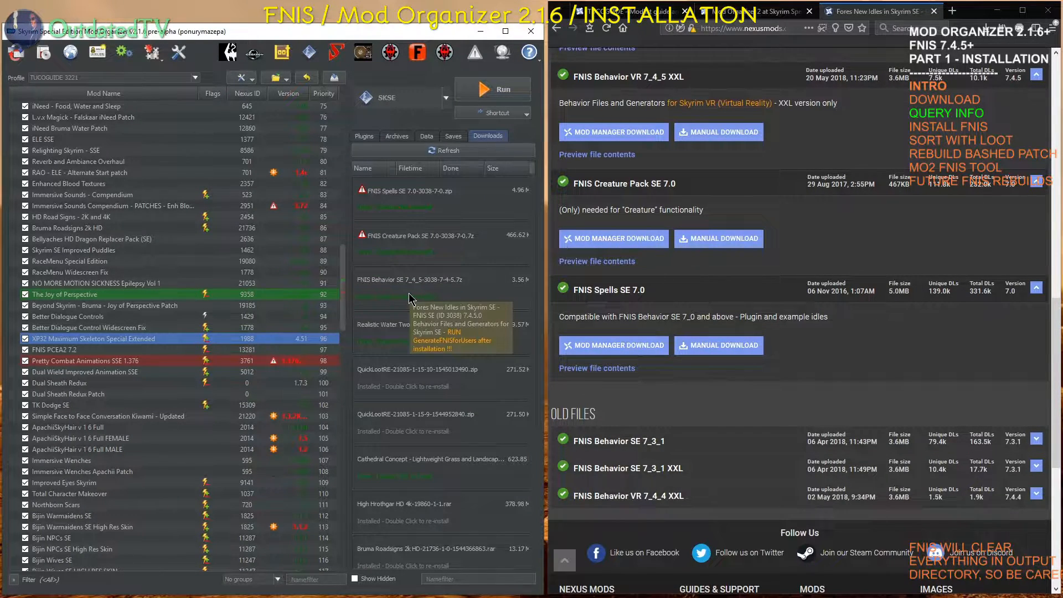
pyautogui.moveTo(395, 288)
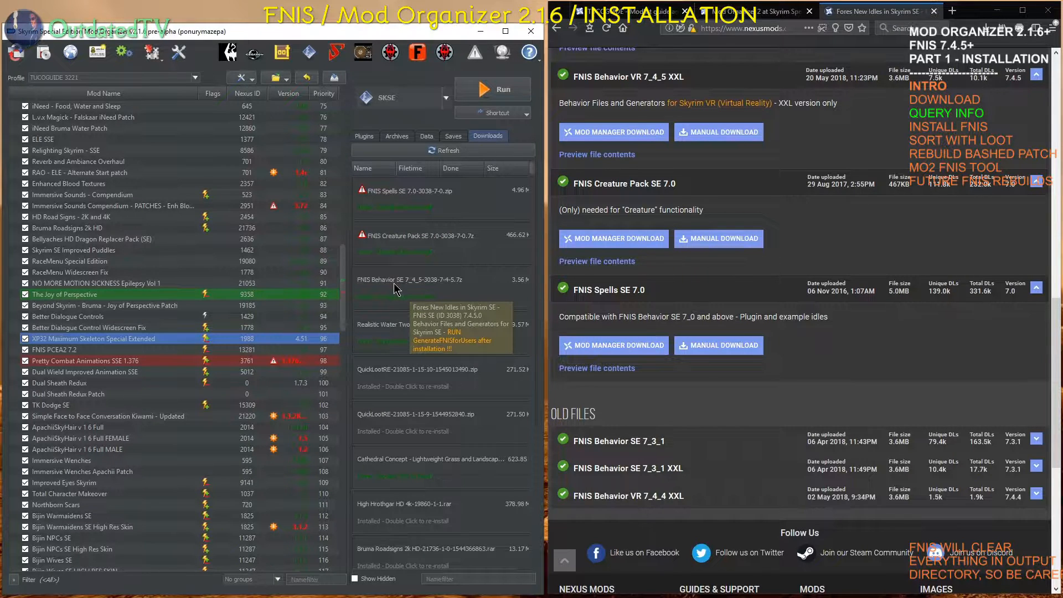
pyautogui.moveTo(400, 238)
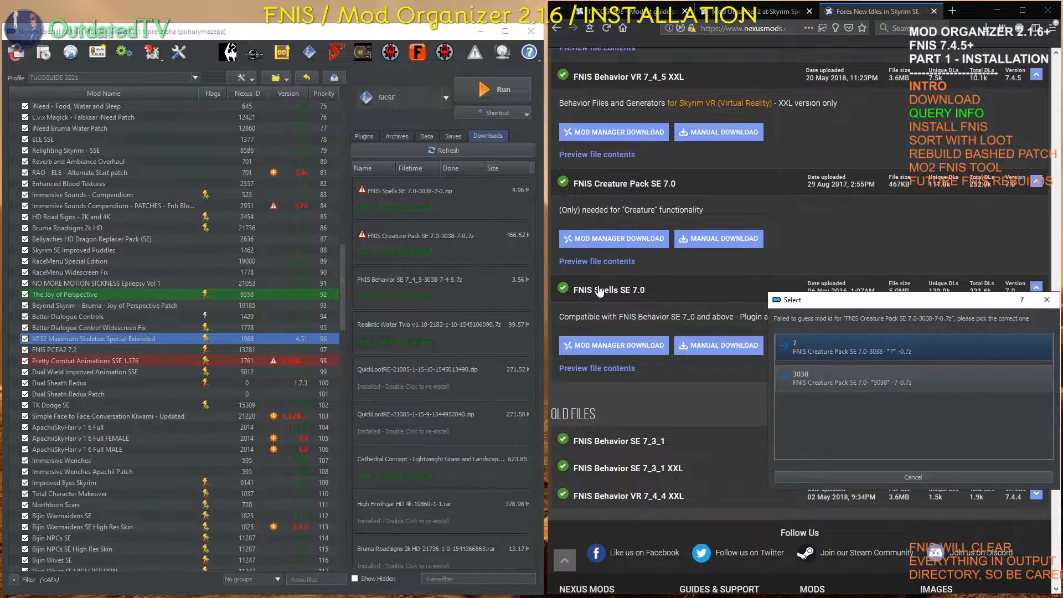
pyautogui.click(908, 346)
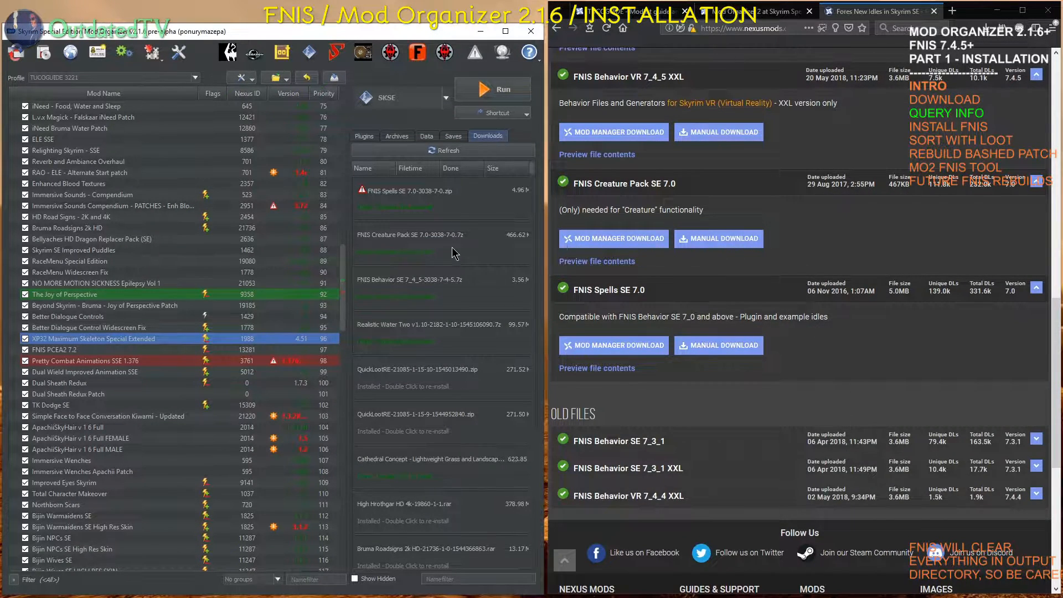
pyautogui.moveTo(414, 217)
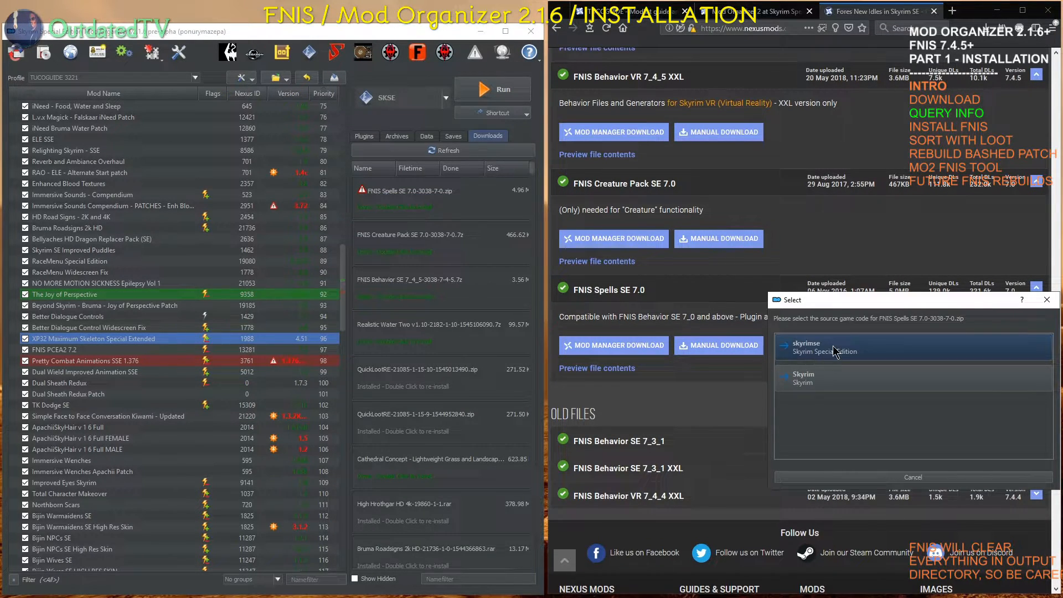
pyautogui.click(834, 347)
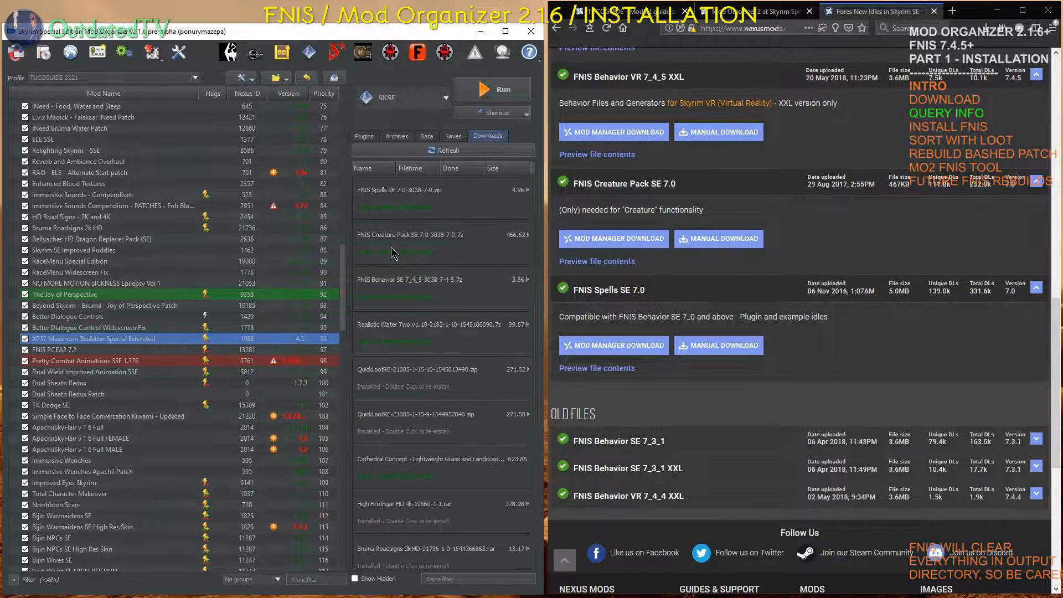
pyautogui.moveTo(595, 299)
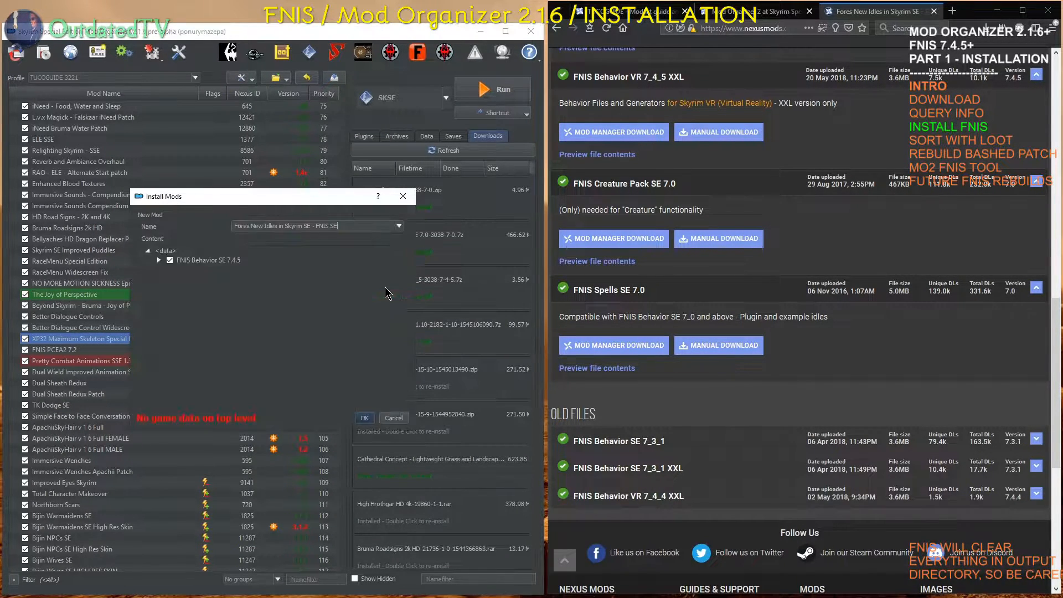
pyautogui.moveTo(227, 423)
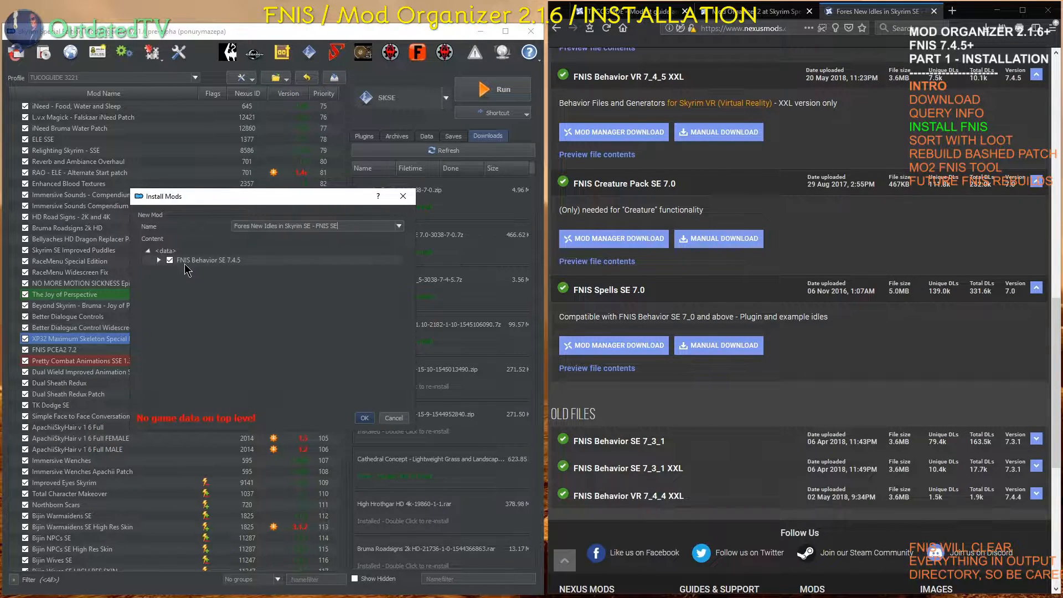
# Install FNIS Behavior SE 7.4.5 with its Data folder set as the data directory.
pyautogui.click(159, 260)
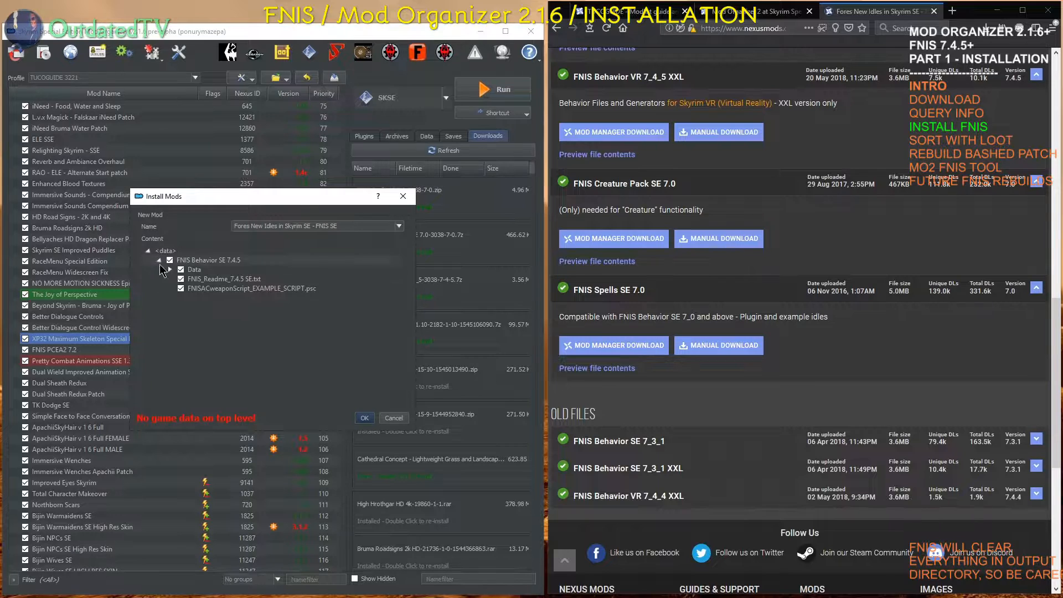
pyautogui.rightClick(194, 269)
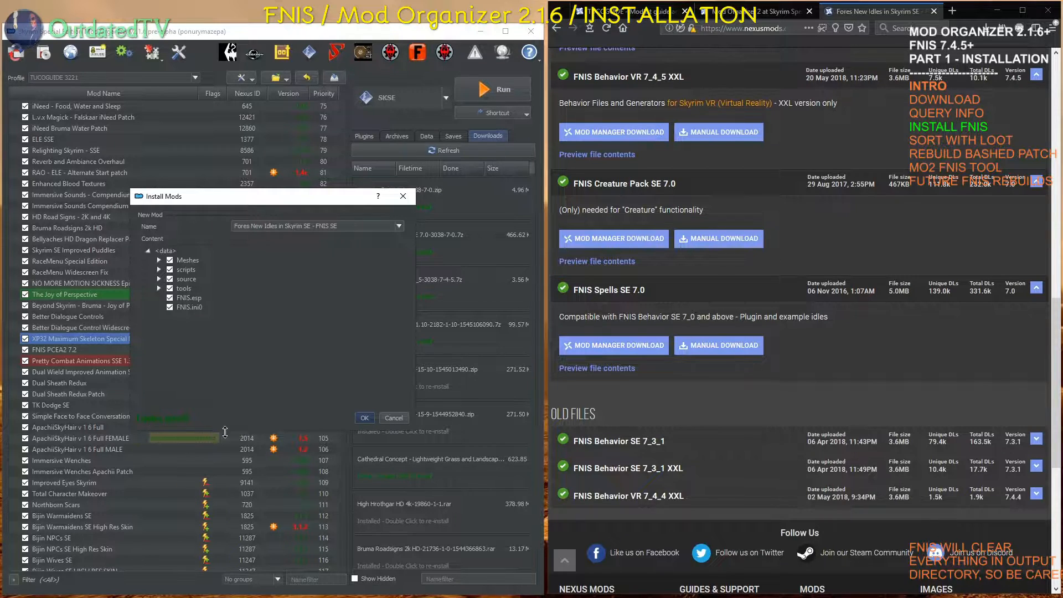
pyautogui.click(364, 417)
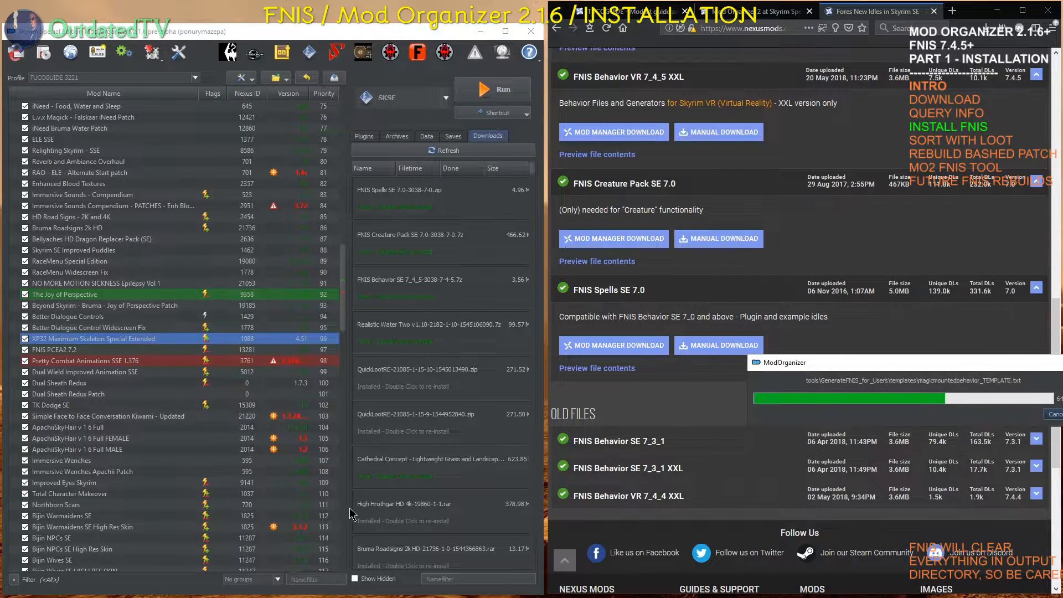
pyautogui.scroll(-3)
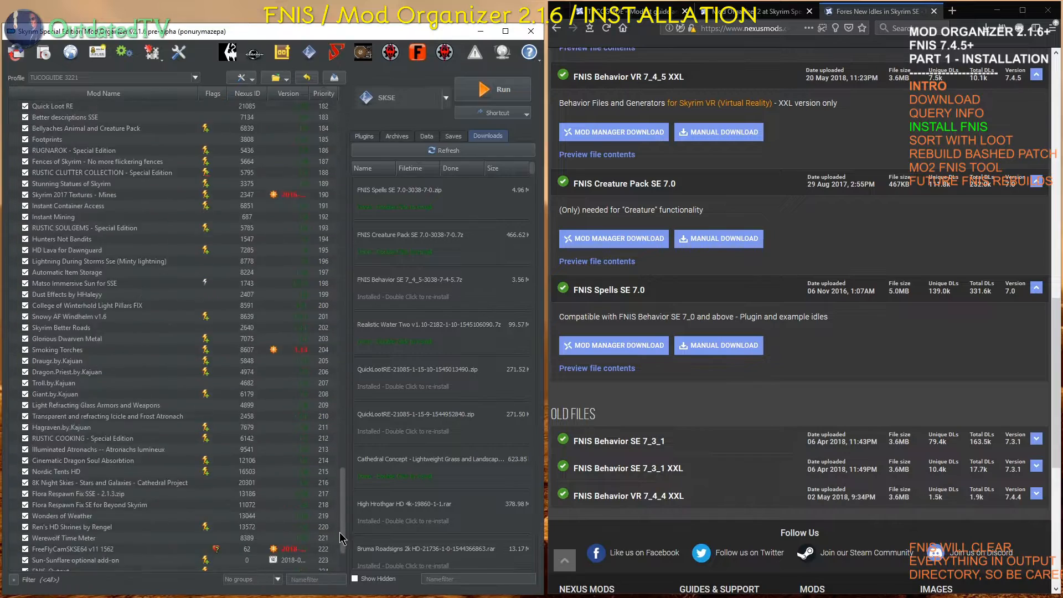
# Scroll the mod list to the new FNIS mod and show the plugin list.
pyautogui.scroll(-3)
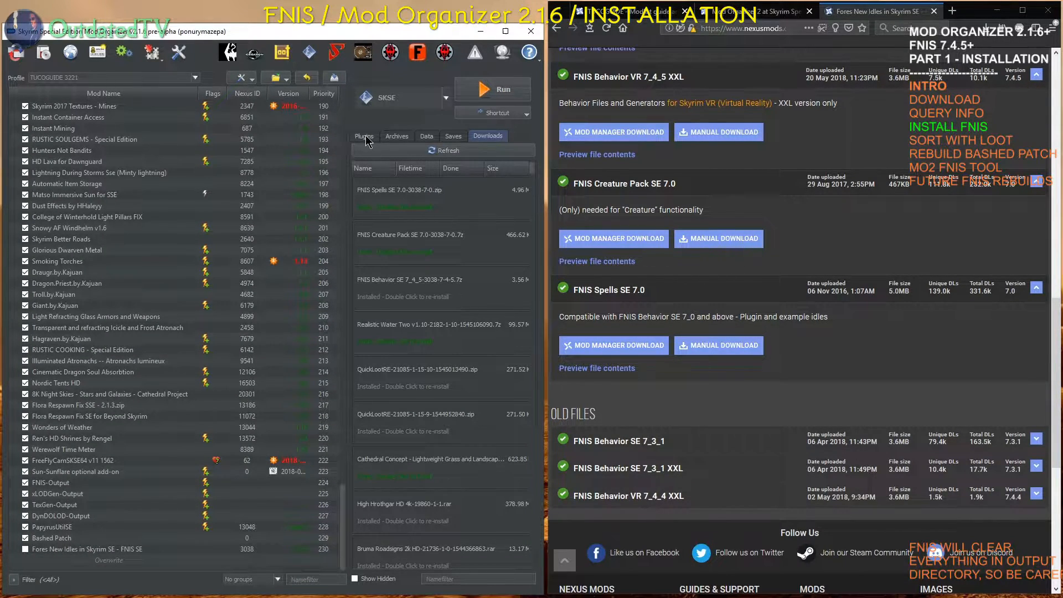
pyautogui.click(364, 136)
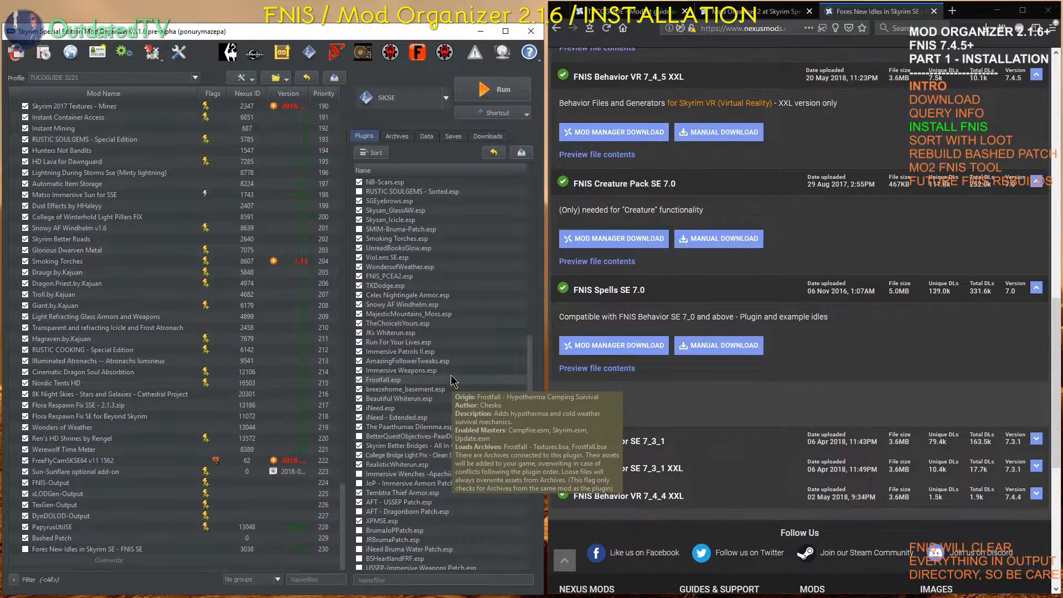
pyautogui.moveTo(452, 464)
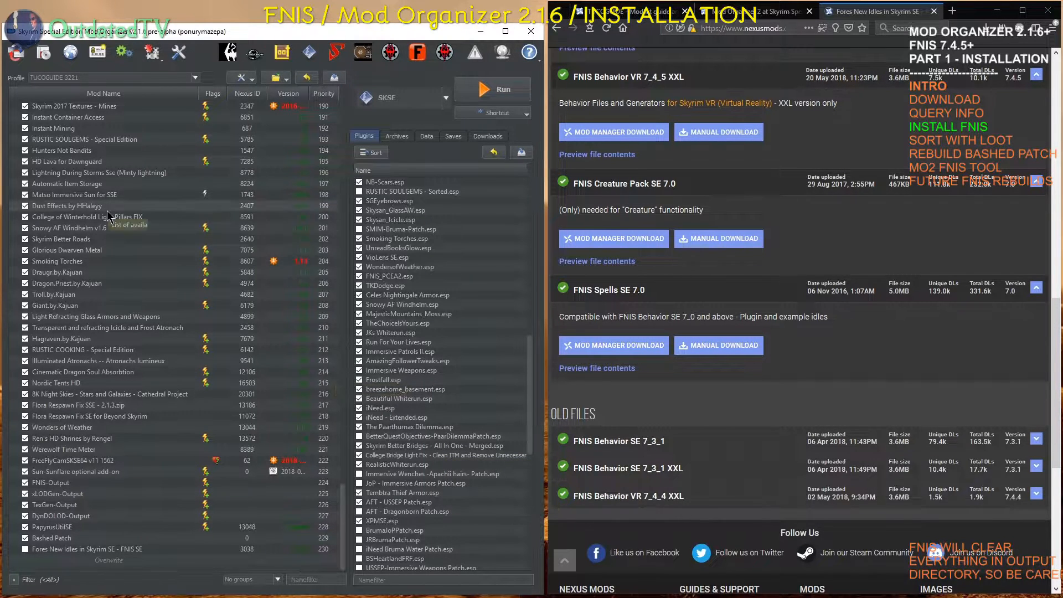
pyautogui.moveTo(142, 400)
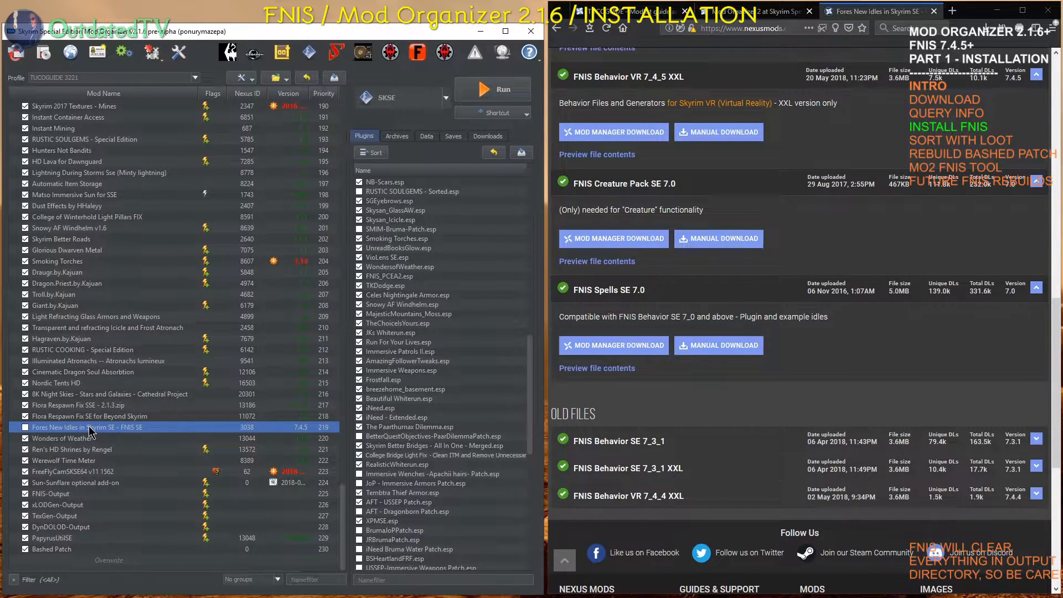
pyautogui.moveTo(64, 386)
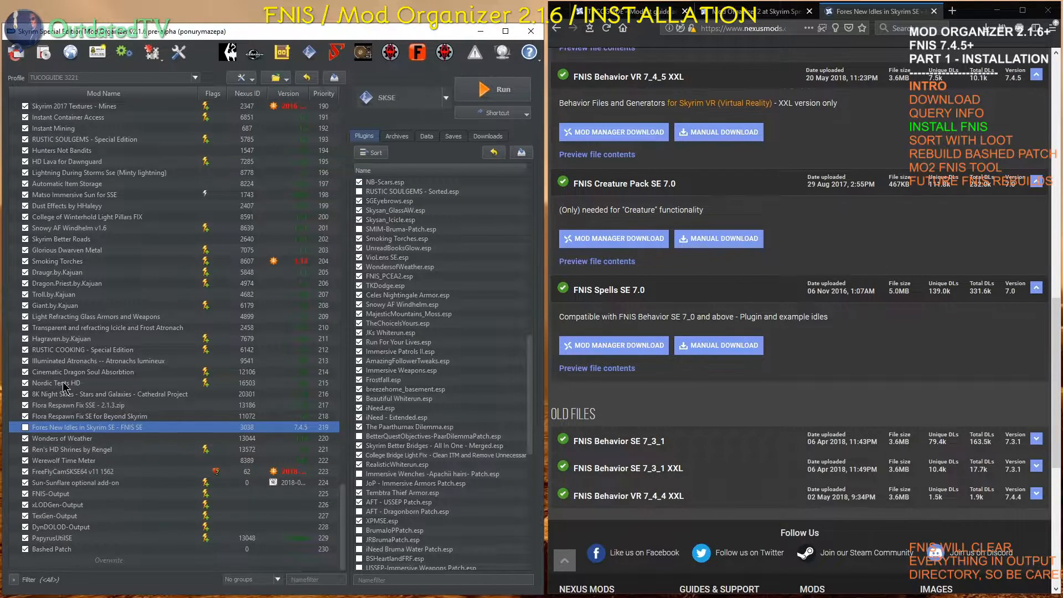
pyautogui.moveTo(91, 434)
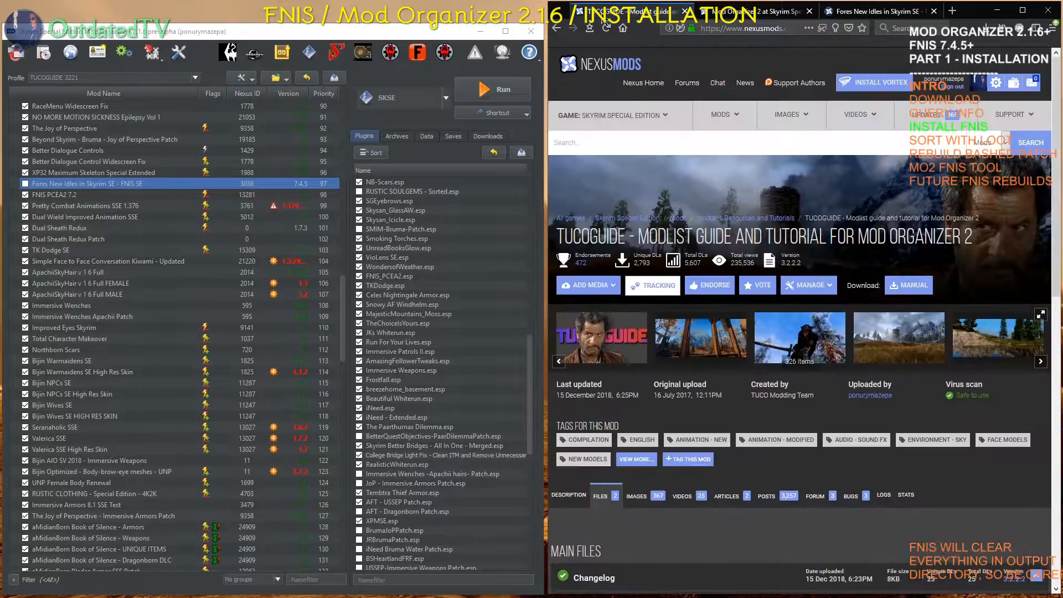
# Bring the guide's step 33 for FNIS into view, then return to Mod Organizer's downloads list.
pyautogui.scroll(-3)
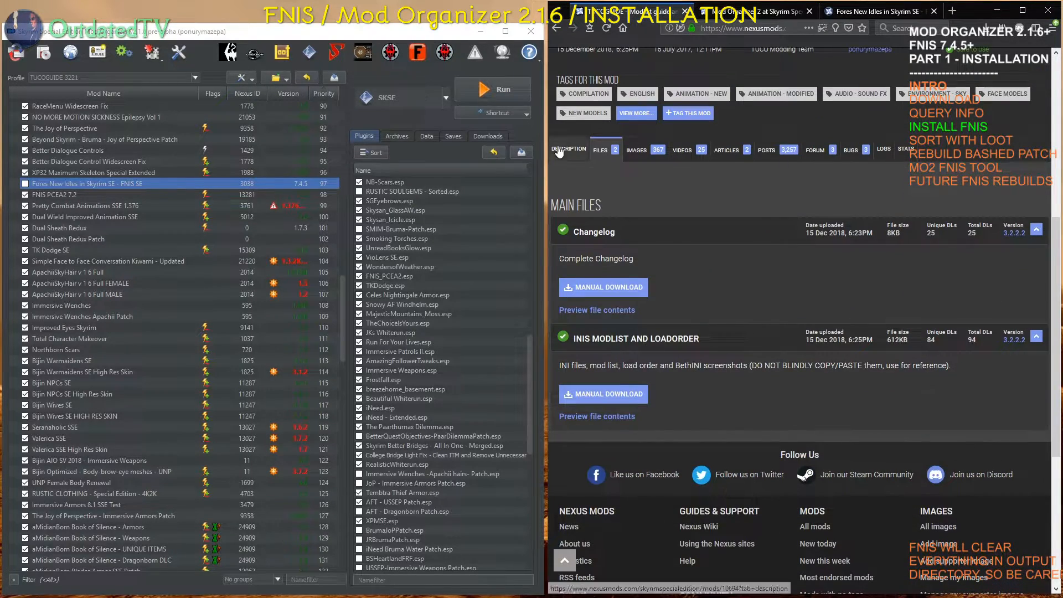
pyautogui.click(569, 150)
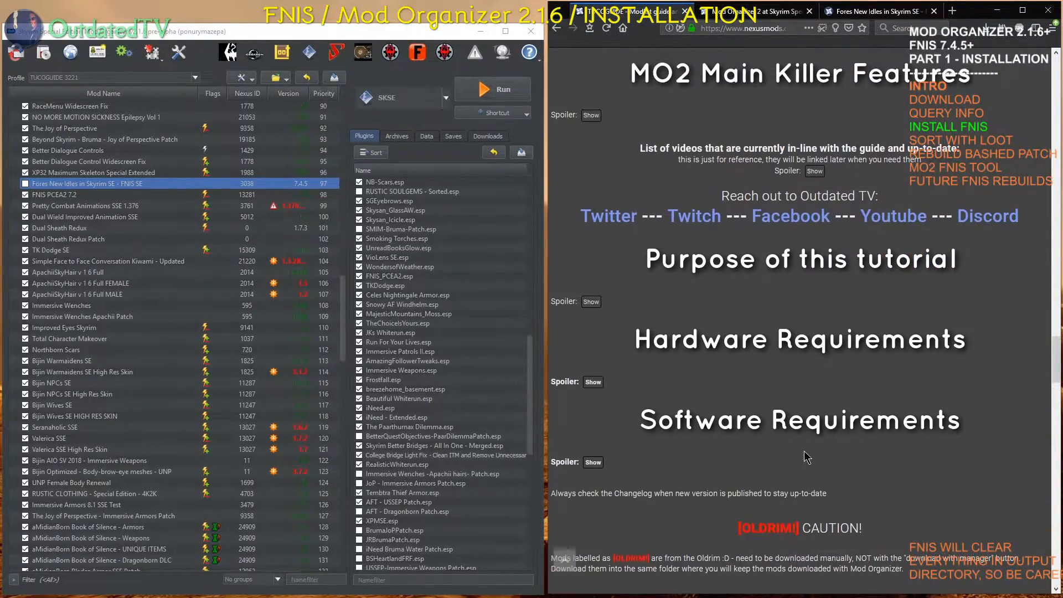
pyautogui.scroll(-3)
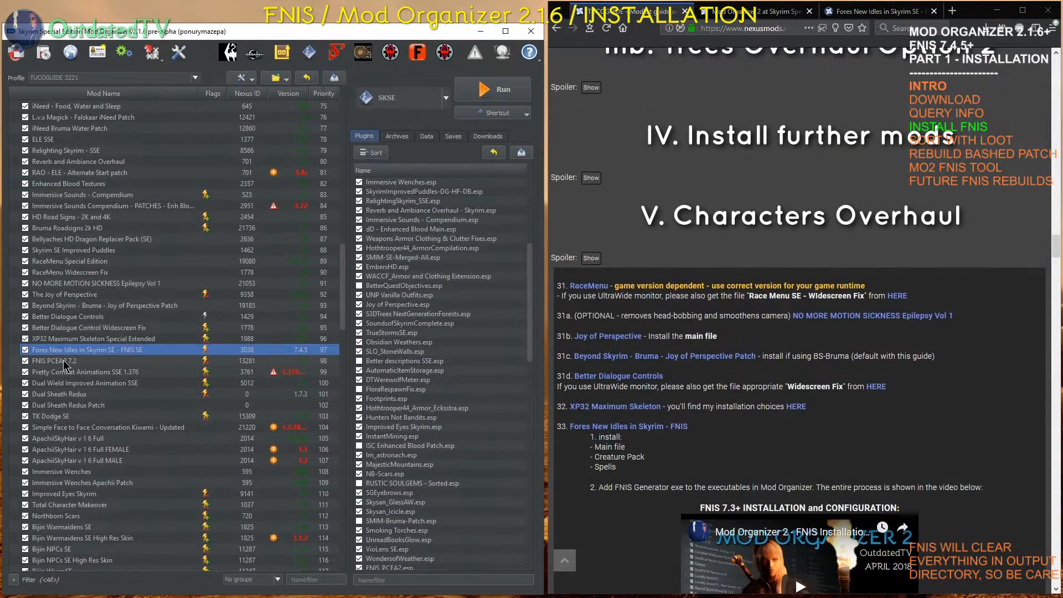
pyautogui.click(487, 136)
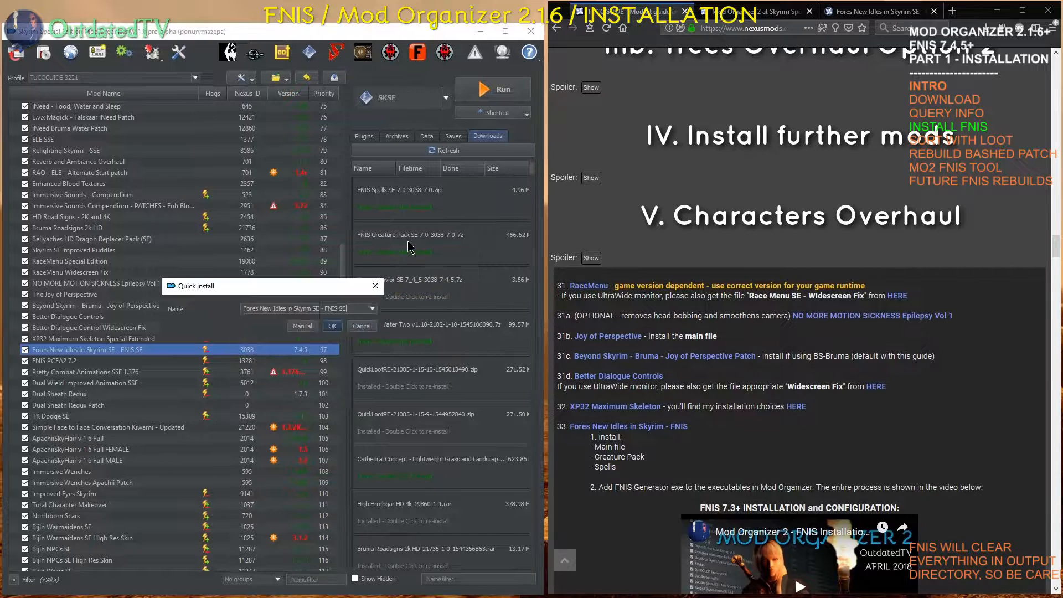
# Install FNIS Creature Pack manually, with its inner folder set as the data root.
pyautogui.click(301, 326)
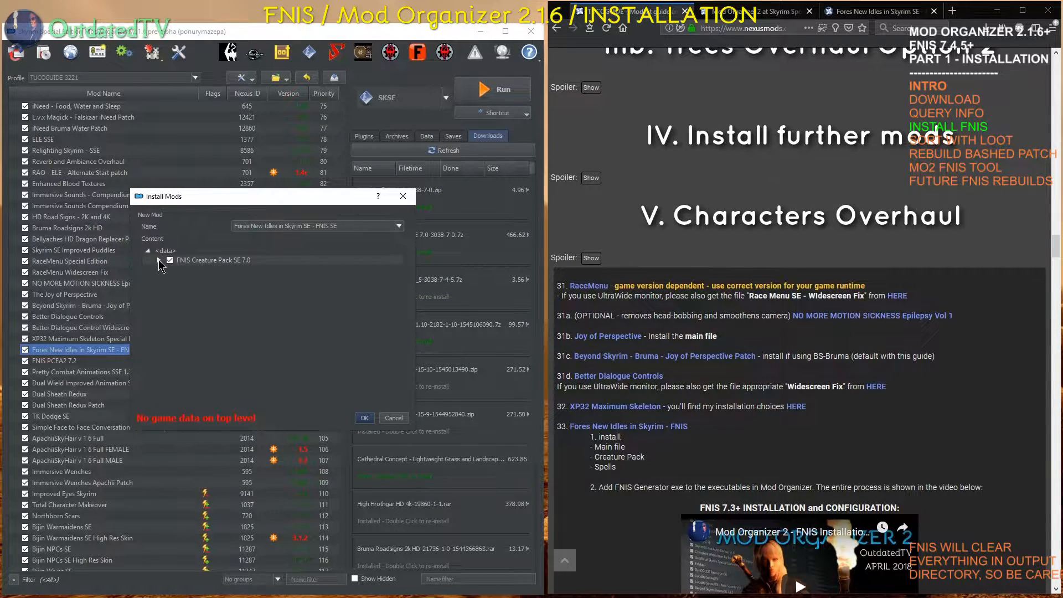
pyautogui.click(158, 260)
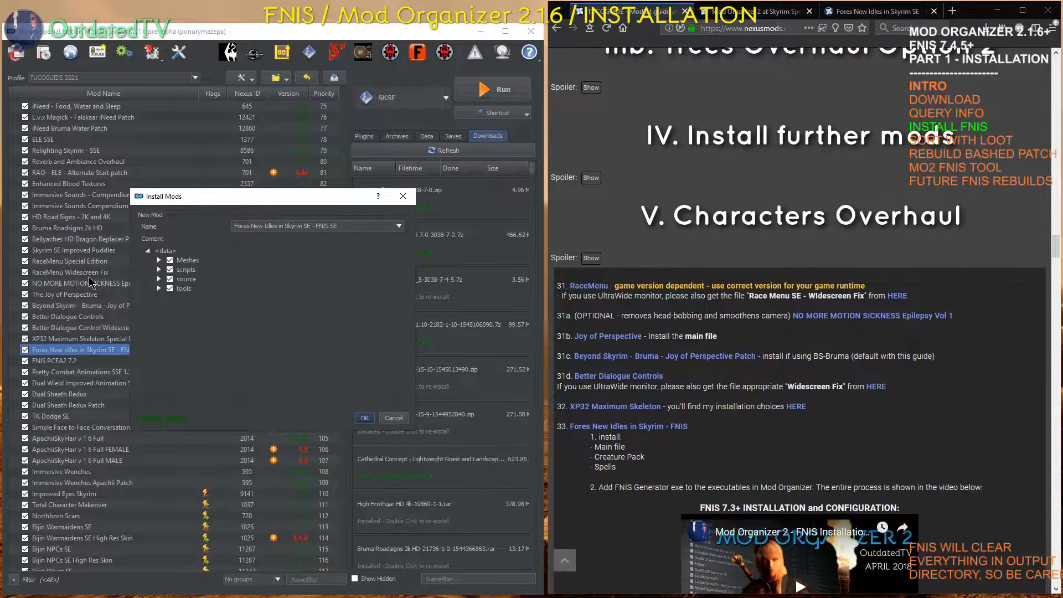
pyautogui.moveTo(220, 386)
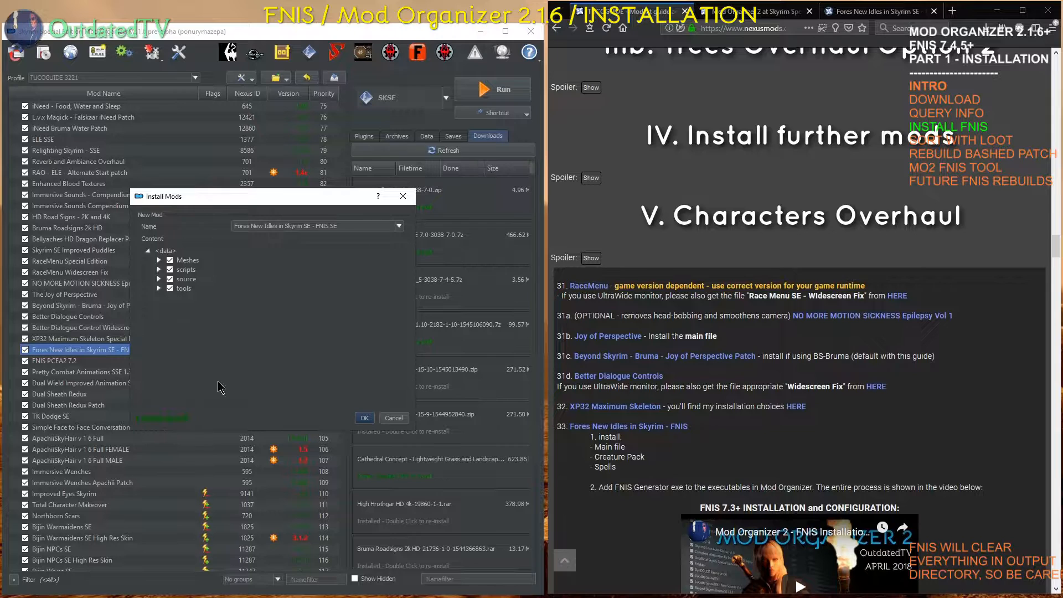
pyautogui.moveTo(227, 225)
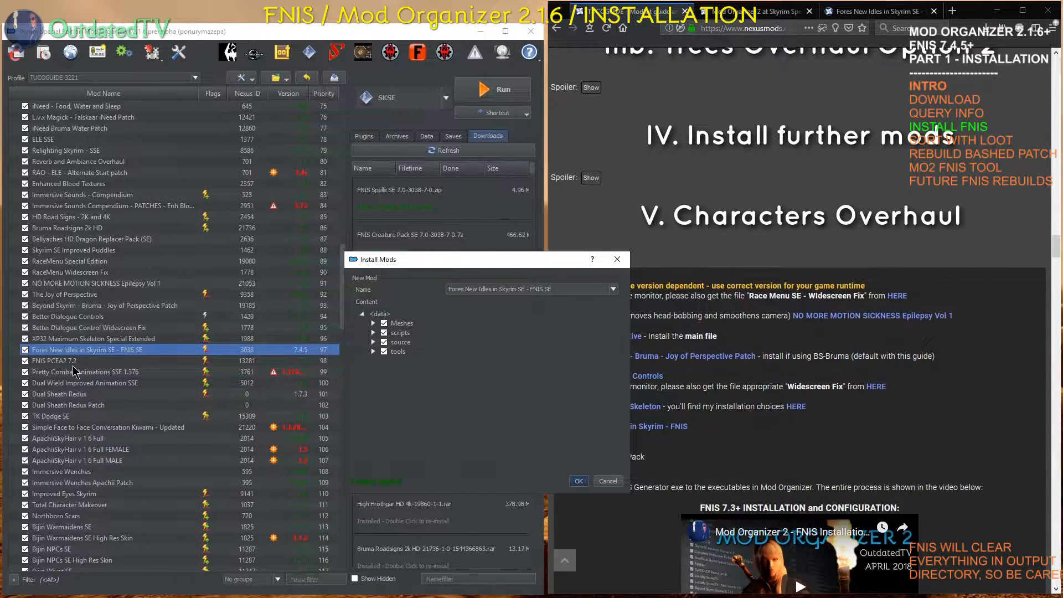
pyautogui.moveTo(586, 320)
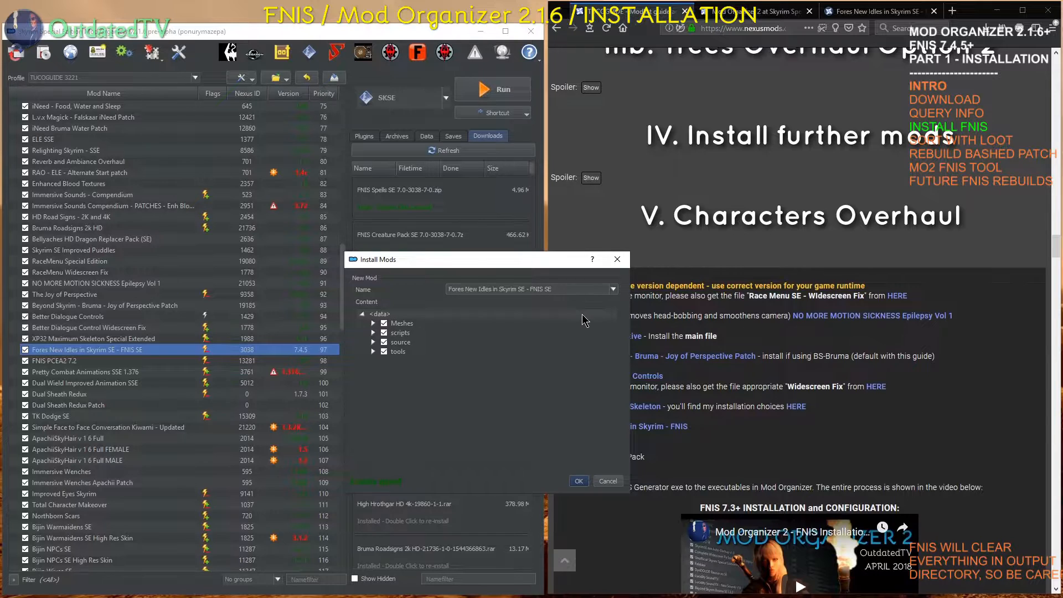
pyautogui.moveTo(489, 311)
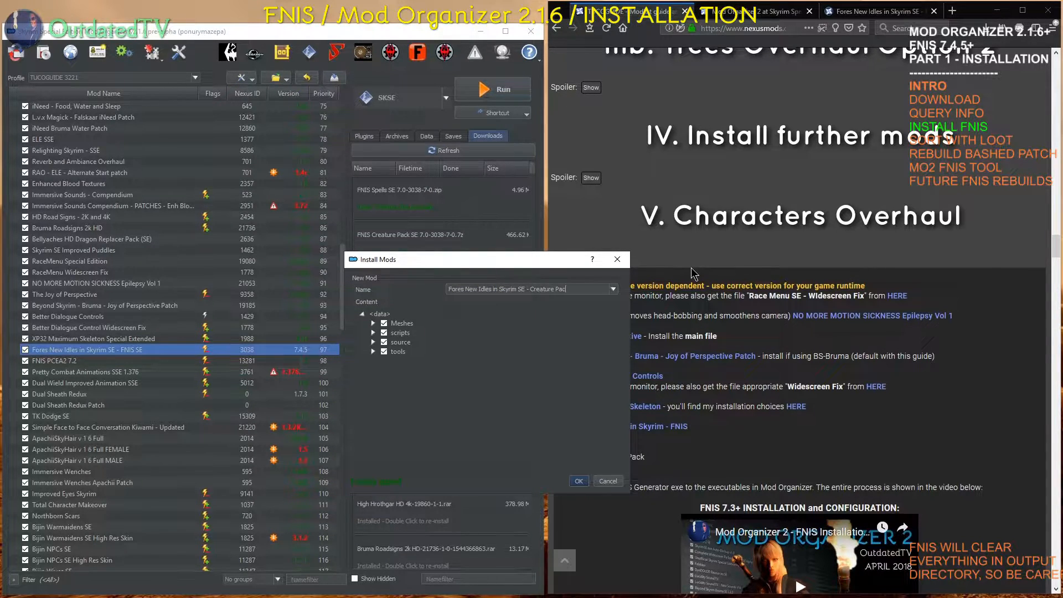
pyautogui.click(578, 481)
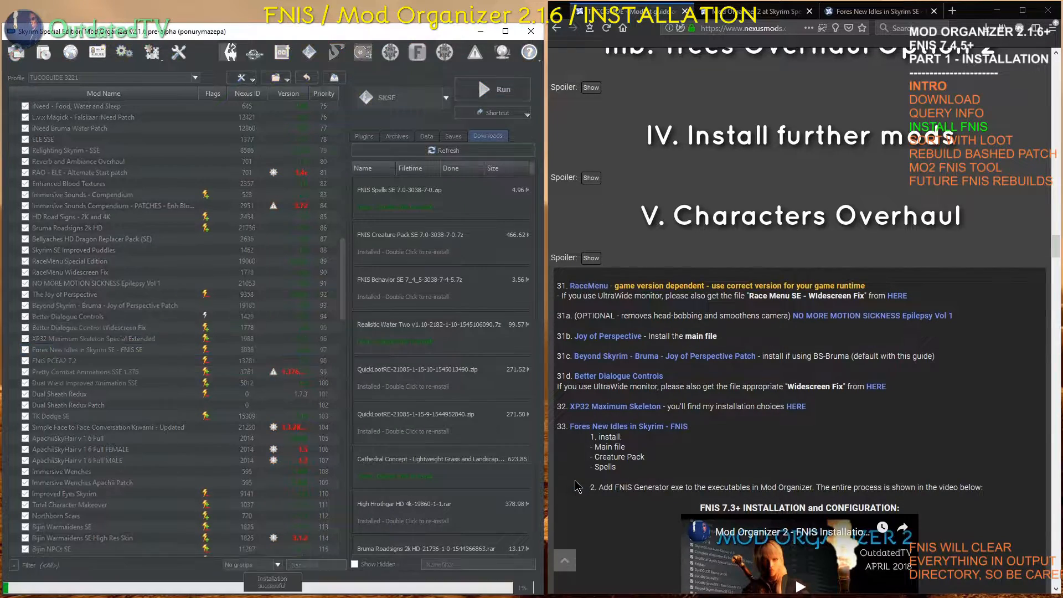
pyautogui.scroll(-3)
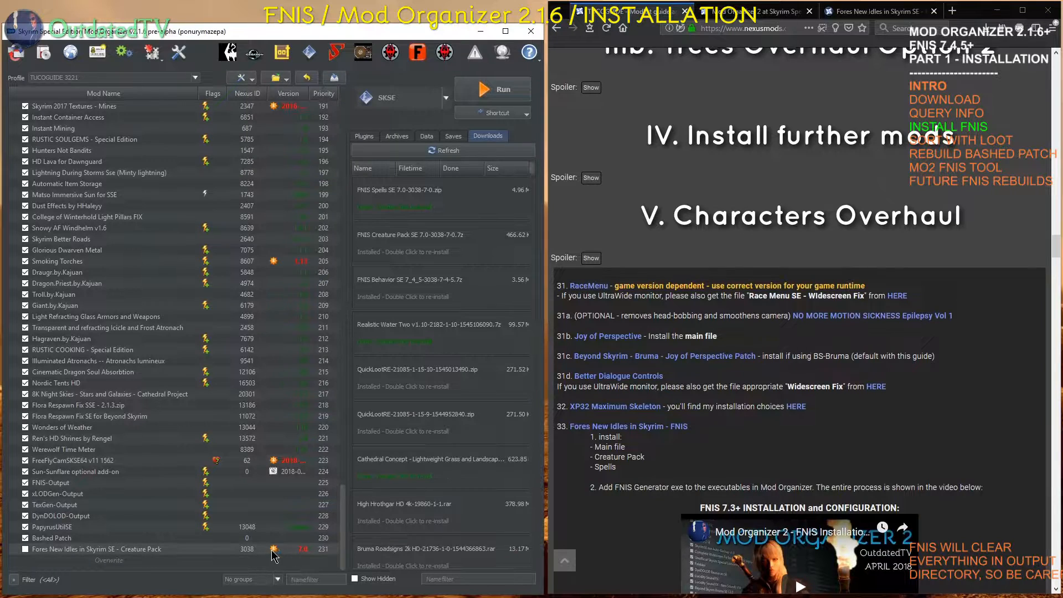
pyautogui.moveTo(617, 392)
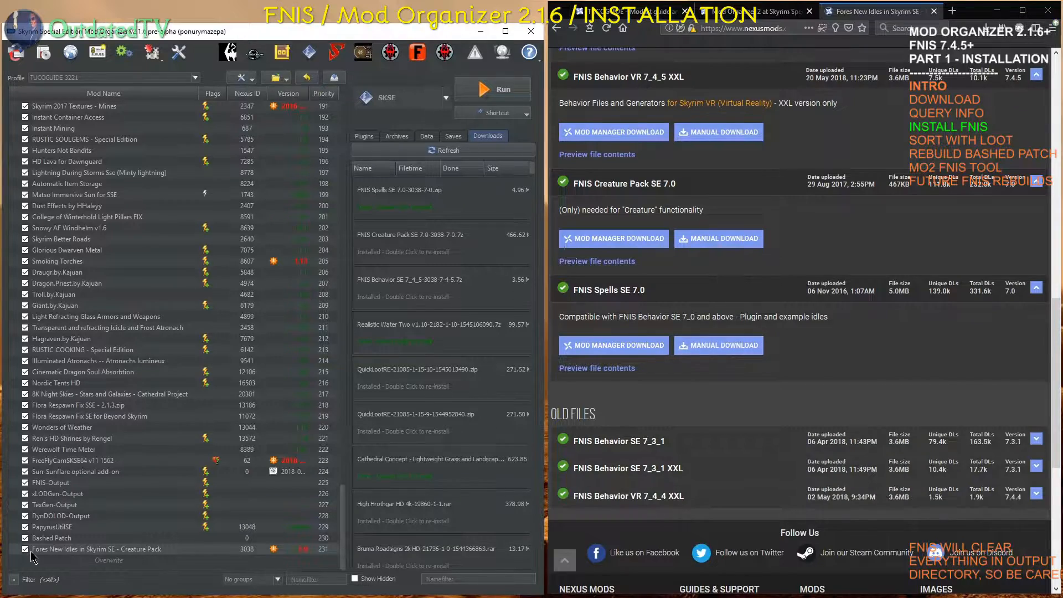
# Enable the Creature Pack, move it below FNIS SE, and begin installing FNIS Spells.
pyautogui.click(94, 550)
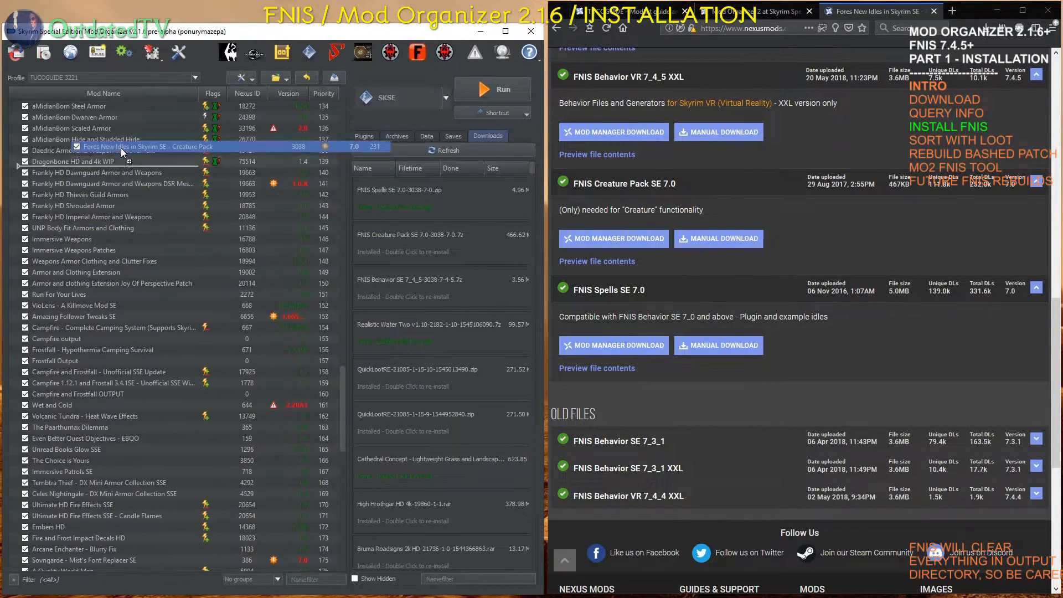
pyautogui.scroll(3)
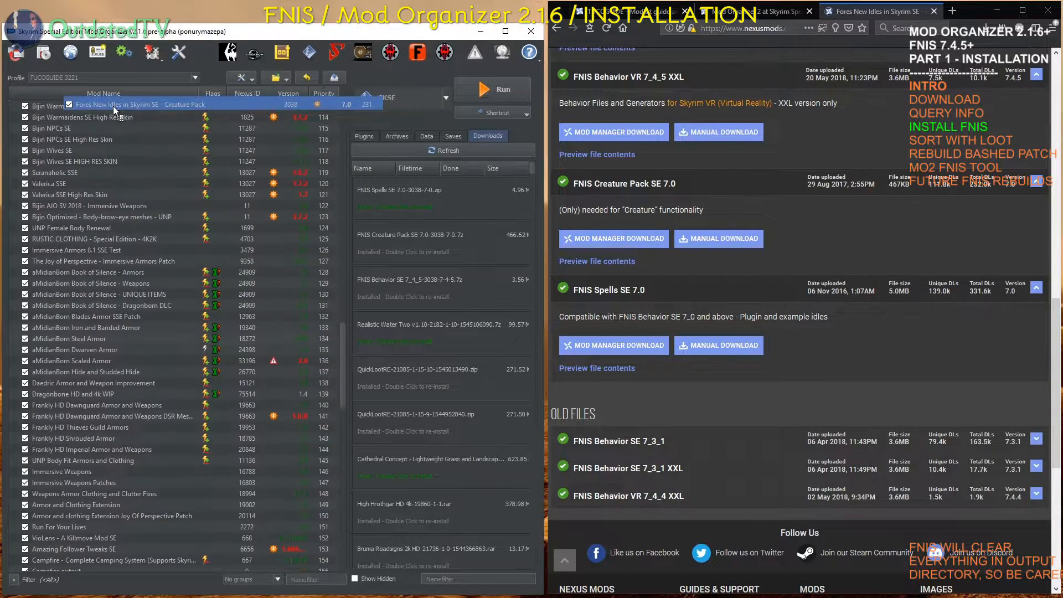
pyautogui.scroll(3)
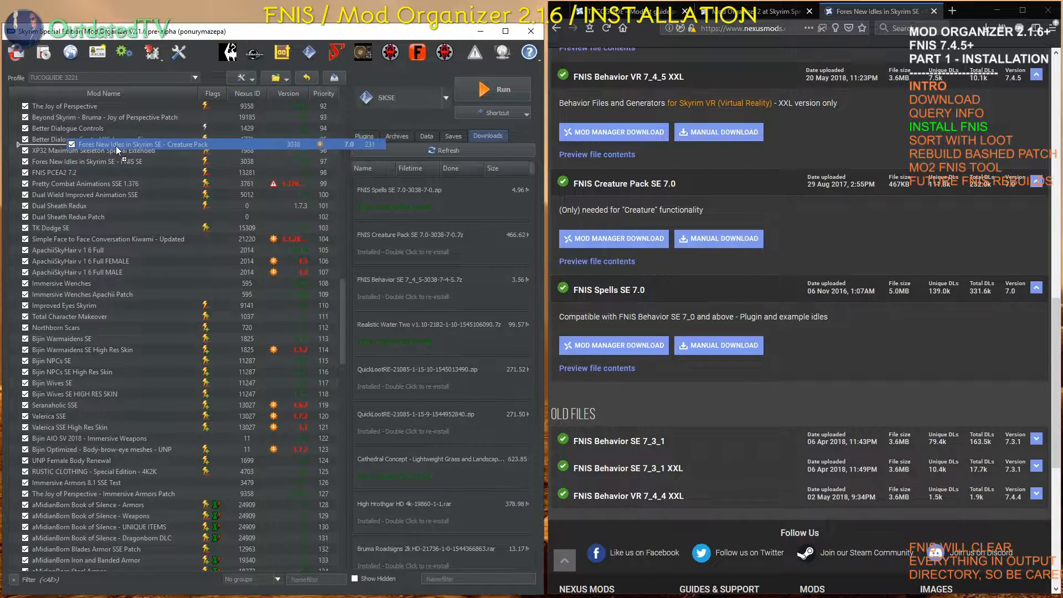
pyautogui.click(136, 167)
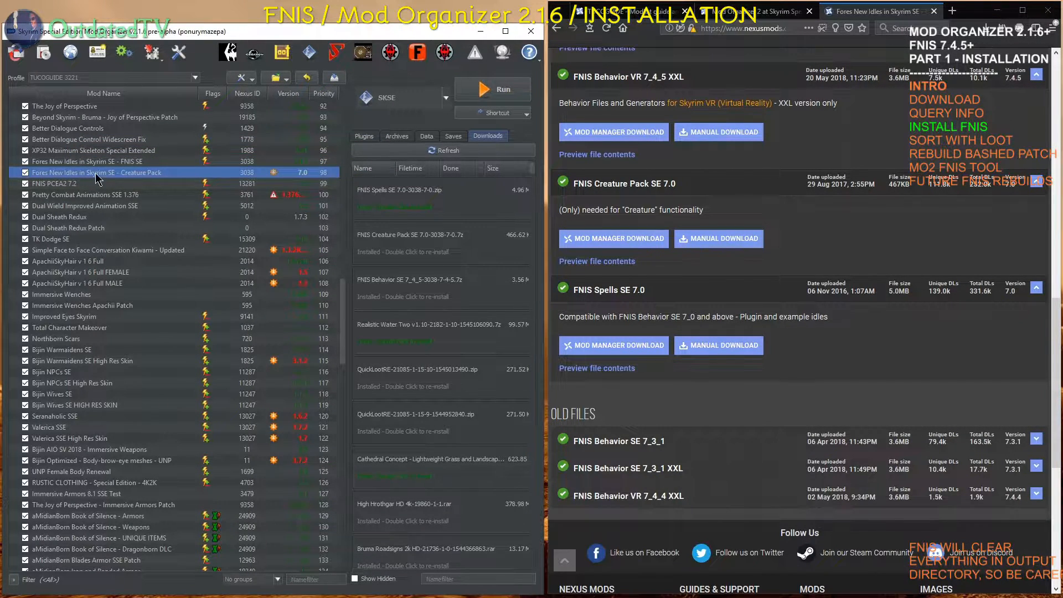
pyautogui.moveTo(118, 171)
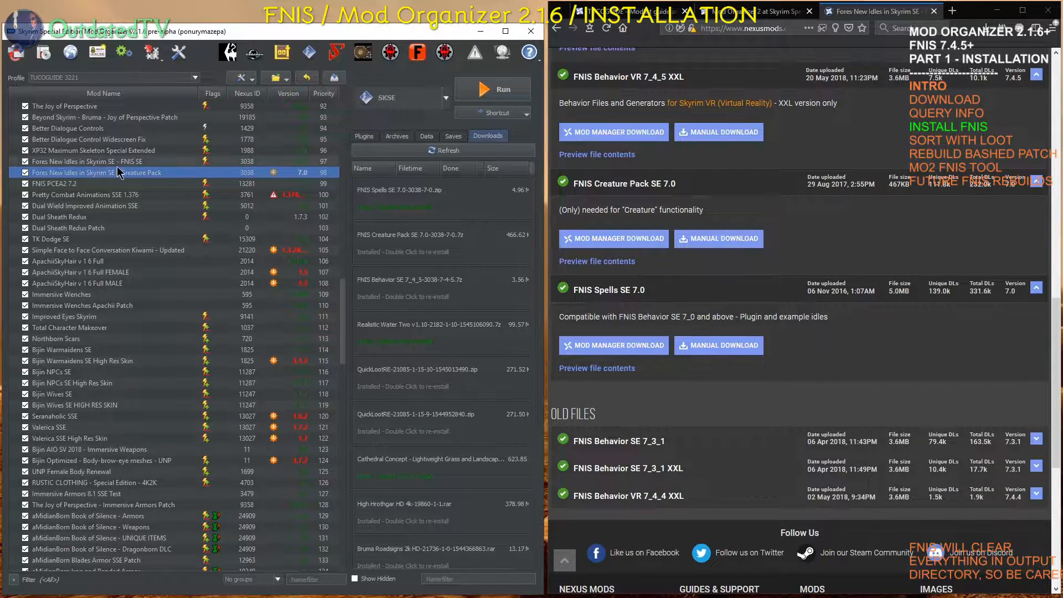
pyautogui.moveTo(263, 175)
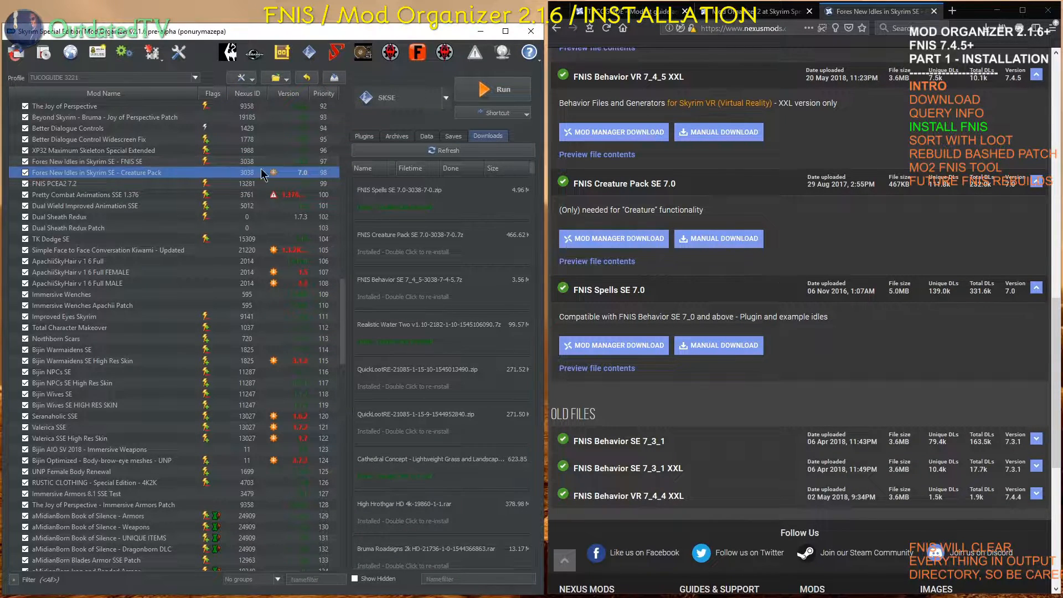
pyautogui.moveTo(416, 219)
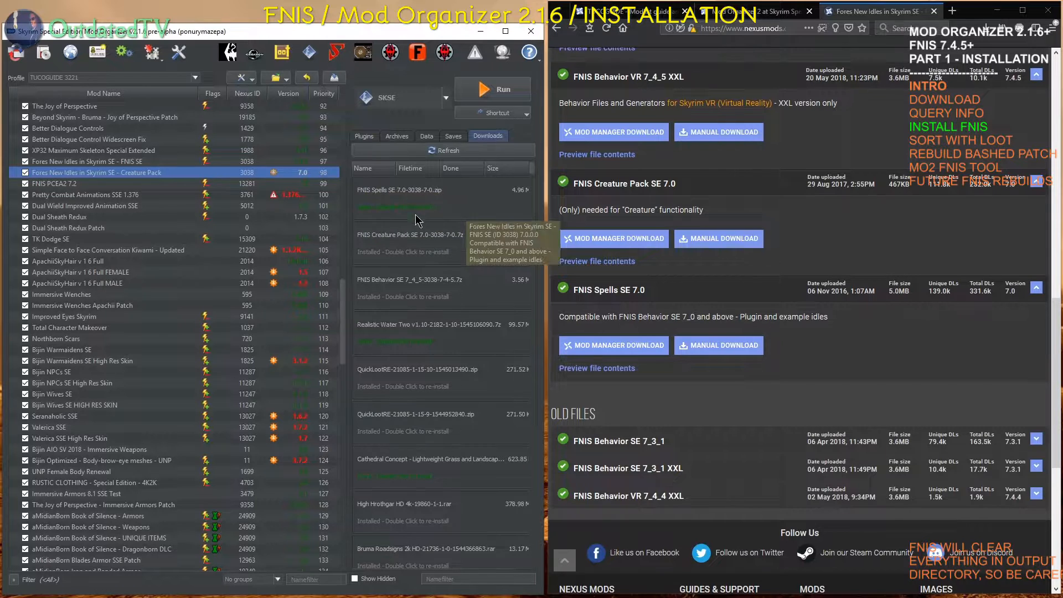
pyautogui.doubleClick(409, 235)
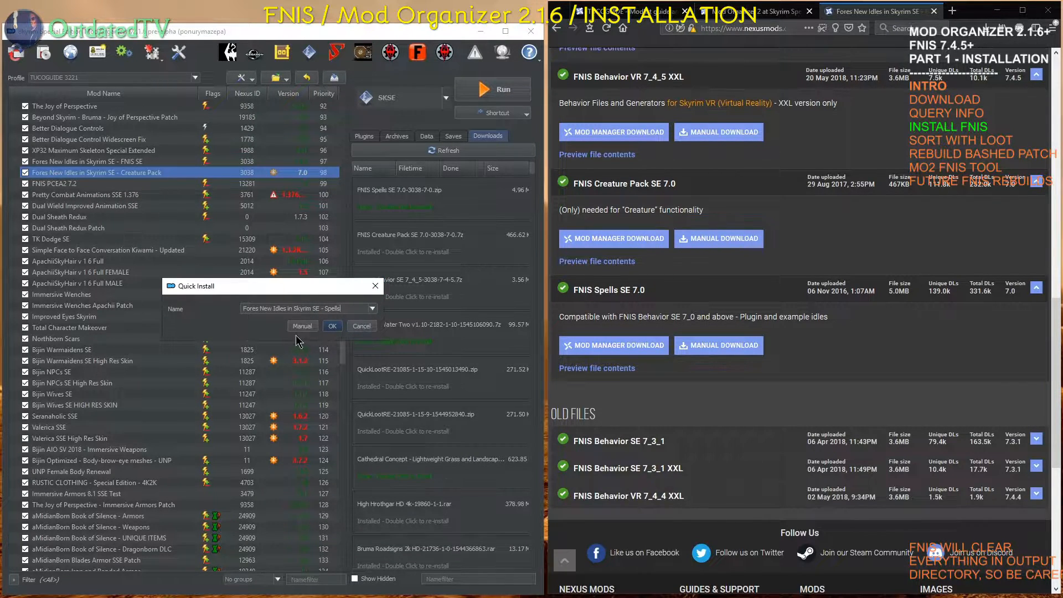
# Manually install FNIS Spells with Data as its root, enable it, and place it below Creature Pack.
pyautogui.click(302, 326)
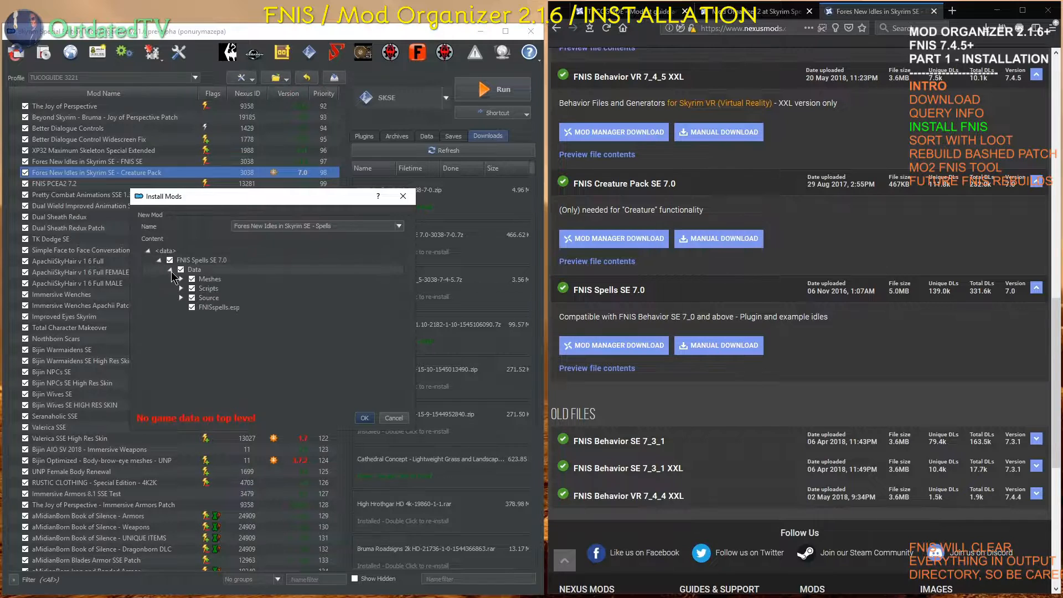
pyautogui.rightClick(195, 269)
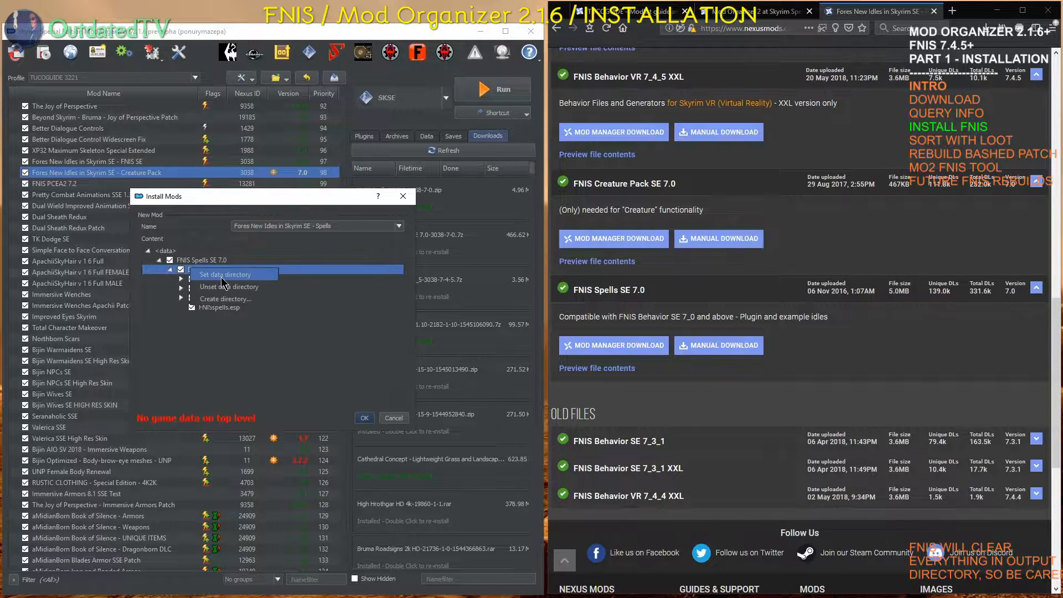
pyautogui.click(227, 274)
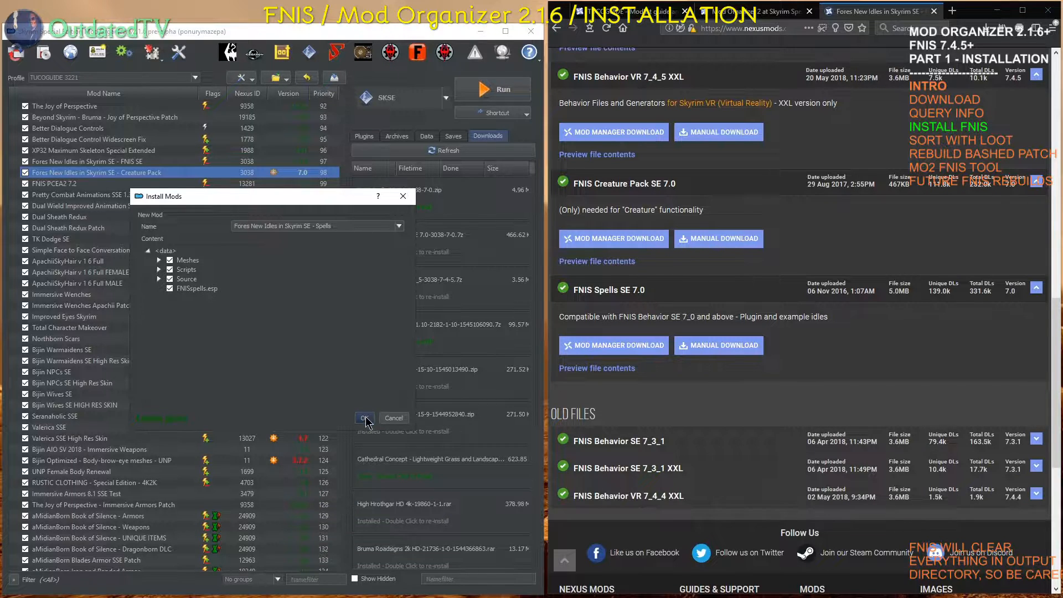
pyautogui.click(365, 417)
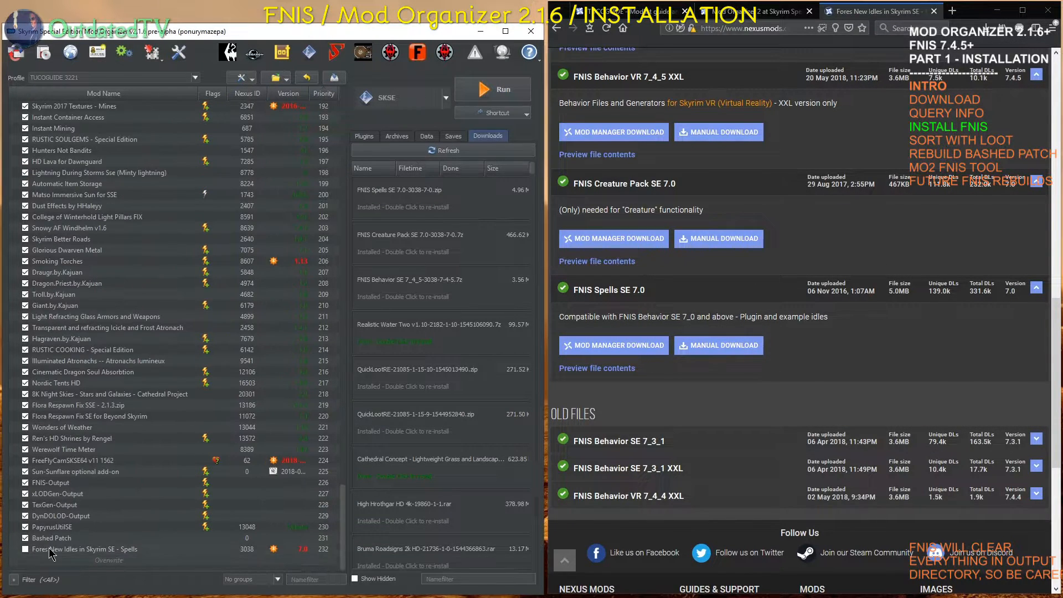
pyautogui.click(81, 549)
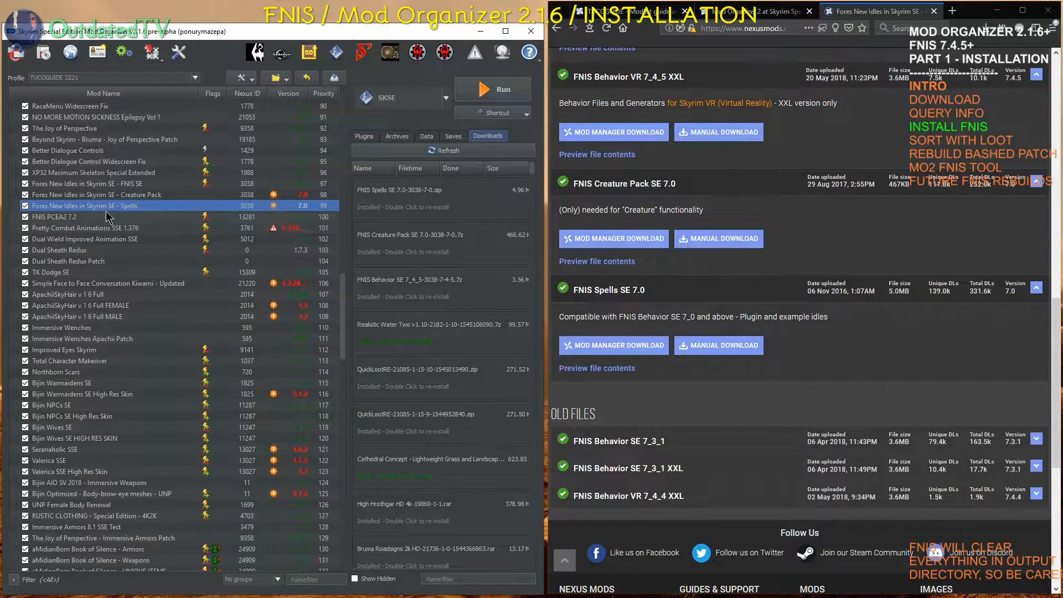
pyautogui.click(86, 184)
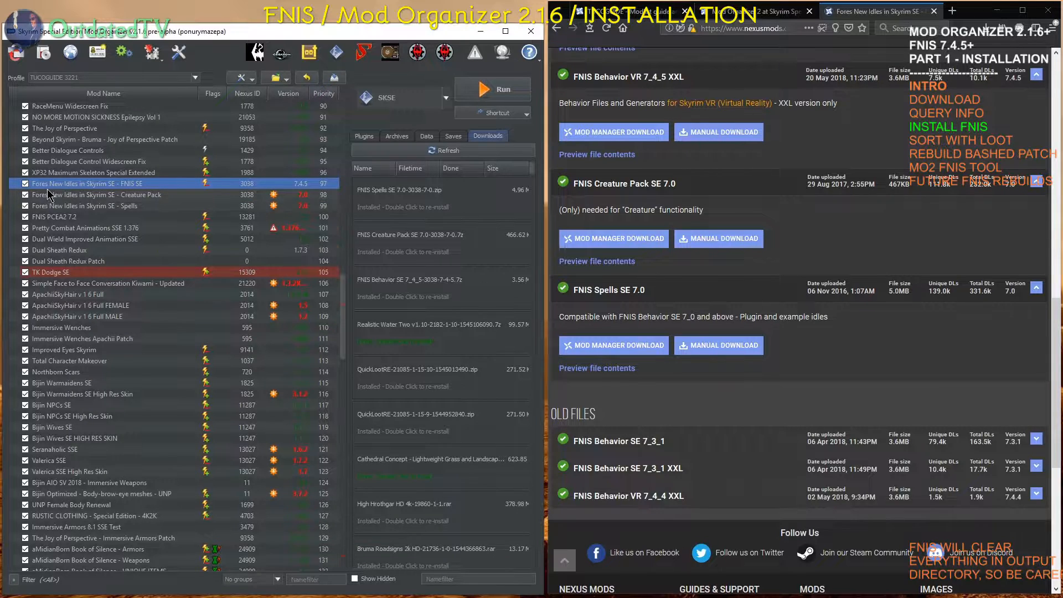
pyautogui.click(102, 194)
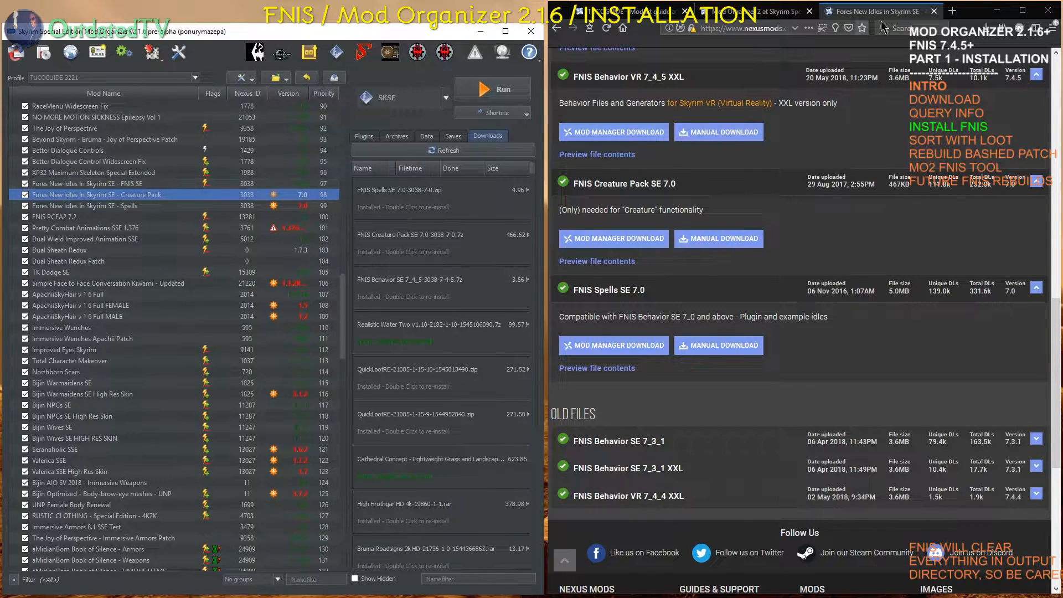
pyautogui.scroll(3)
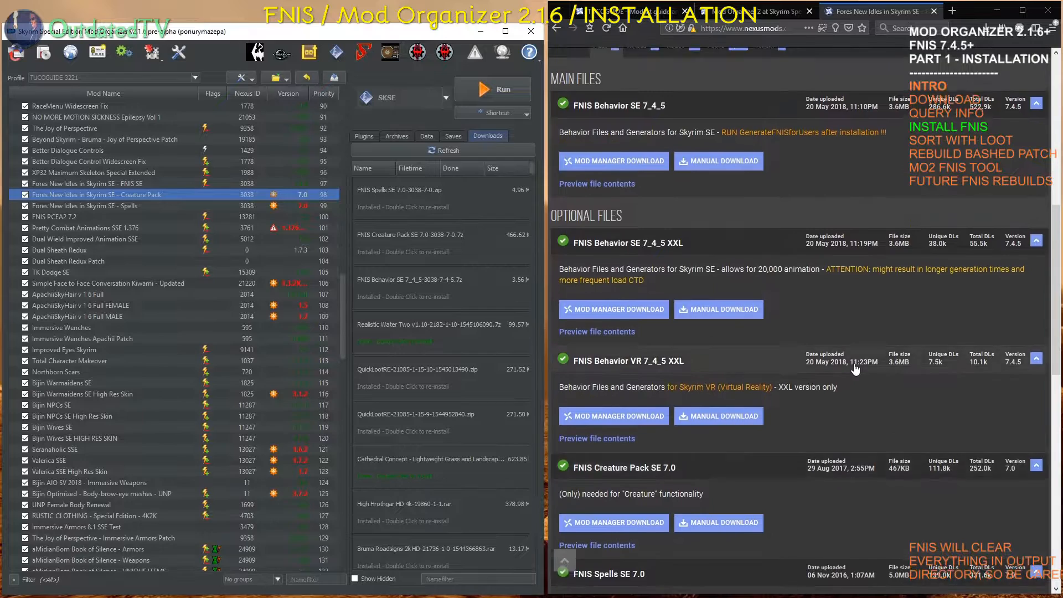
pyautogui.scroll(3)
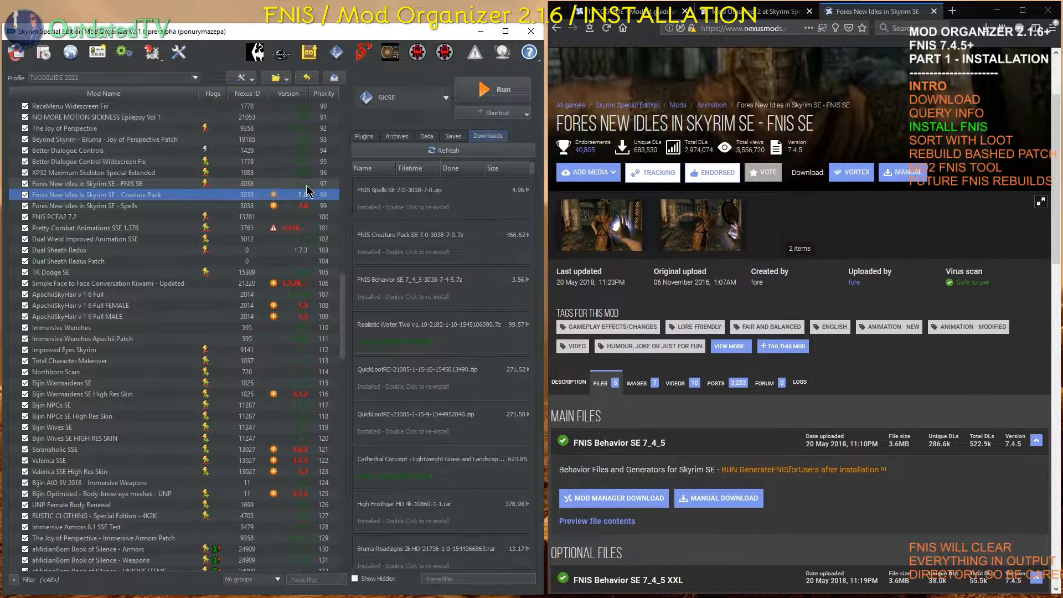
pyautogui.click(102, 205)
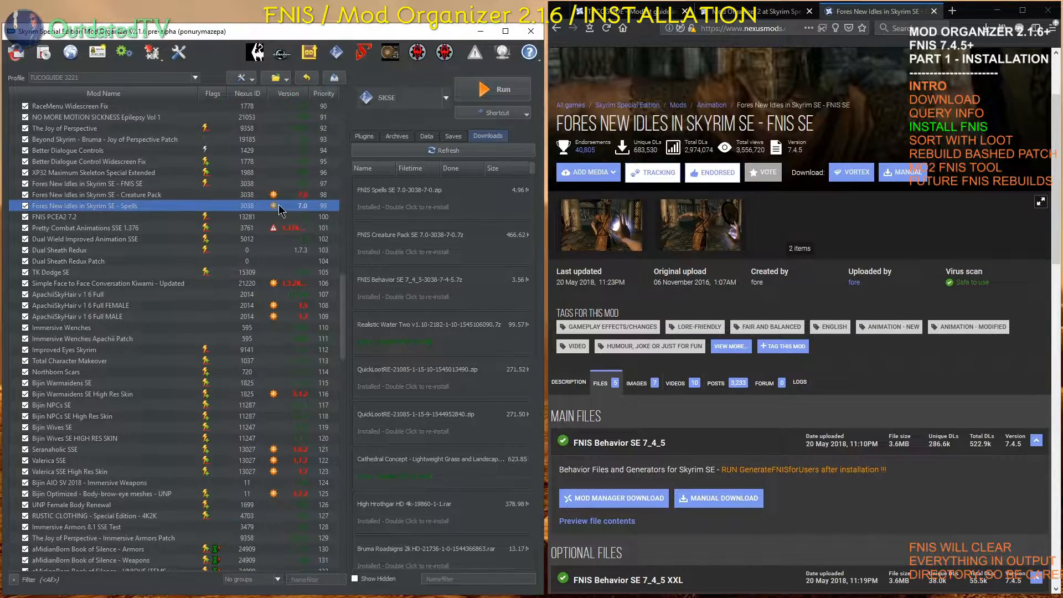
pyautogui.scroll(-3)
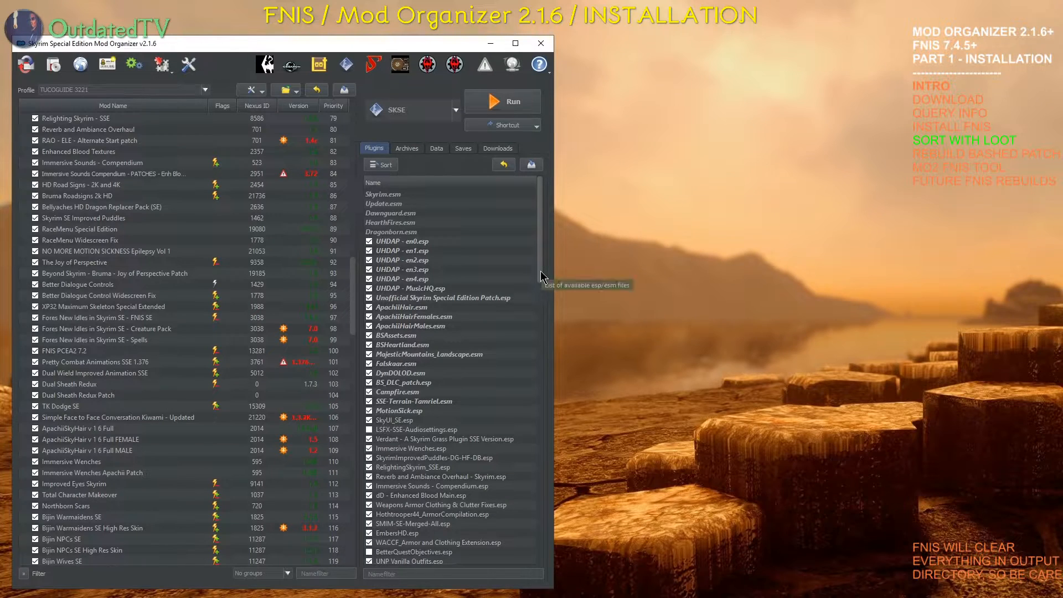
pyautogui.moveTo(301, 384)
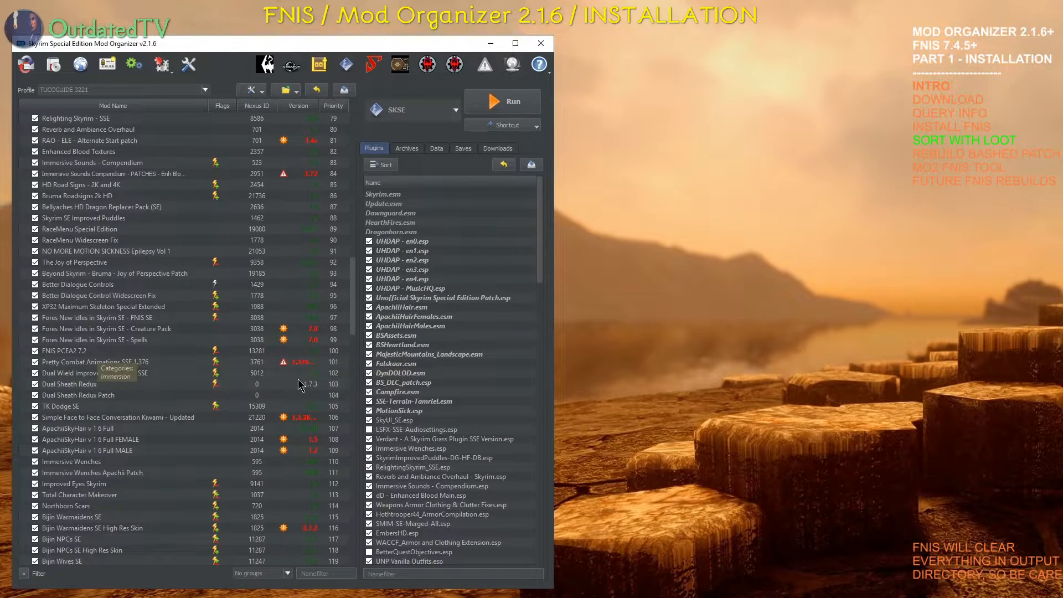
# Scroll to the bottom of the Plugins list to check that FNIS.esp and FNISspells.esp are ticked.
pyautogui.scroll(-3)
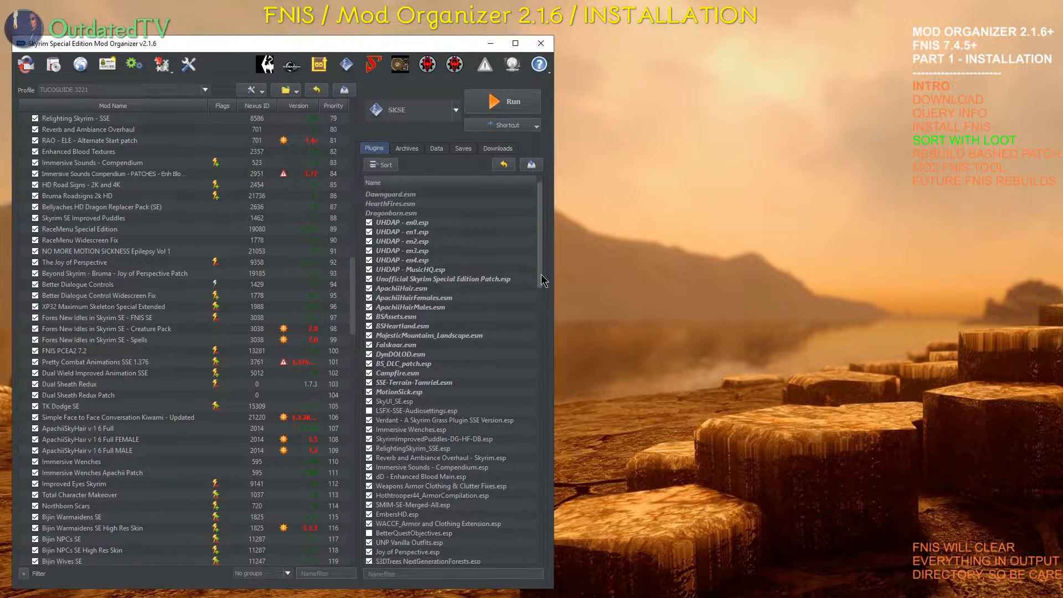
pyautogui.scroll(-3)
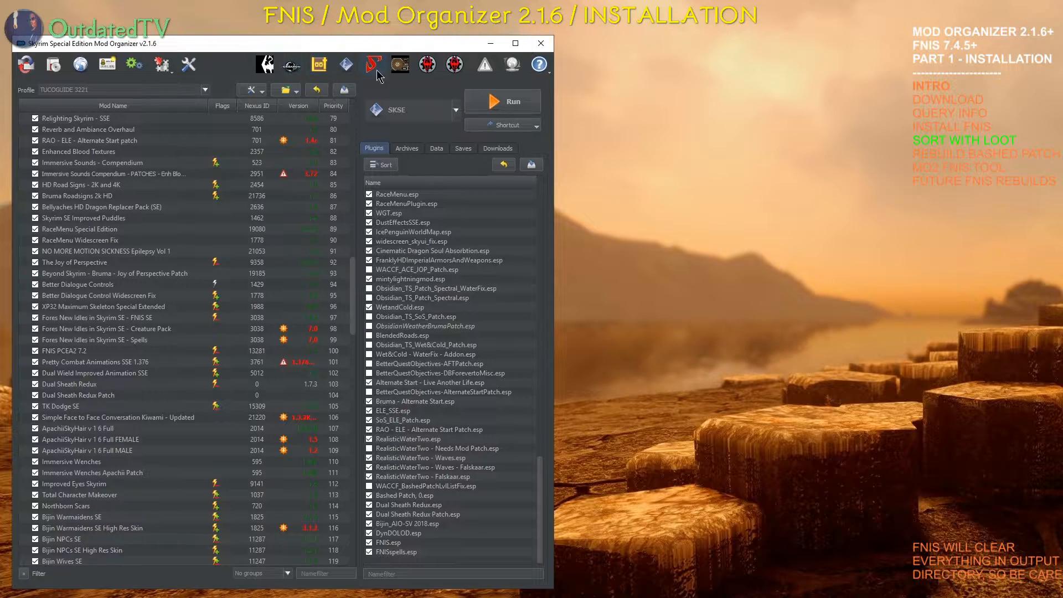
# Launch LOOT and scroll its sorted plugin list to find where FNIS.esp lands.
pyautogui.click(373, 65)
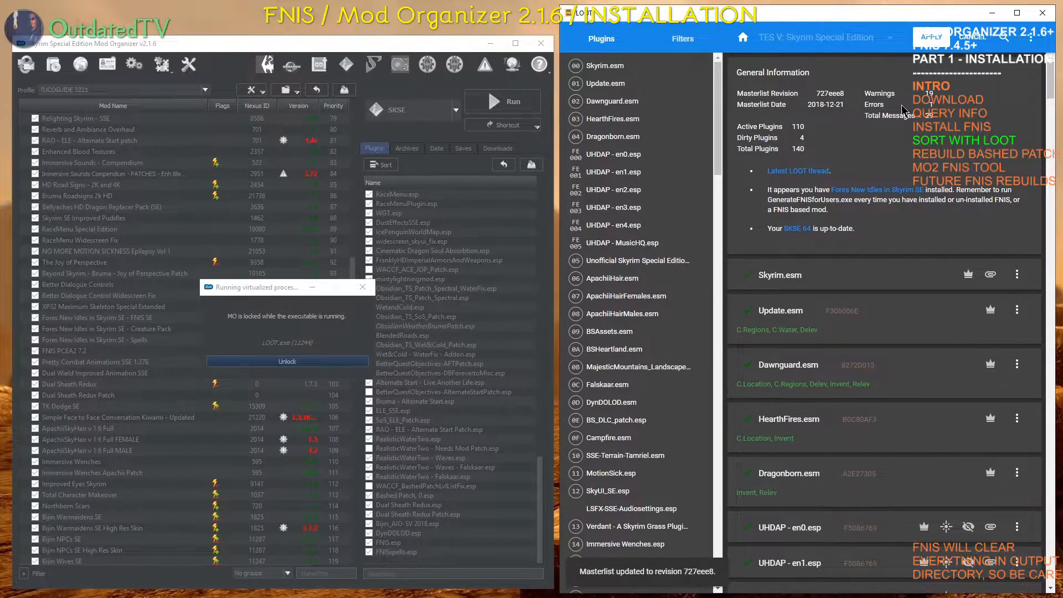
pyautogui.scroll(-3)
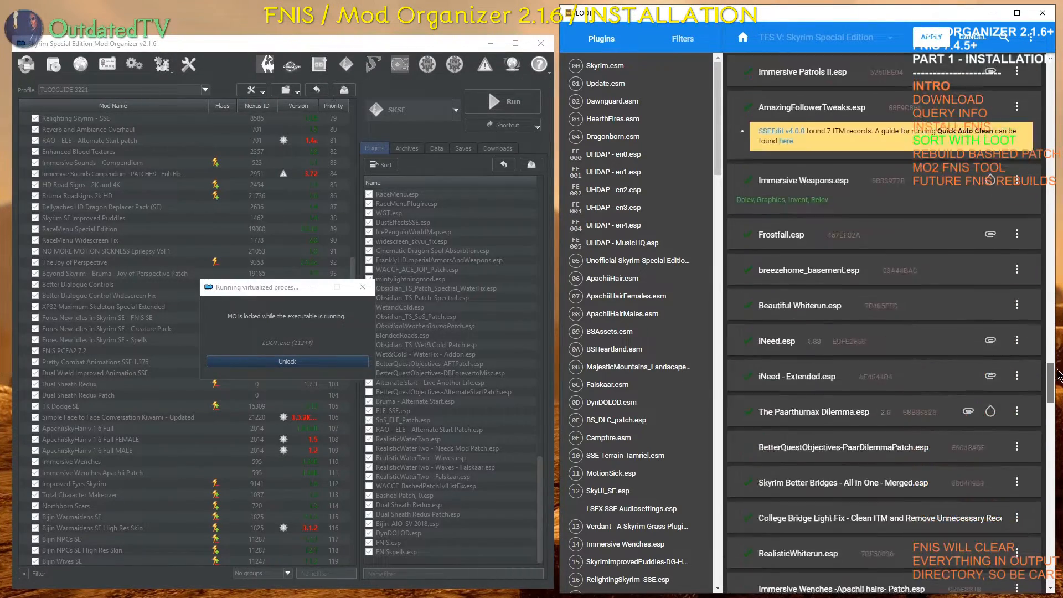
pyautogui.scroll(-3)
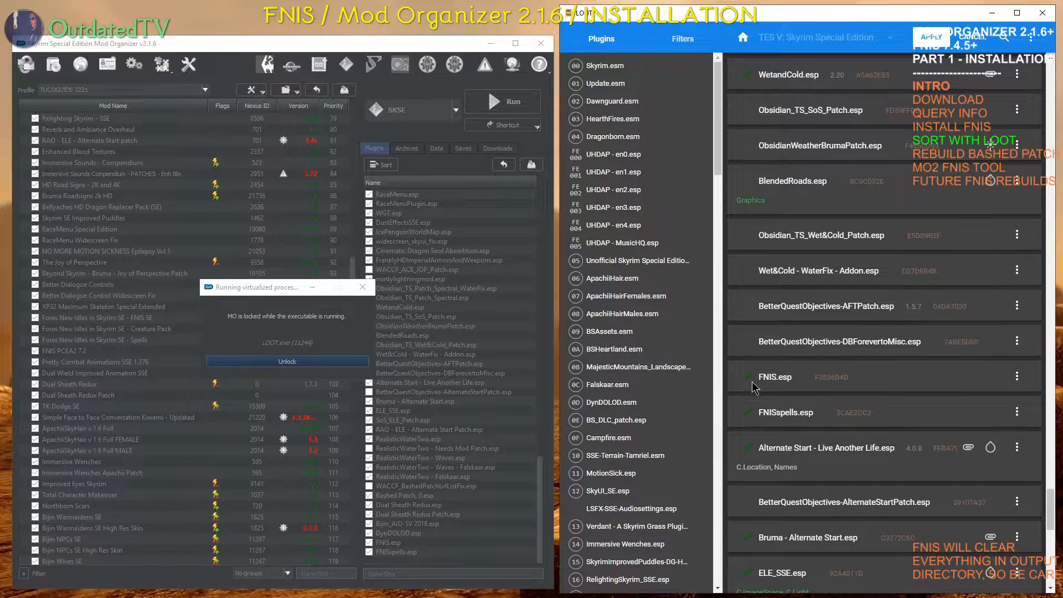
pyautogui.moveTo(890, 287)
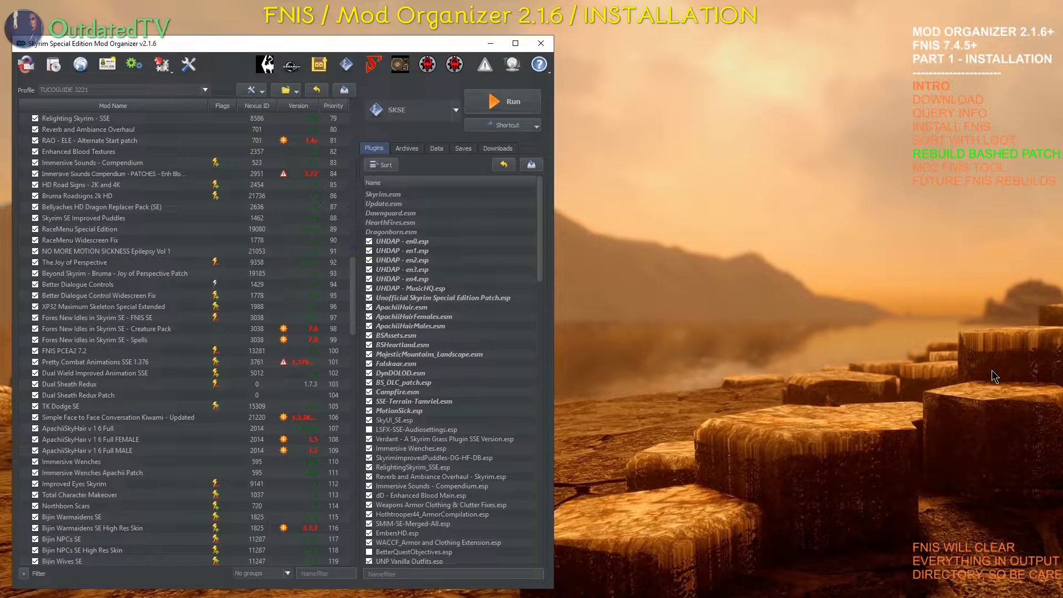
pyautogui.moveTo(447, 396)
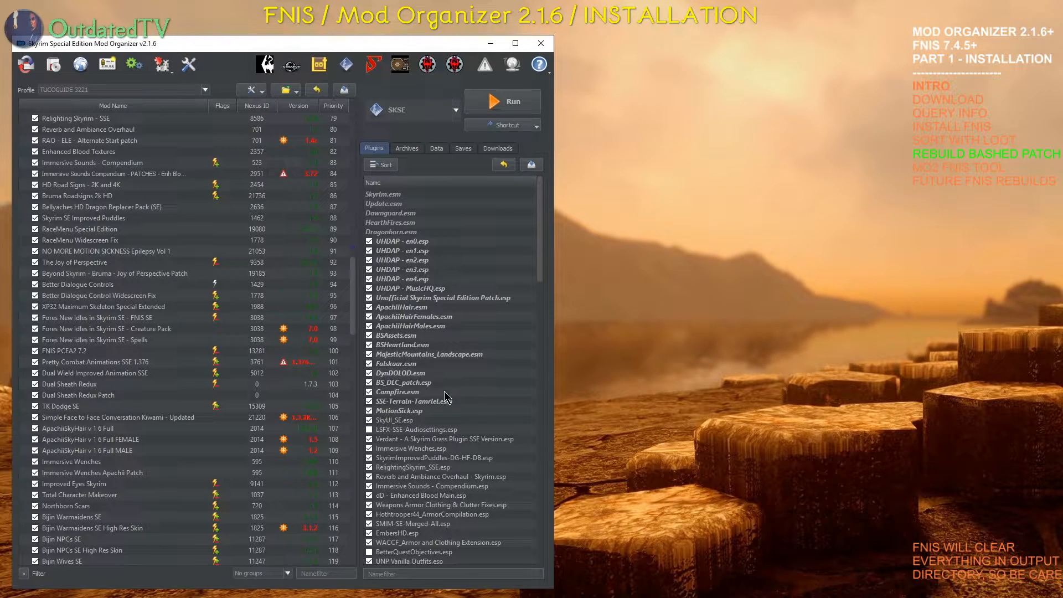
# Cancel the Enable all plugins prompt, then scroll the plugin list toward DynDOLOD.esm.
pyautogui.rightClick(398, 373)
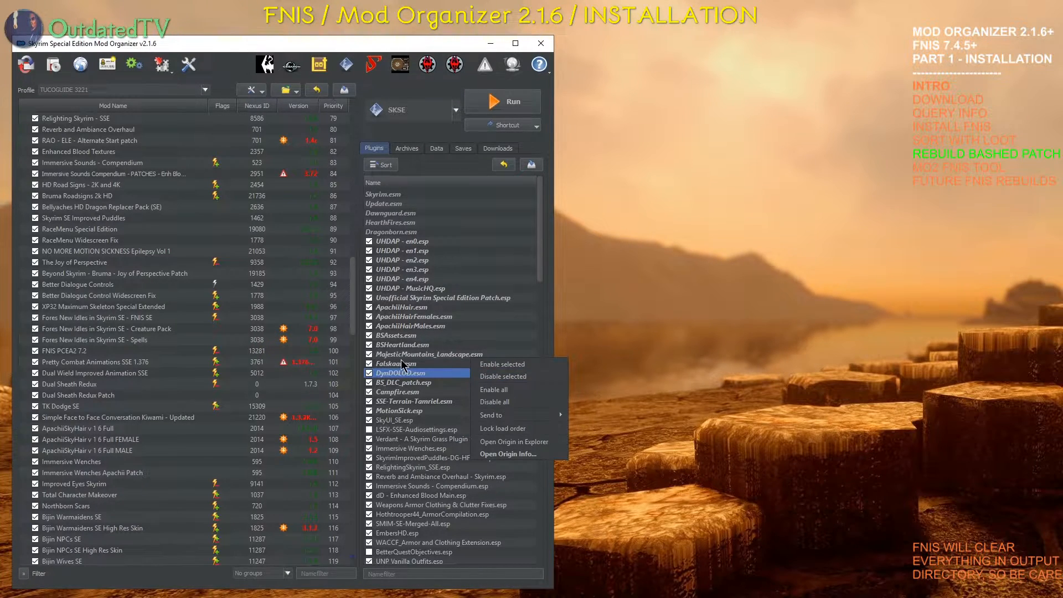
pyautogui.click(494, 389)
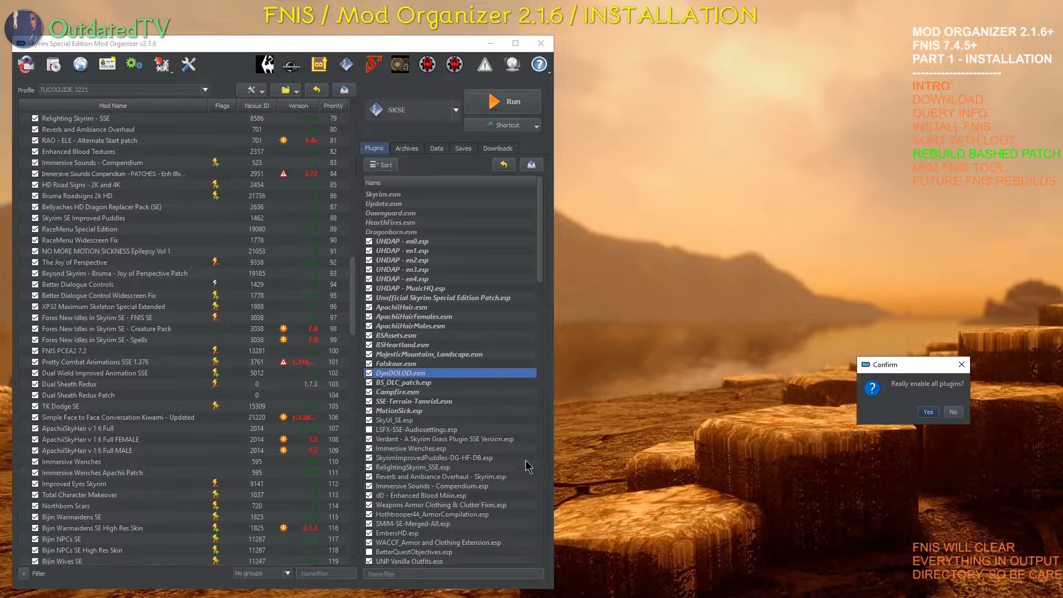
pyautogui.click(952, 411)
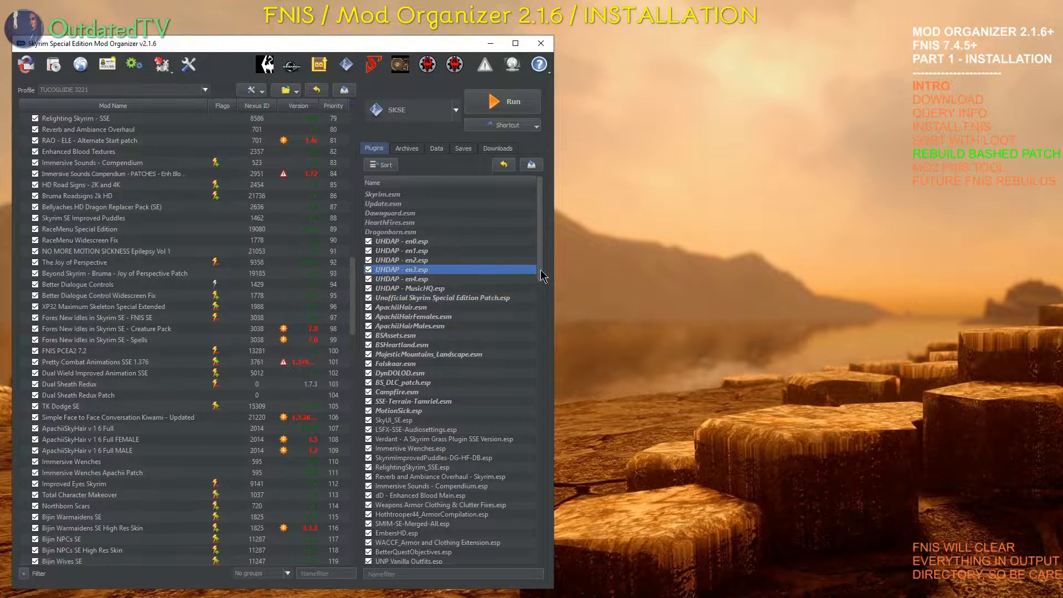
pyautogui.scroll(-3)
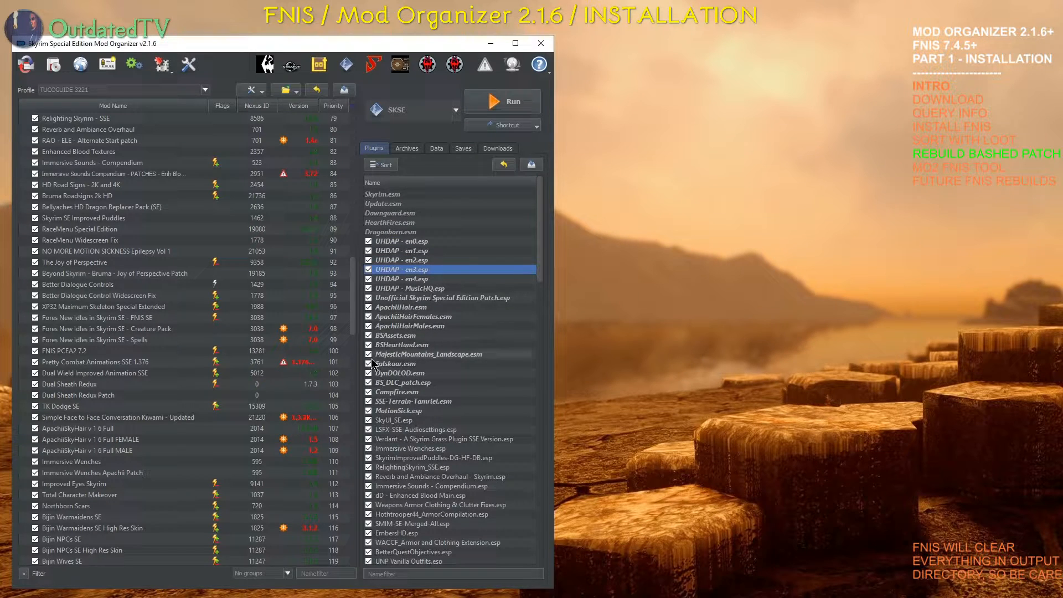
pyautogui.moveTo(446, 334)
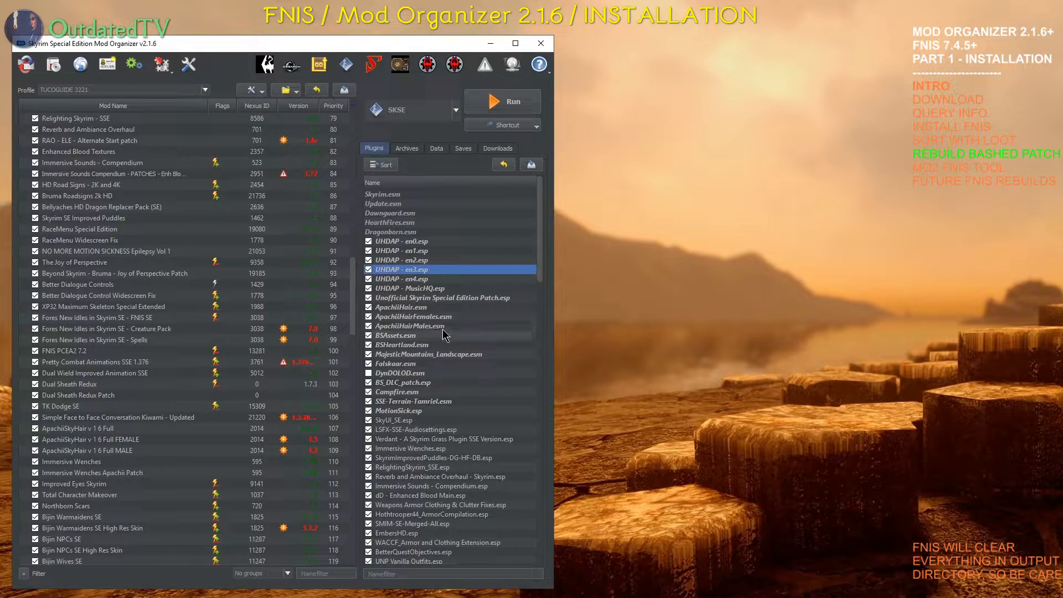
pyautogui.moveTo(622, 383)
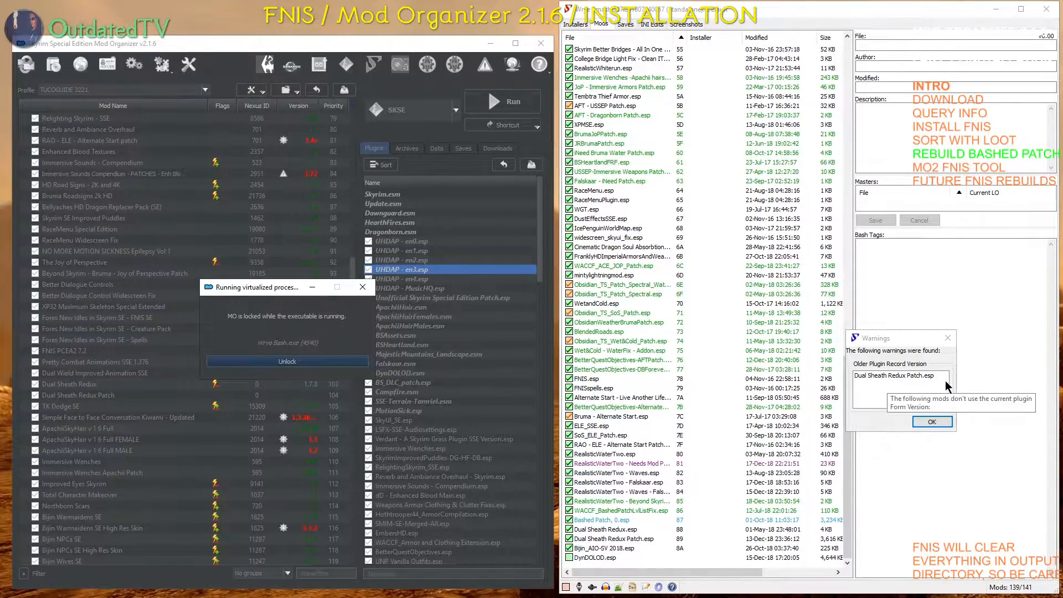
pyautogui.moveTo(1024, 448)
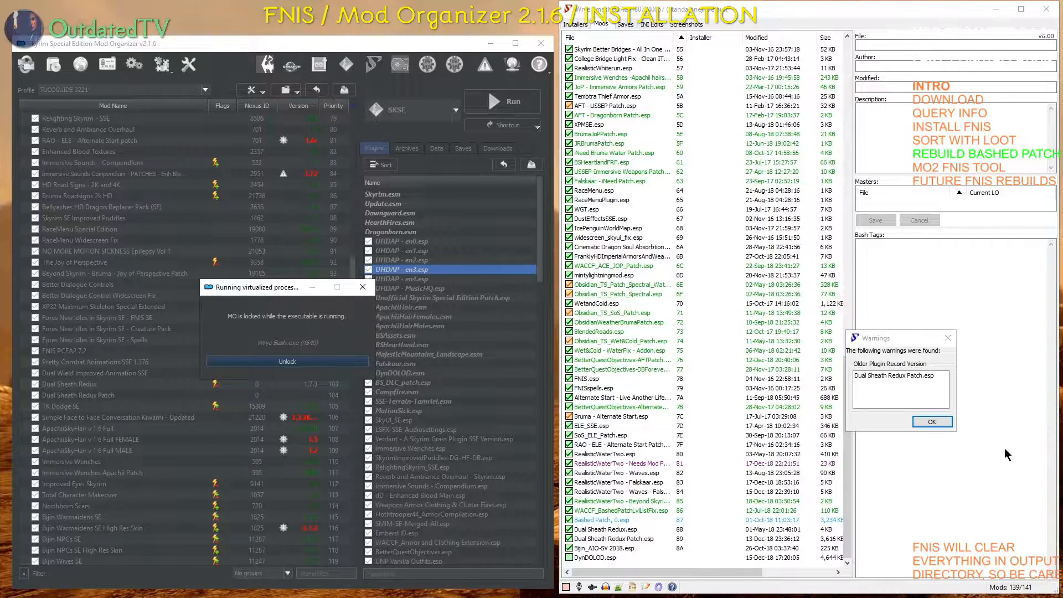
# Dismiss the older-version warning, rebuild Bashed Patch, 0.esp, and close its build report.
pyautogui.click(931, 421)
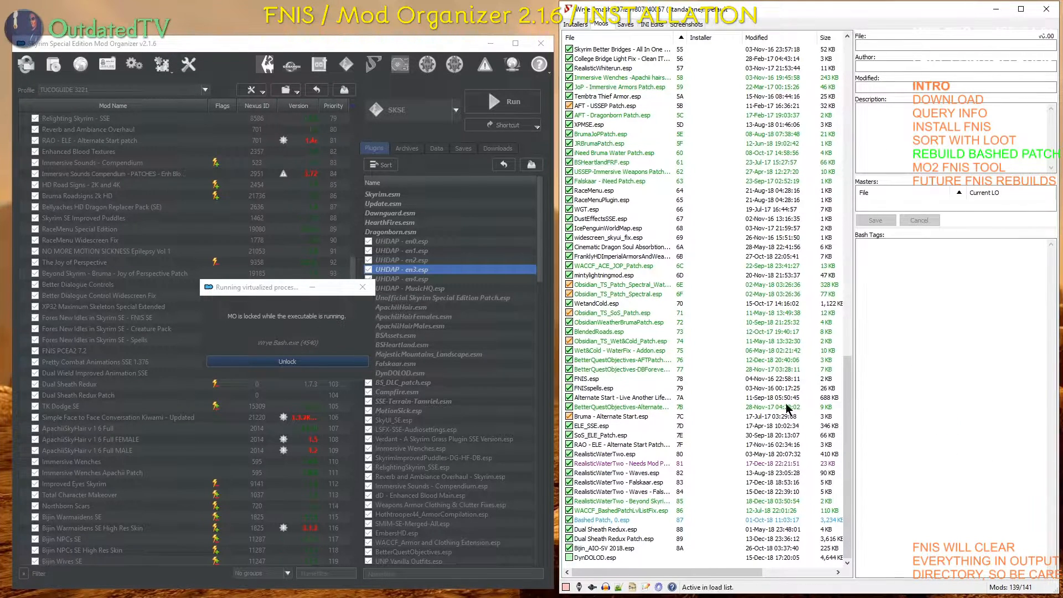
pyautogui.rightClick(604, 520)
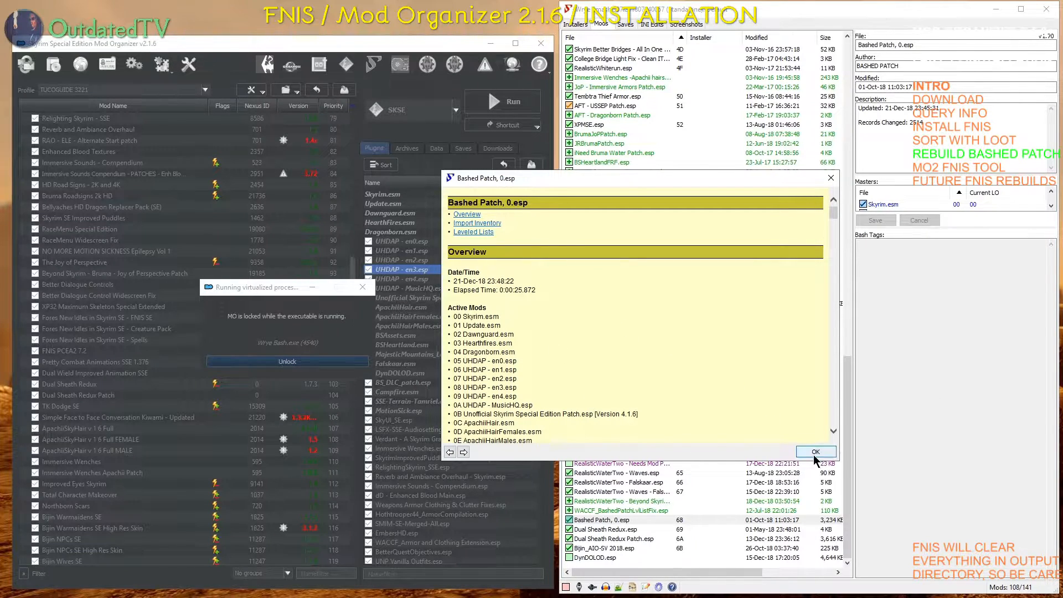
pyautogui.click(815, 452)
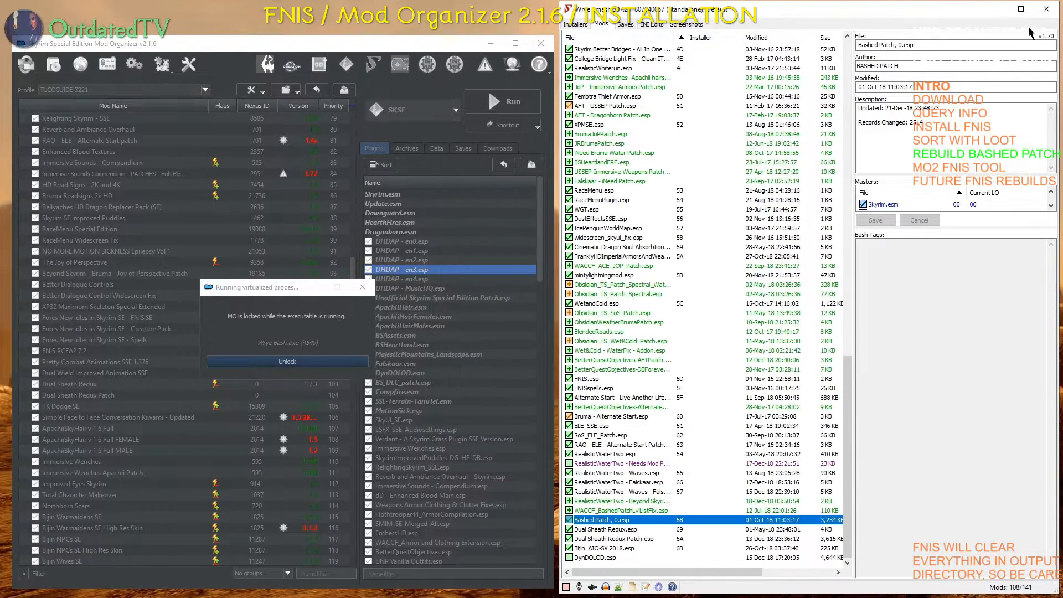
# Close Wrye Bash and scroll the Plugins list to confirm Bashed Patch, 0.esp is enabled.
pyautogui.click(287, 361)
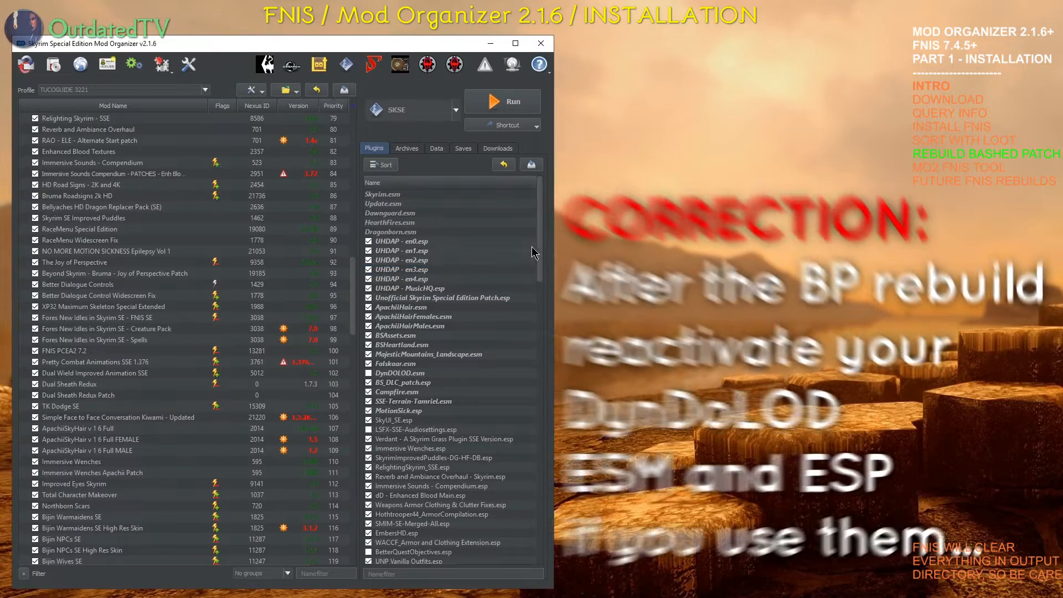
pyautogui.scroll(-3)
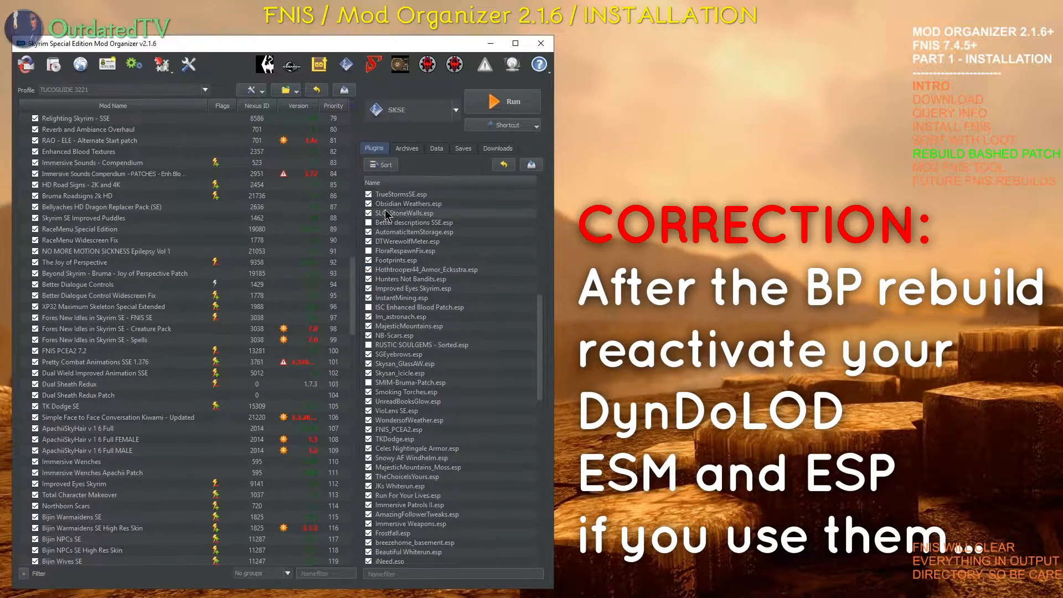
pyautogui.scroll(-3)
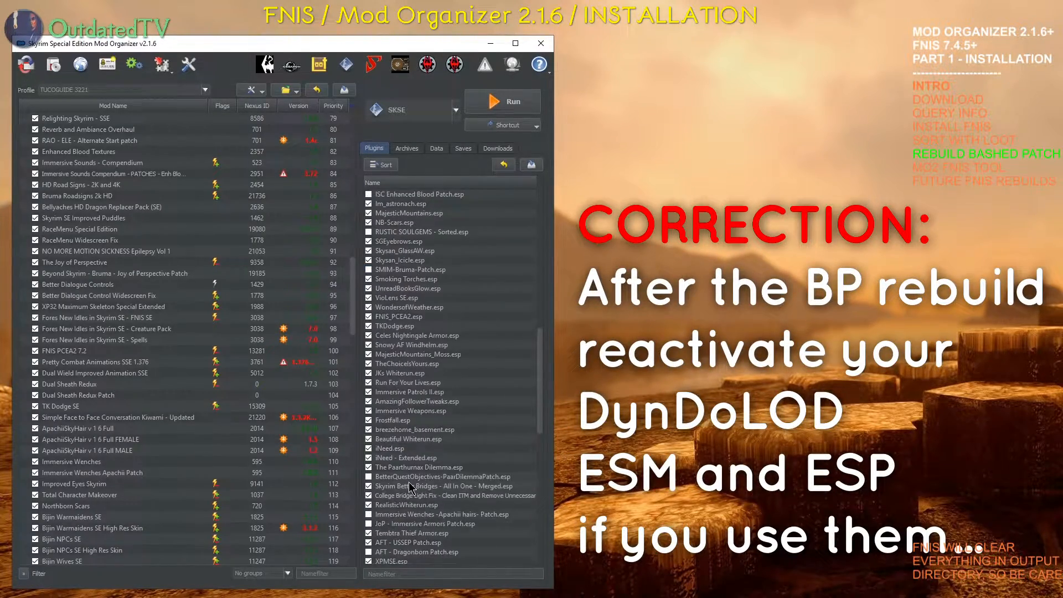
pyautogui.scroll(-3)
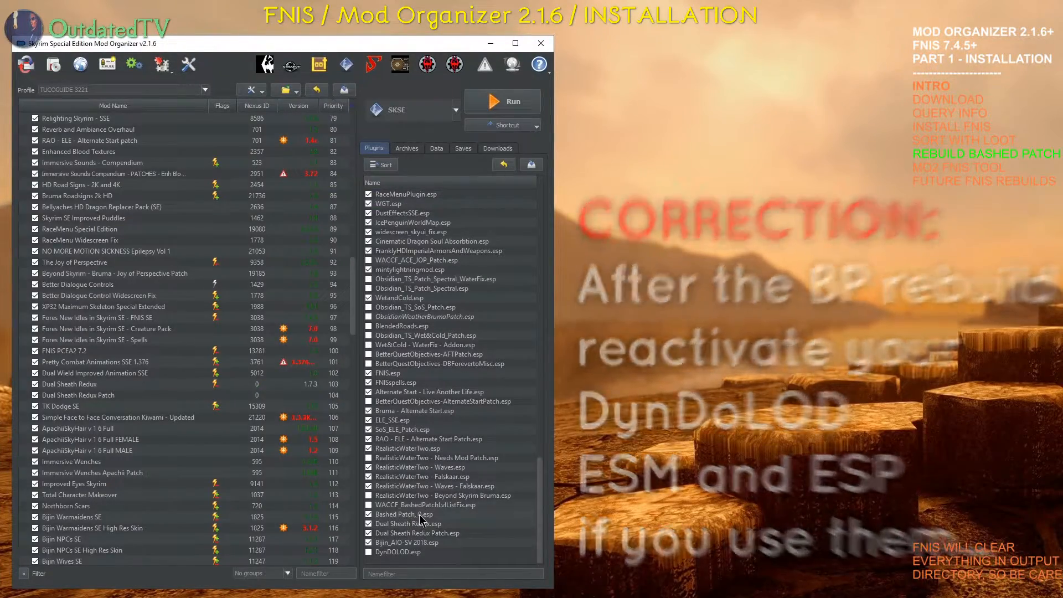
pyautogui.scroll(3)
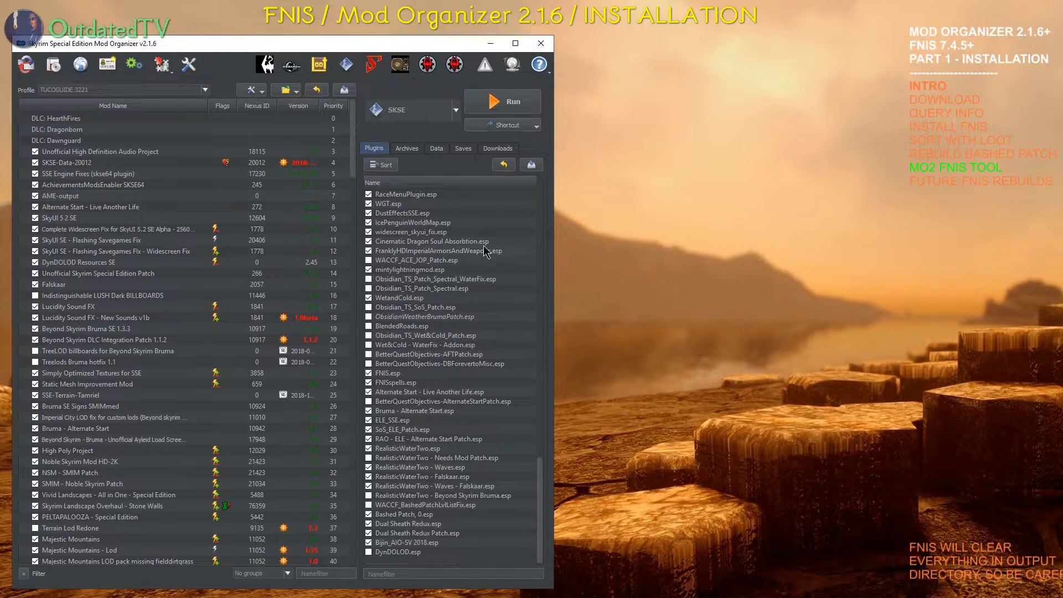
pyautogui.moveTo(315, 64)
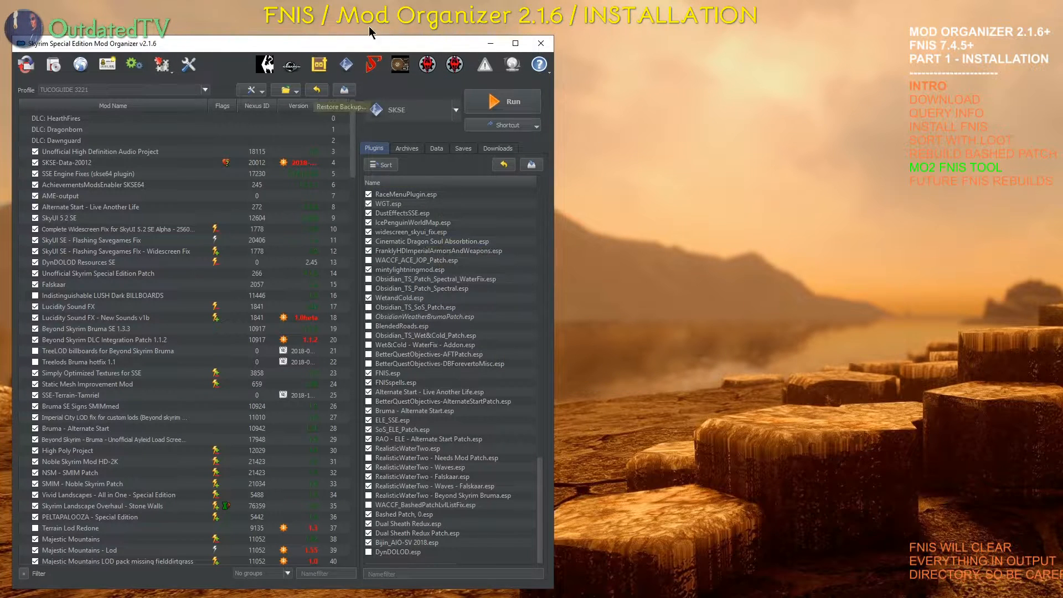
pyautogui.moveTo(417, 260)
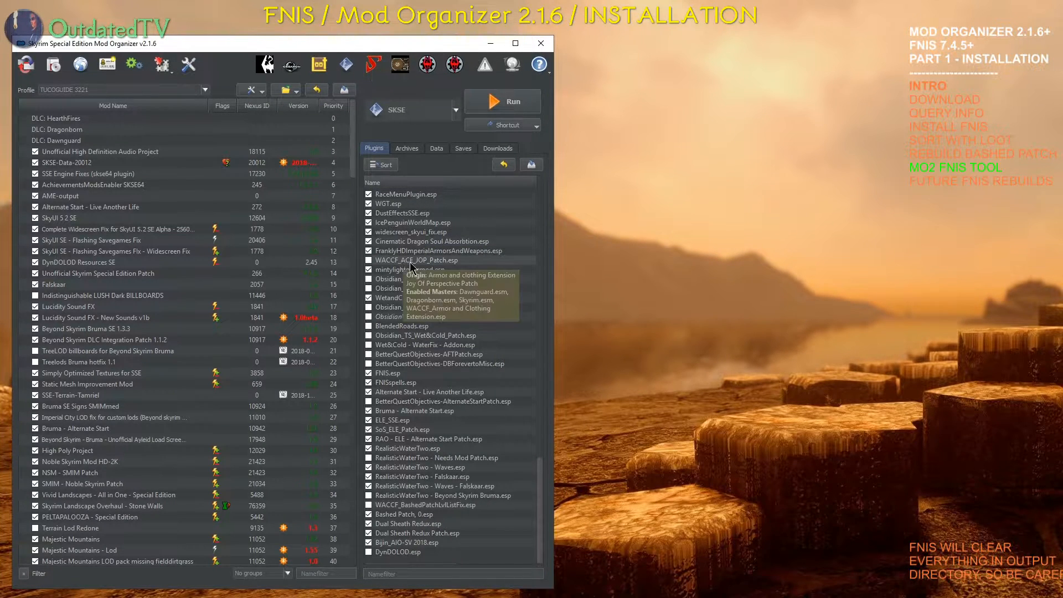
pyautogui.scroll(-3)
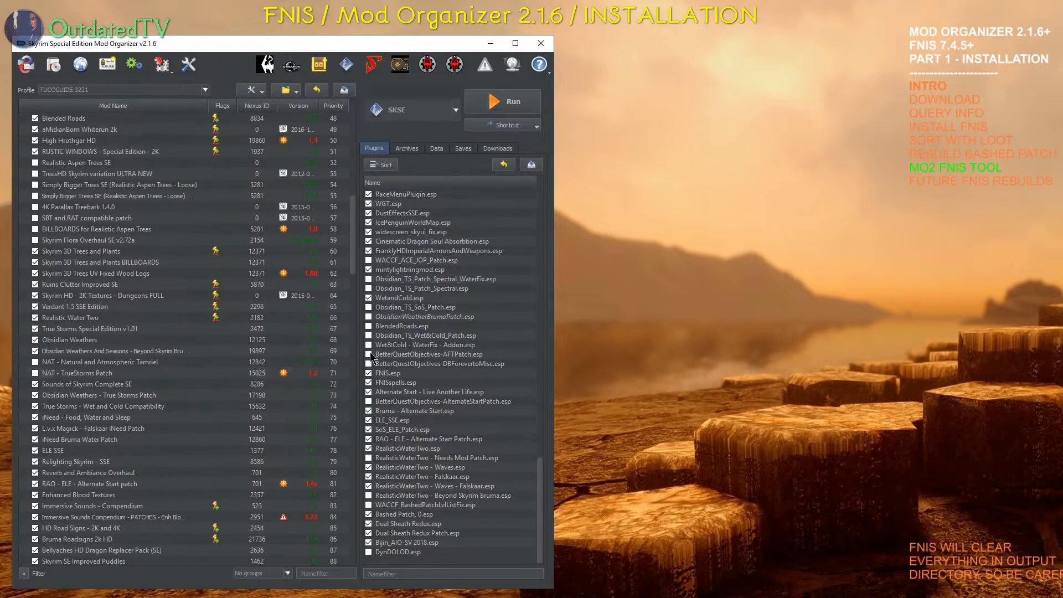
# Create an empty mod named FNIS-Output at the bottom of the mod list and enable it.
pyautogui.scroll(-3)
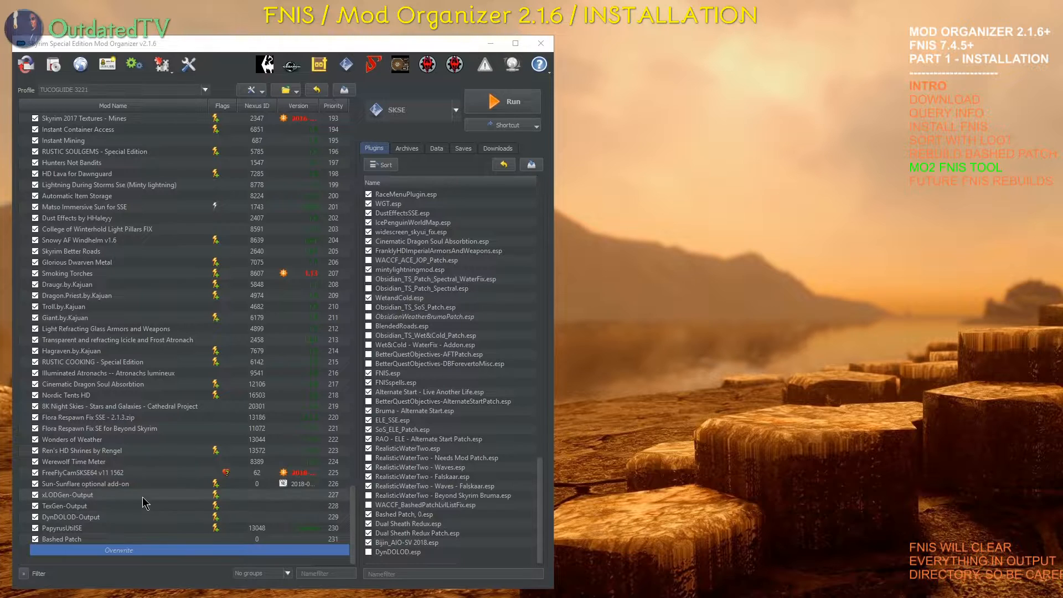
pyautogui.rightClick(63, 528)
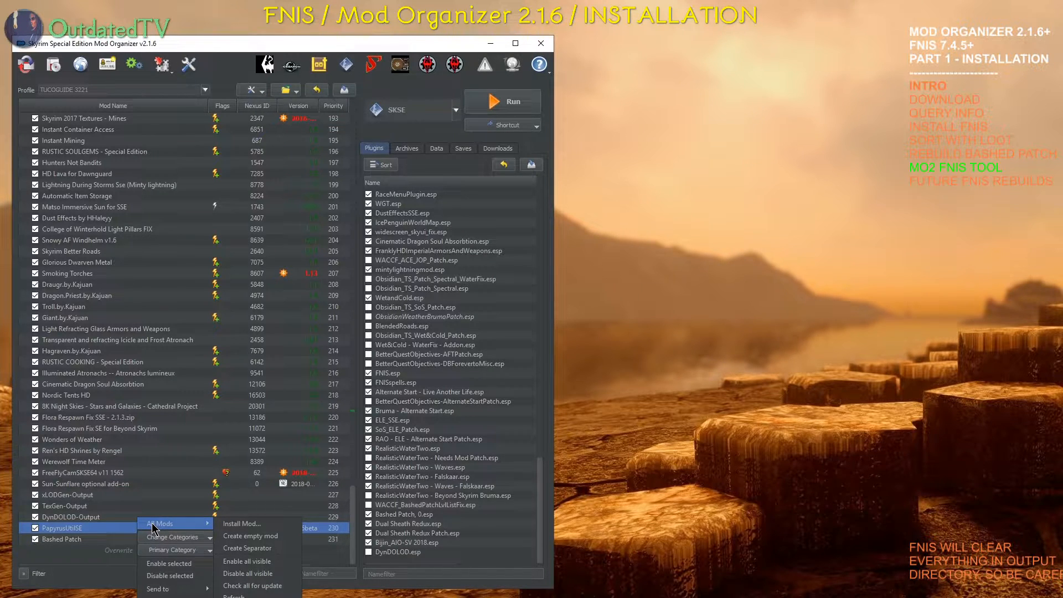
pyautogui.click(250, 535)
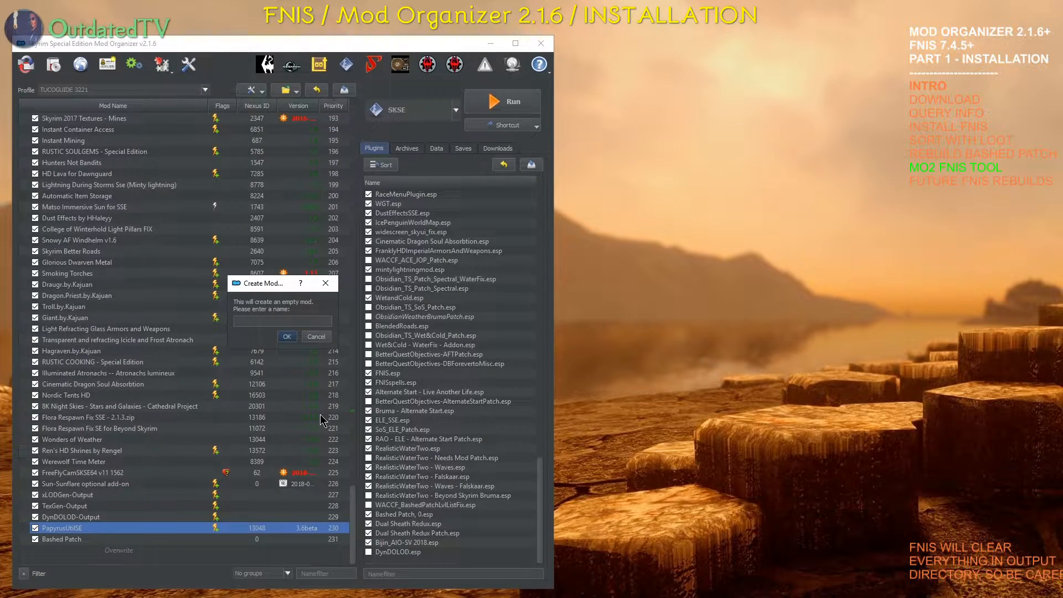
pyautogui.write('FNIS')
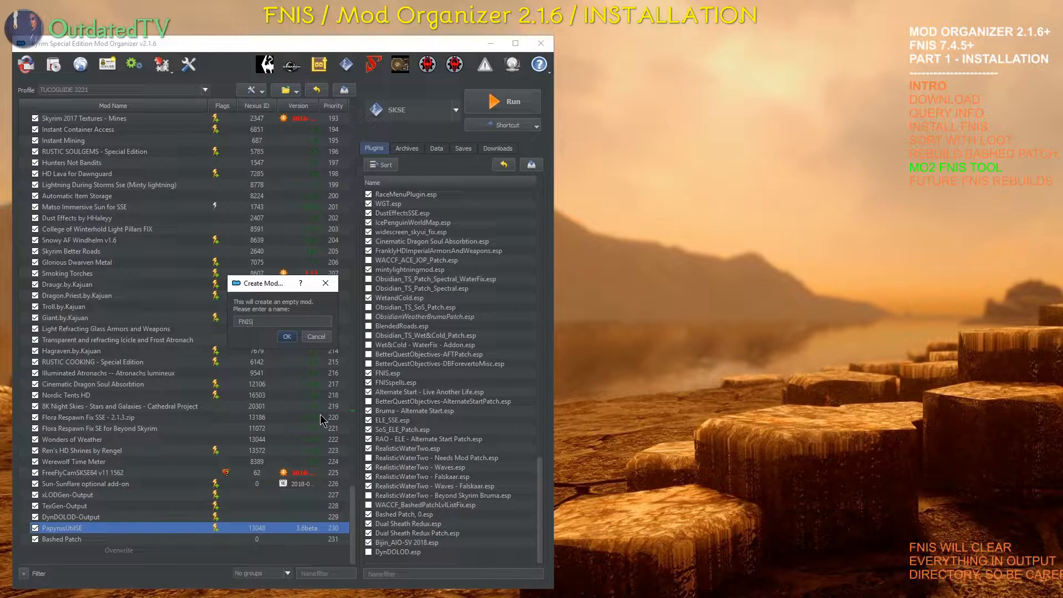
pyautogui.click(286, 336)
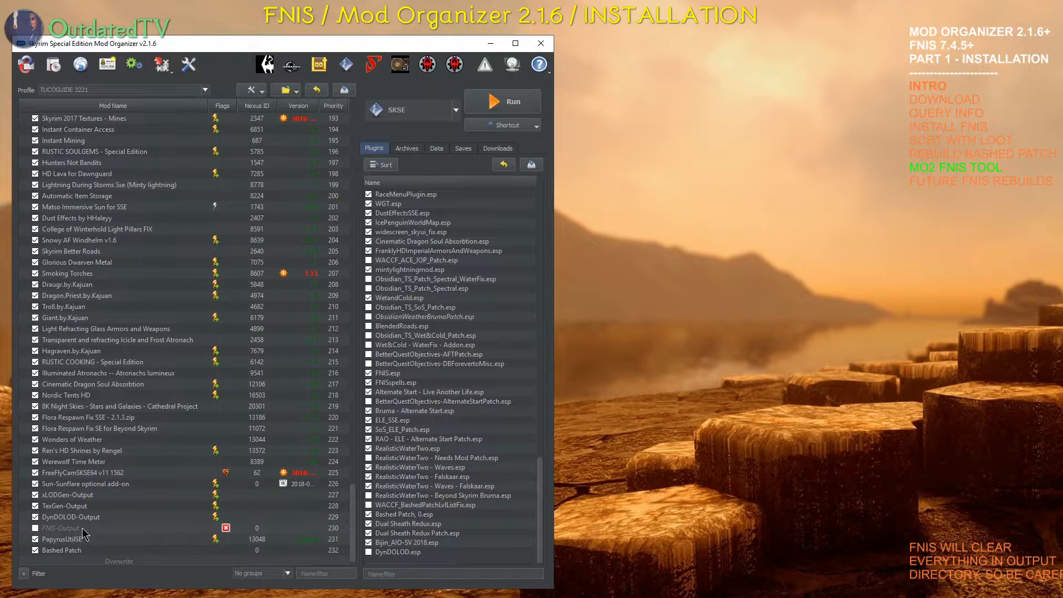
pyautogui.click(61, 528)
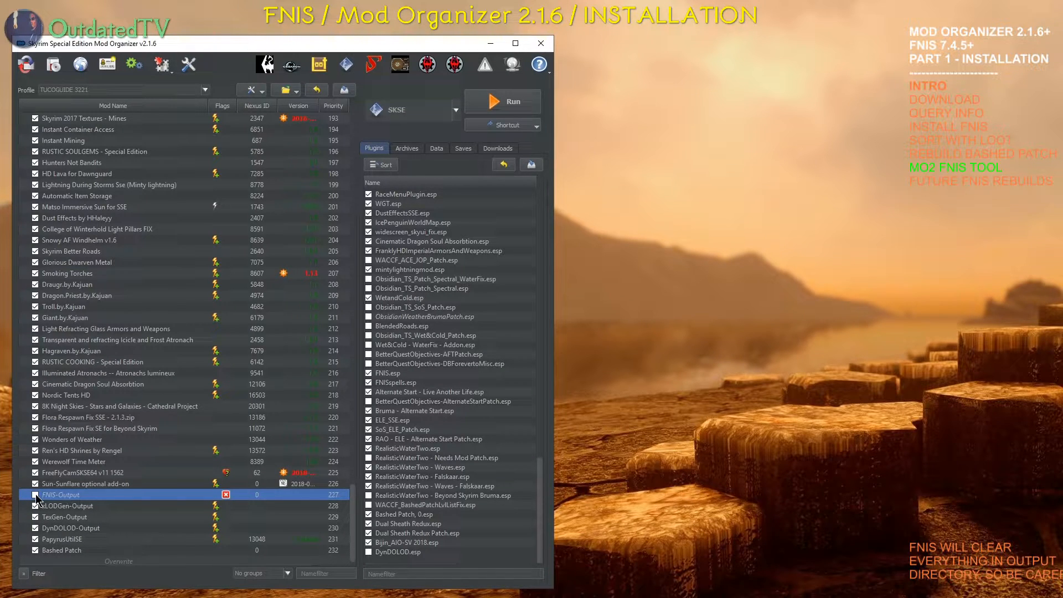
pyautogui.moveTo(59, 495)
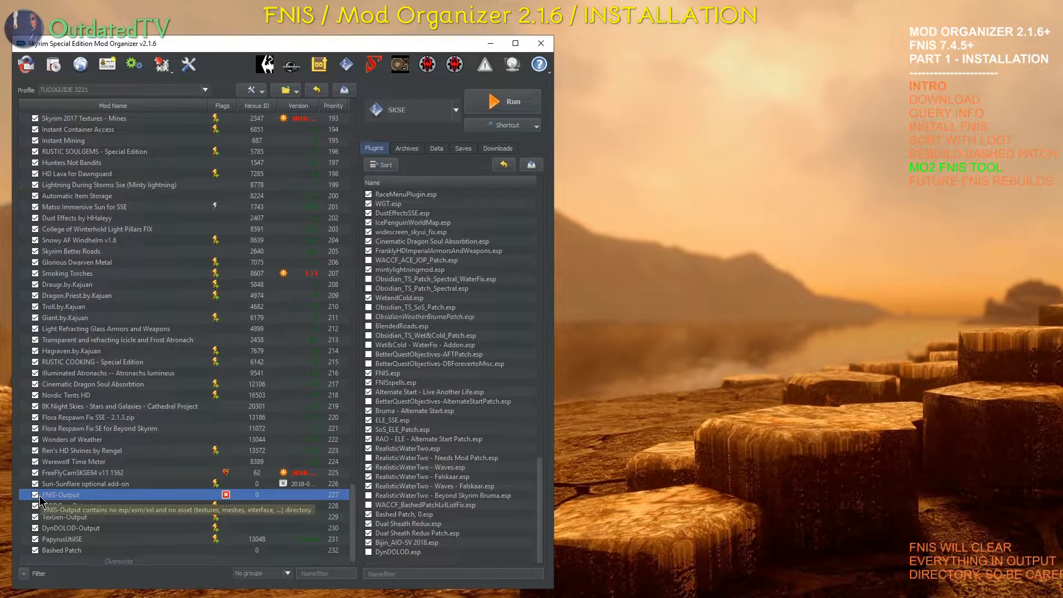
pyautogui.moveTo(270, 342)
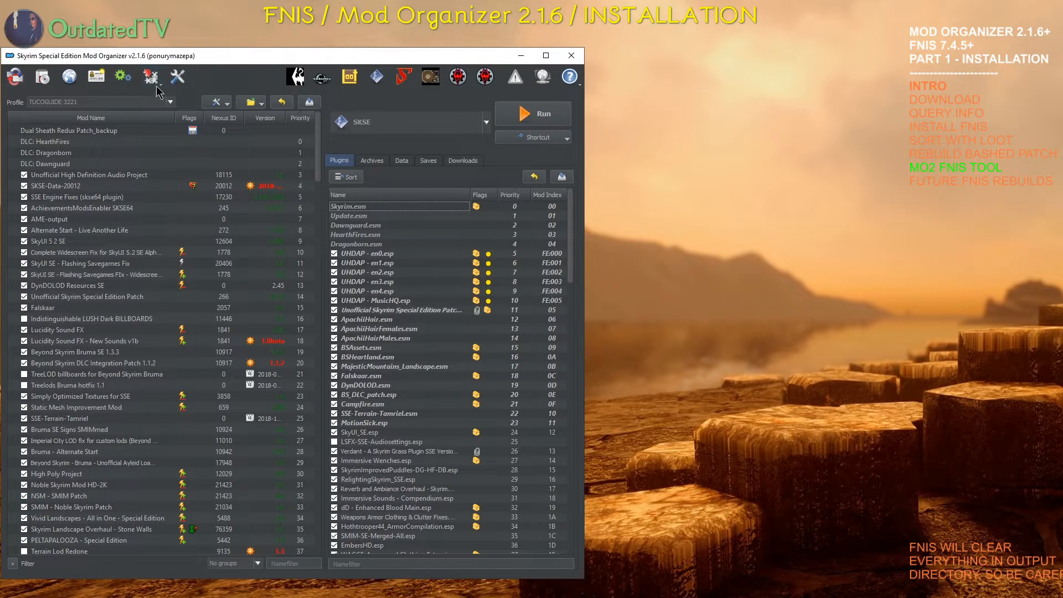
# Tick GENDER Specific Animations and SKELETON Arm Fix in FNIS patch configuration and save.
pyautogui.click(151, 75)
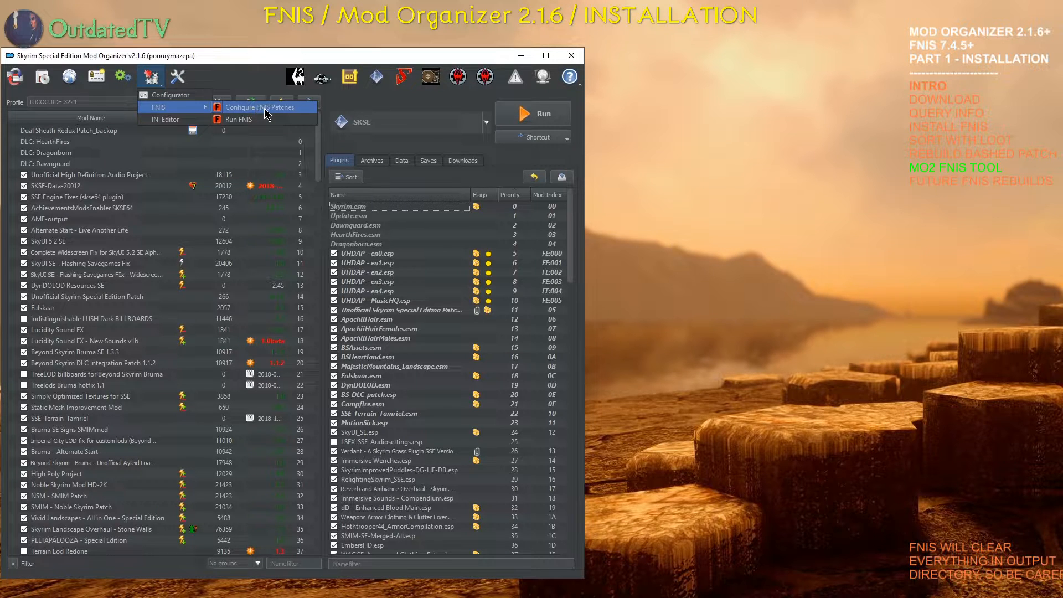
pyautogui.click(261, 107)
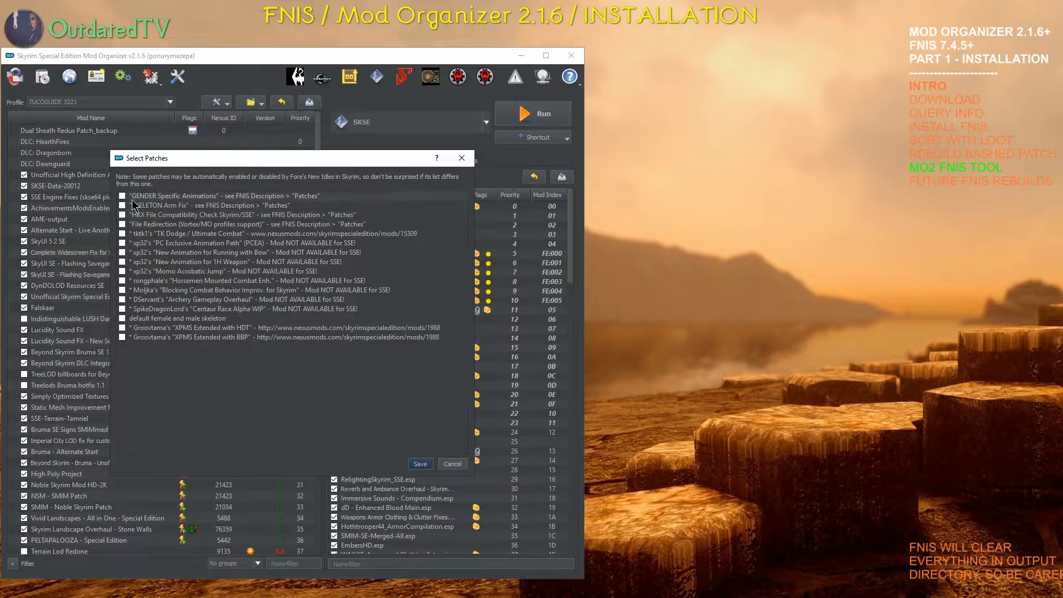
pyautogui.click(123, 196)
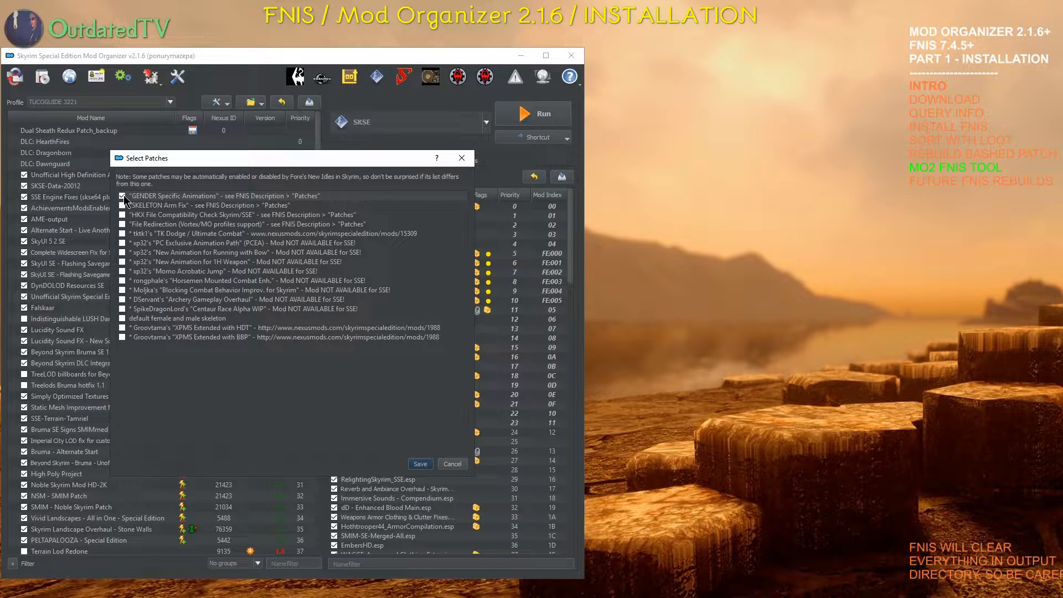
pyautogui.click(124, 196)
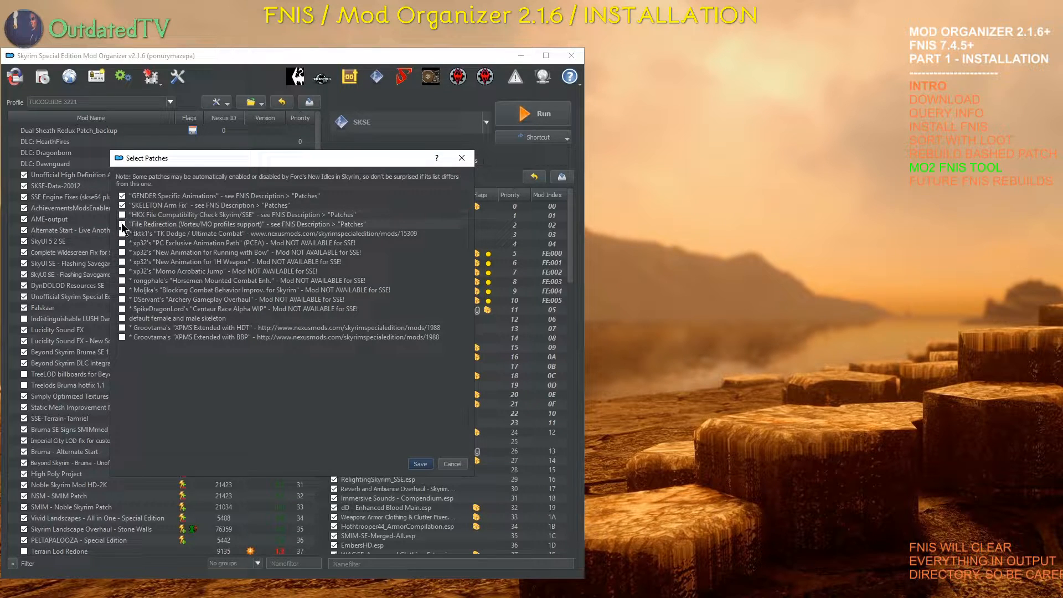
pyautogui.moveTo(139, 233)
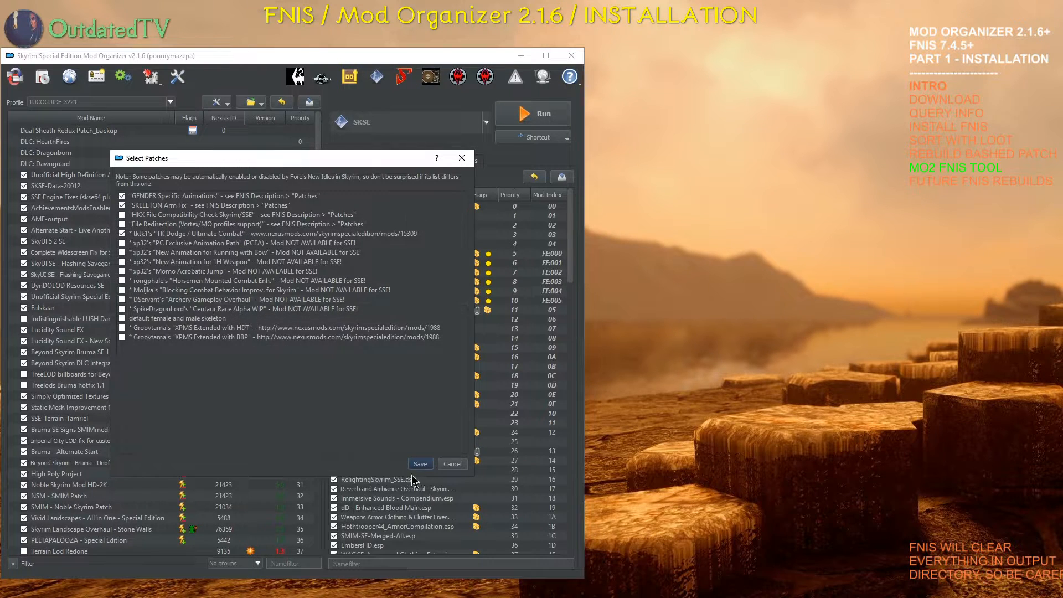
pyautogui.click(420, 464)
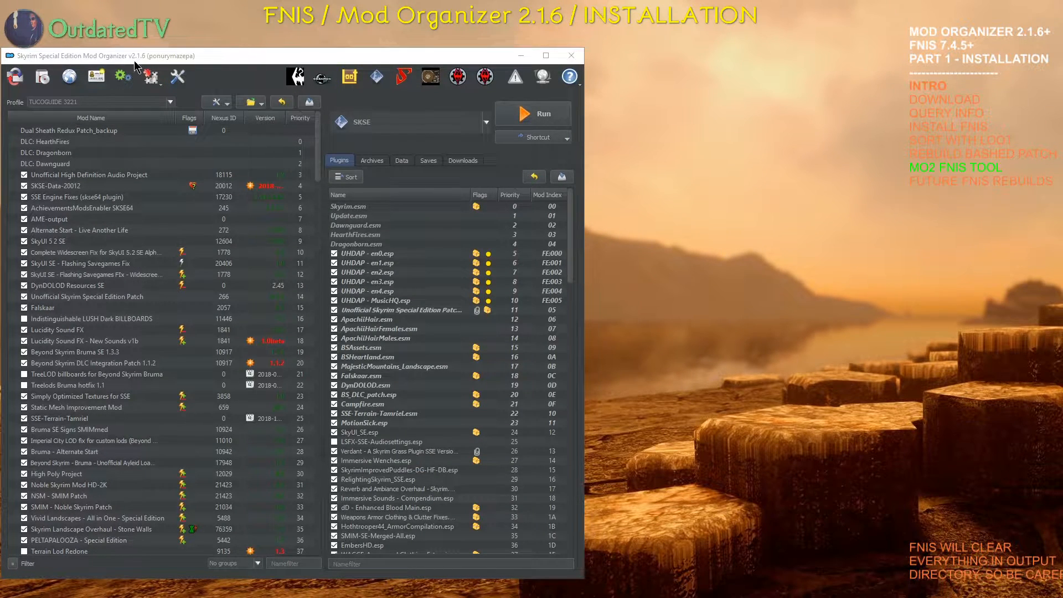
# Run FNIS from the Tools menu and answer Yes to outputting into a separate mod.
pyautogui.click(151, 76)
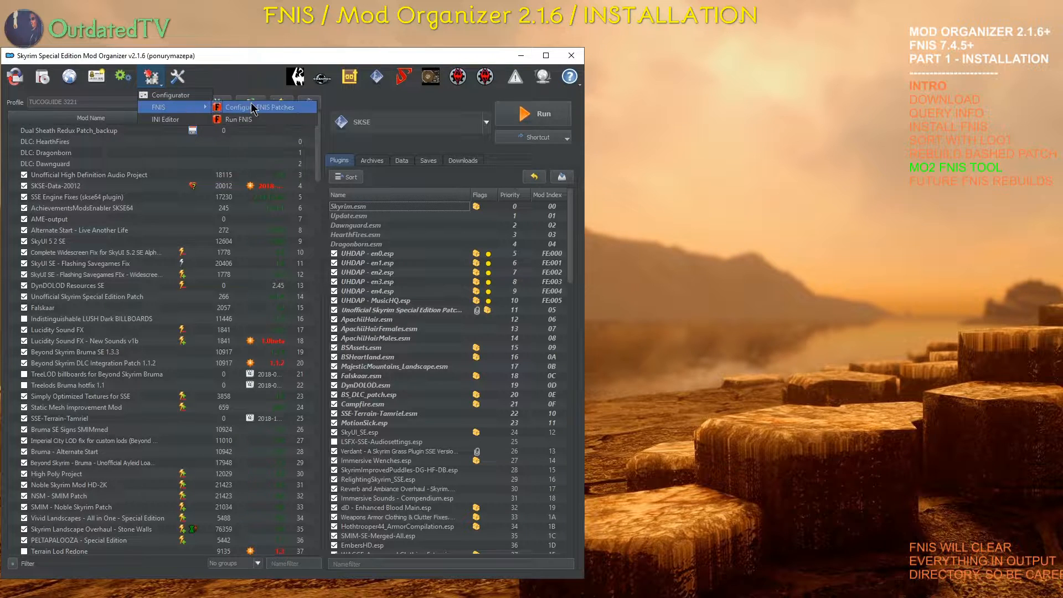
pyautogui.click(243, 119)
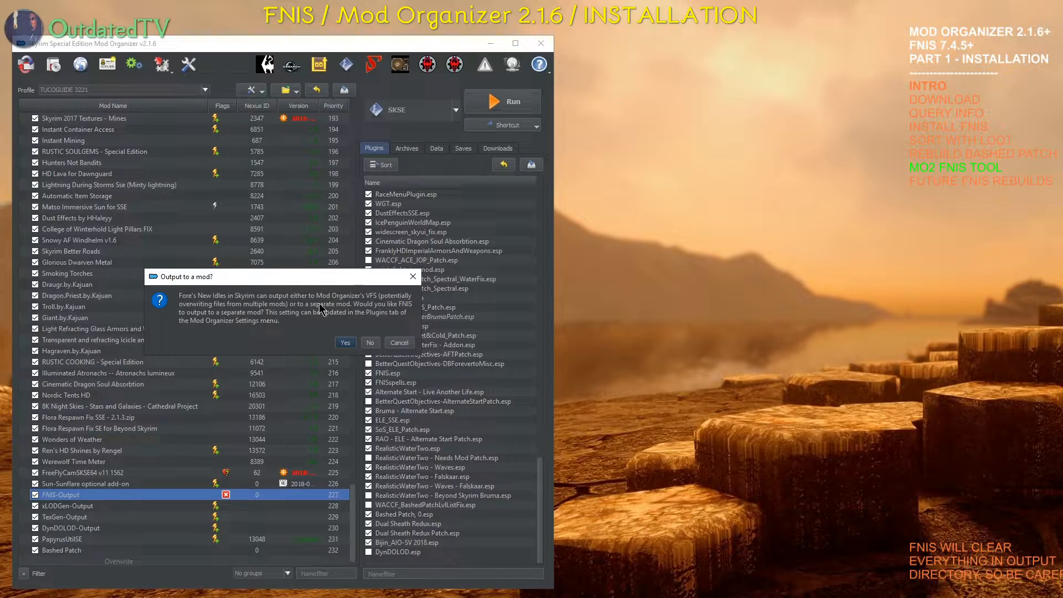
pyautogui.moveTo(384, 304)
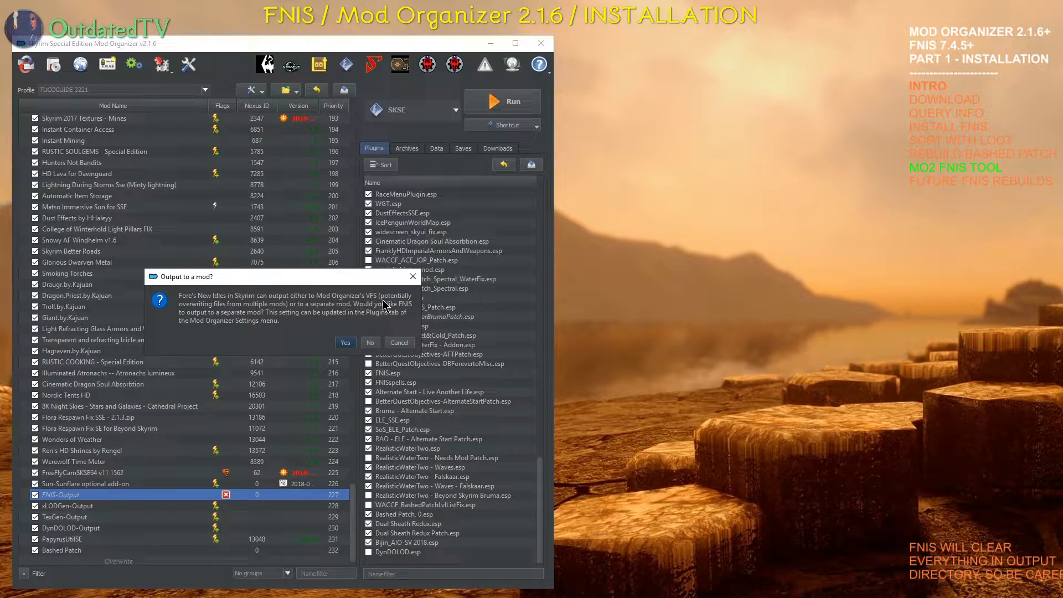
pyautogui.moveTo(359, 315)
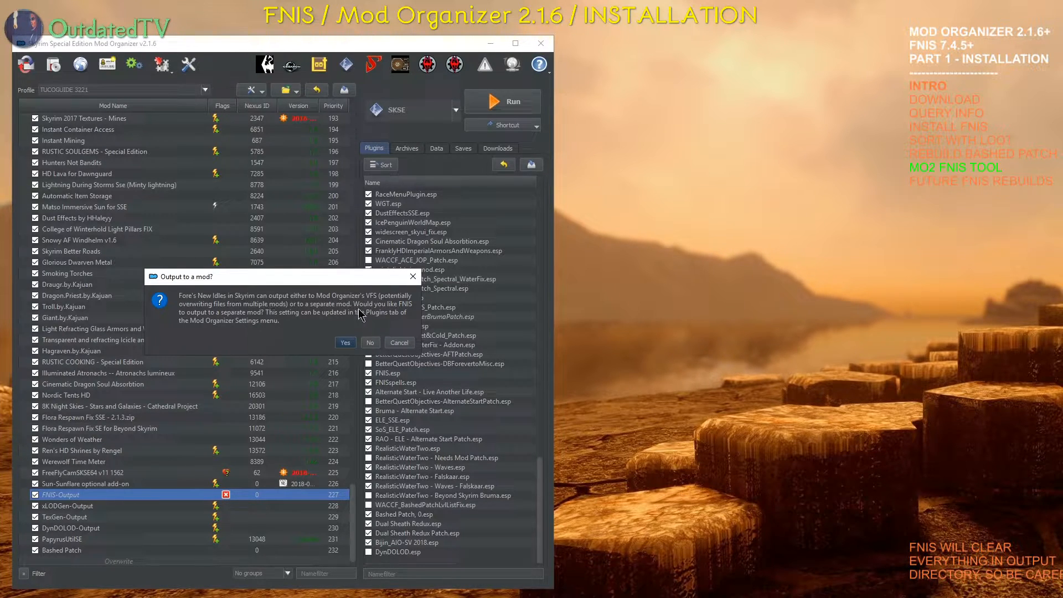
pyautogui.moveTo(189, 320)
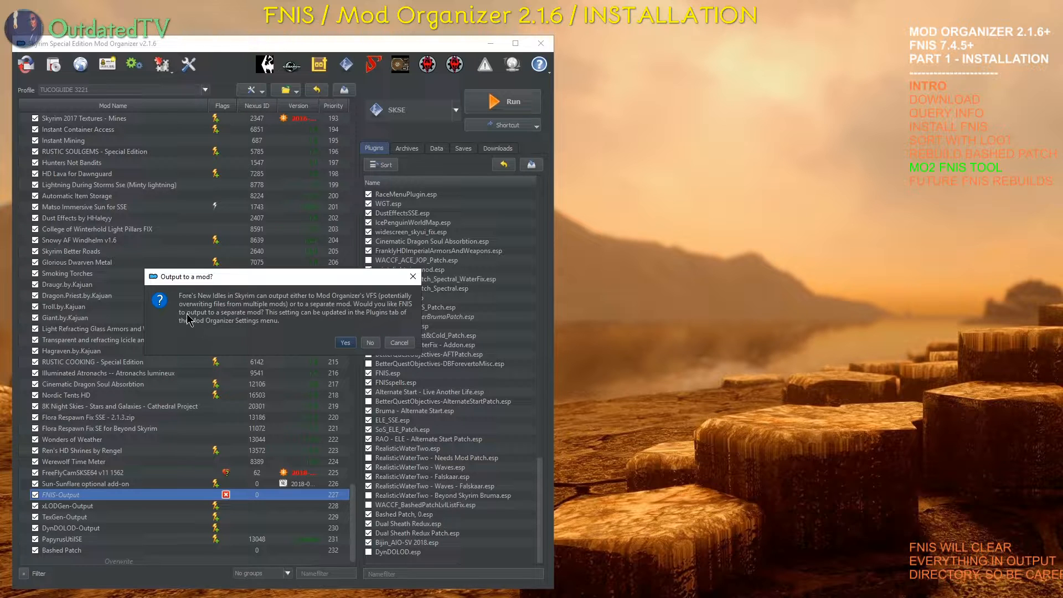
pyautogui.click(345, 342)
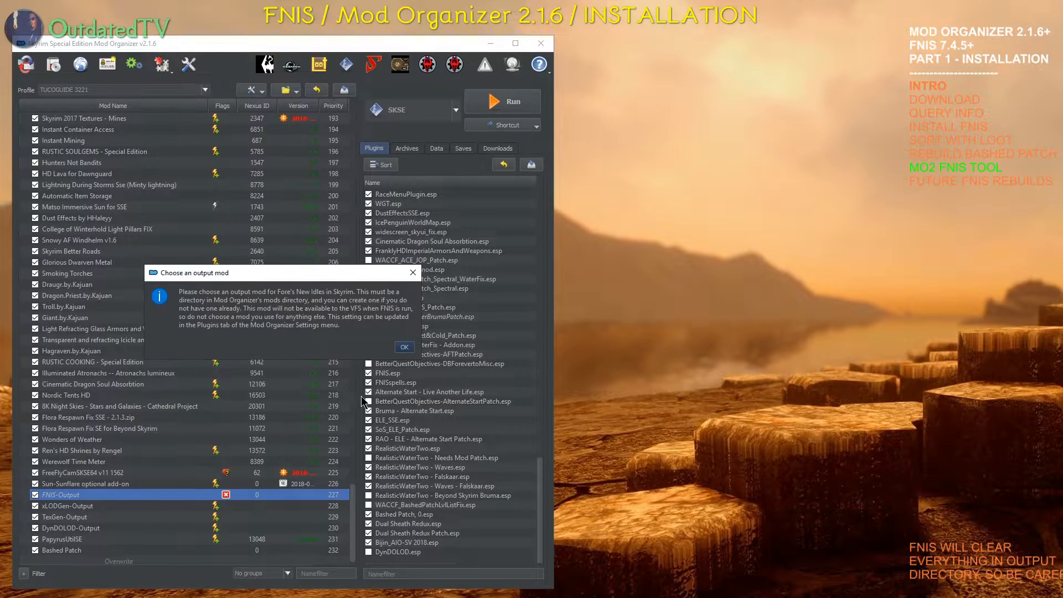
pyautogui.moveTo(285, 302)
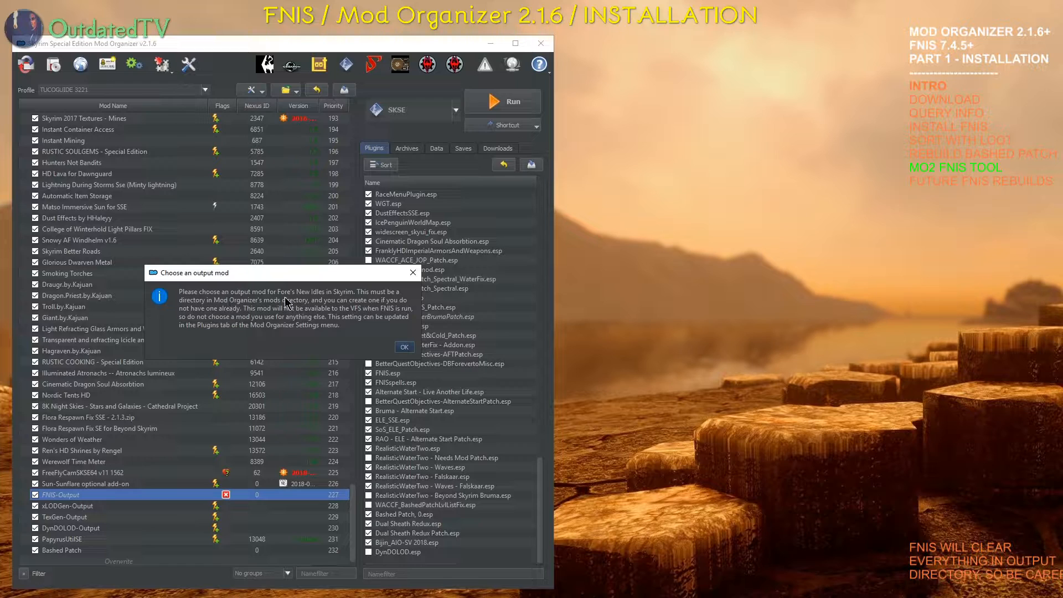
pyautogui.moveTo(215, 342)
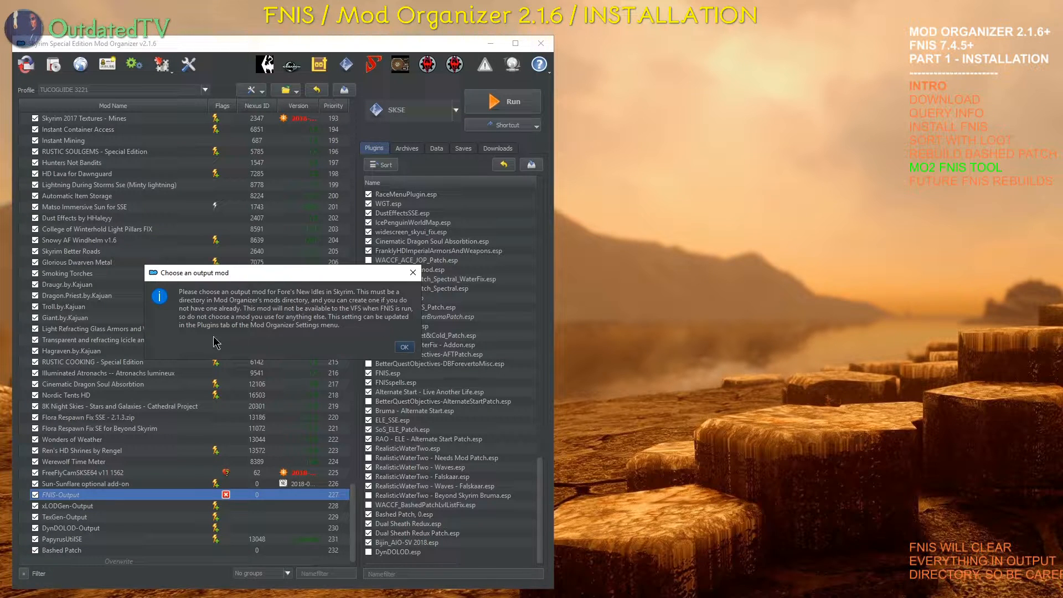
pyautogui.moveTo(237, 414)
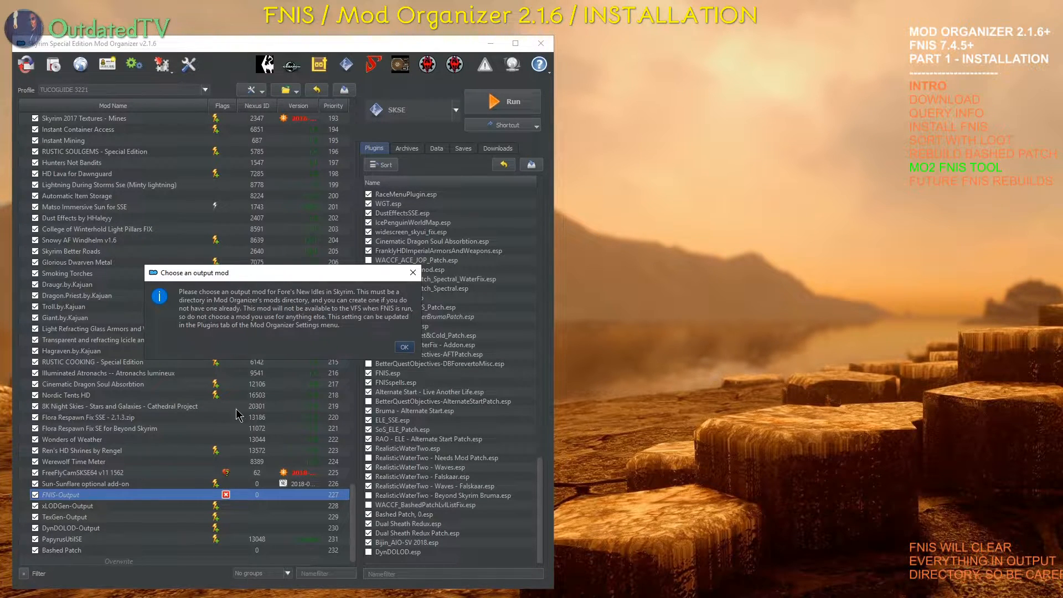
# Acknowledge the output-mod notice and pick the FNIS-Output folder in the mods directory.
pyautogui.click(404, 347)
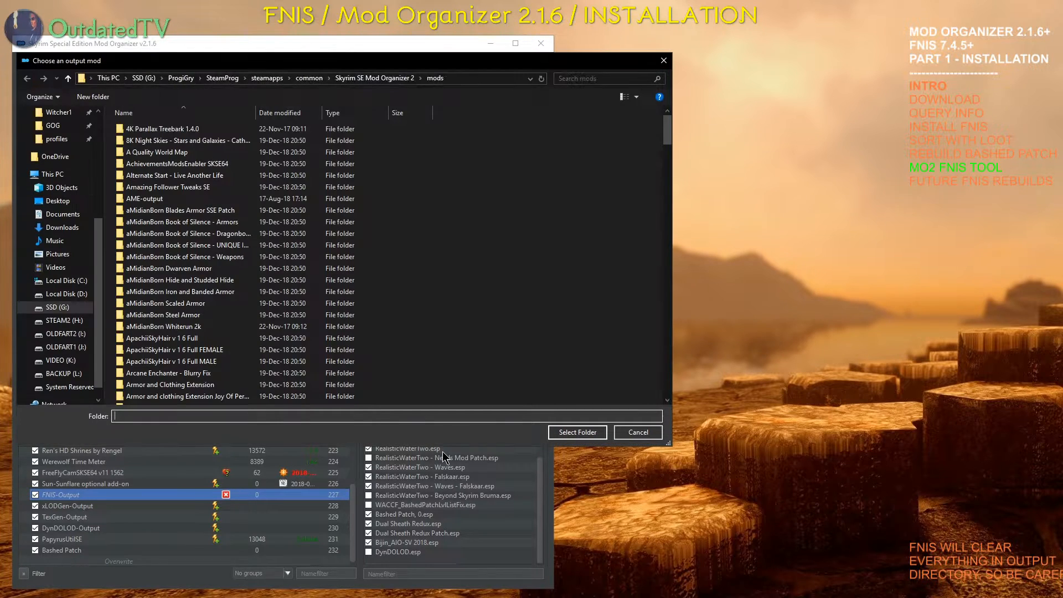
pyautogui.click(145, 199)
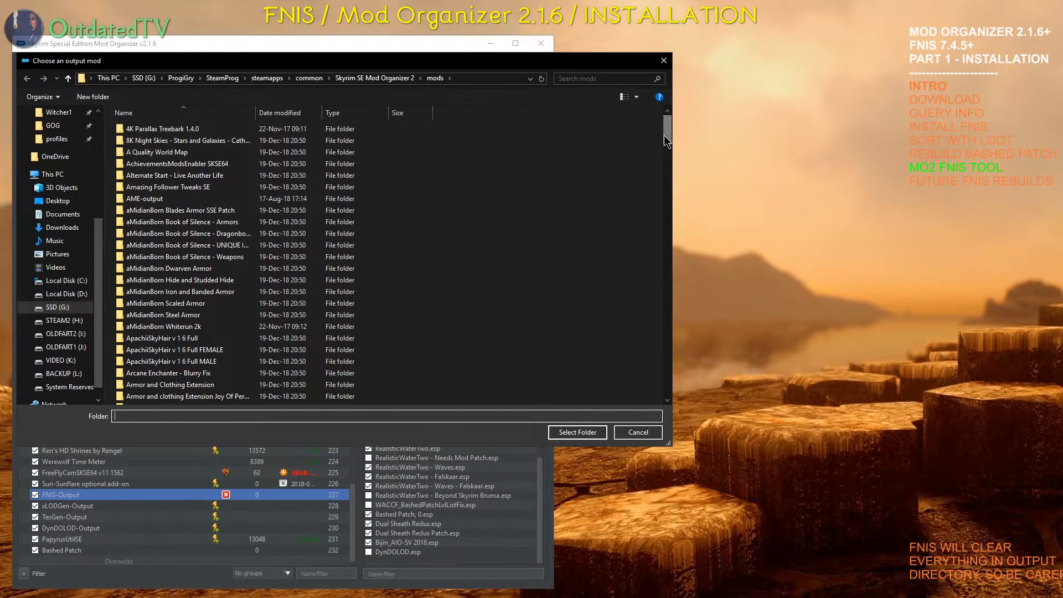
pyautogui.scroll(-3)
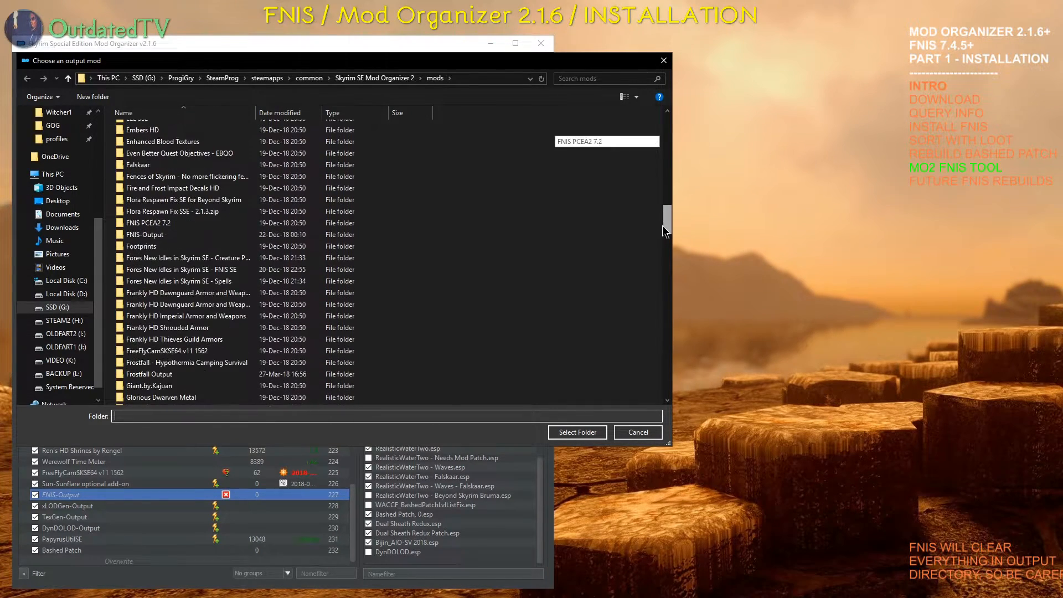
pyautogui.click(146, 234)
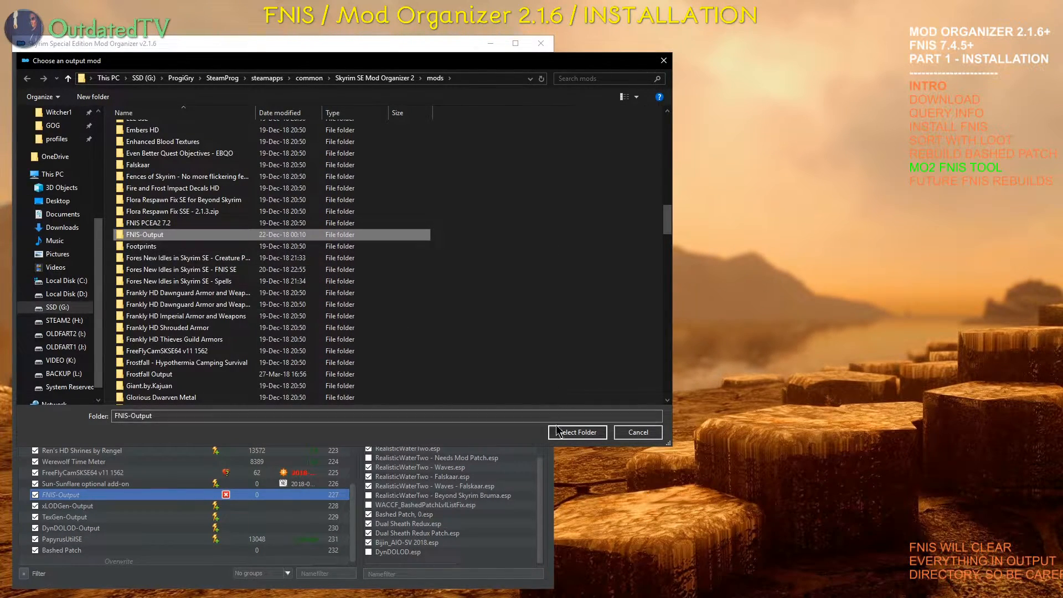
# Try starting FNIS, then dismiss the FNIS-not-found notice to open the file picker.
pyautogui.click(577, 432)
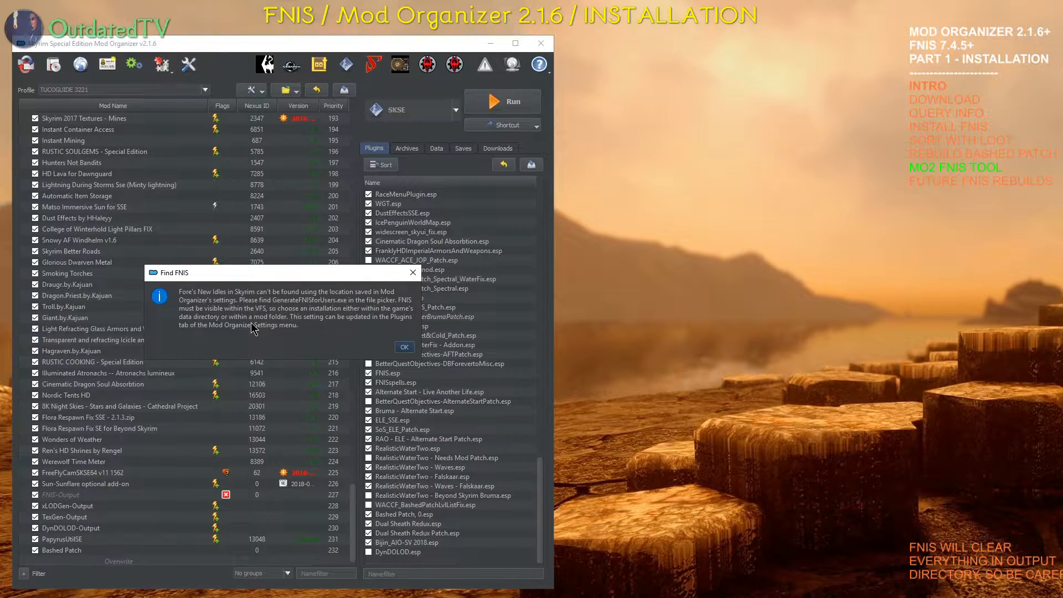
pyautogui.moveTo(366, 302)
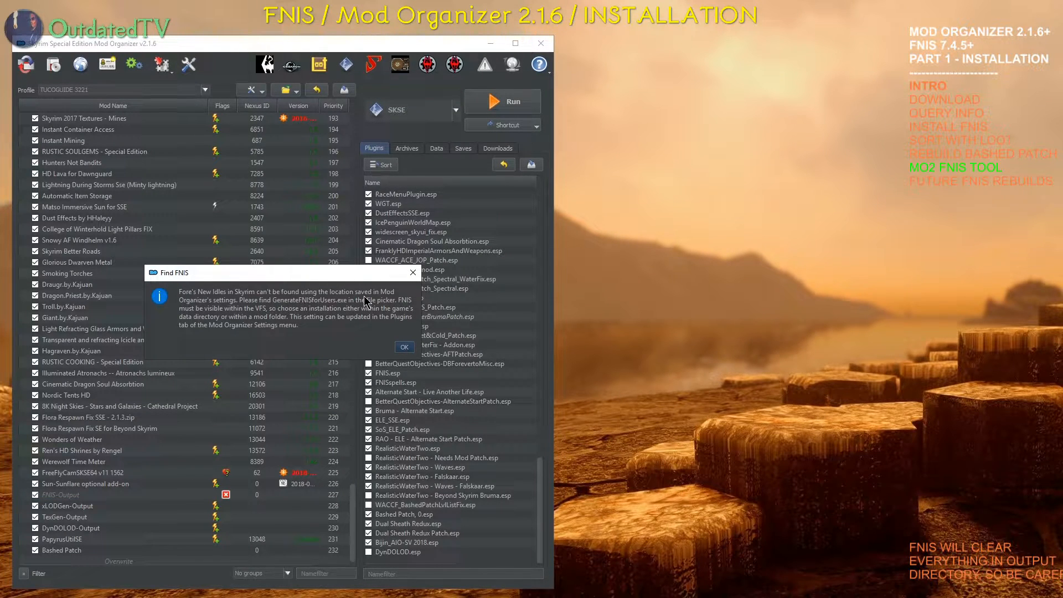
pyautogui.moveTo(256, 308)
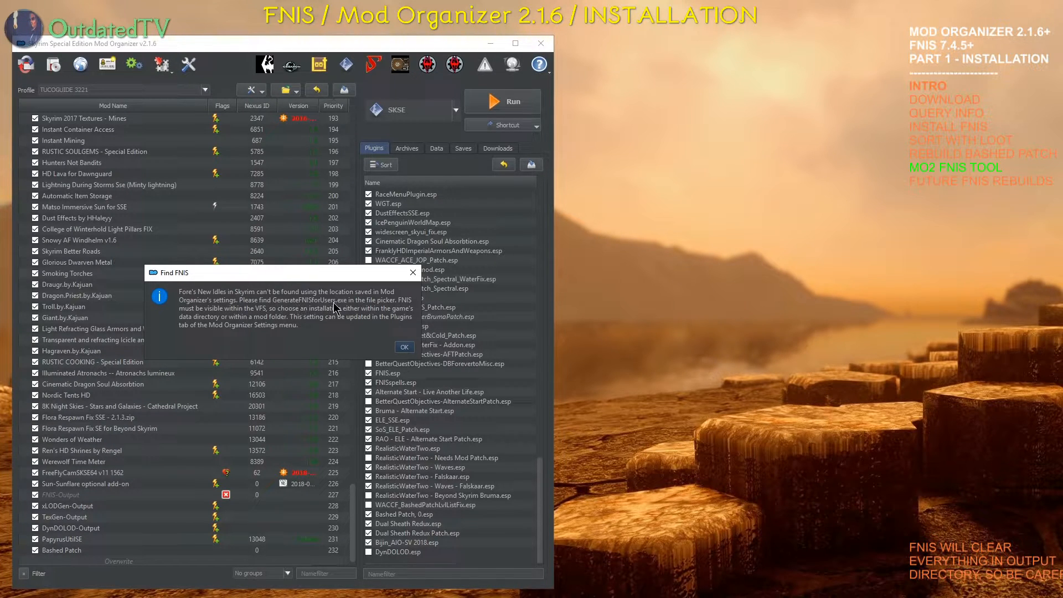
pyautogui.moveTo(181, 330)
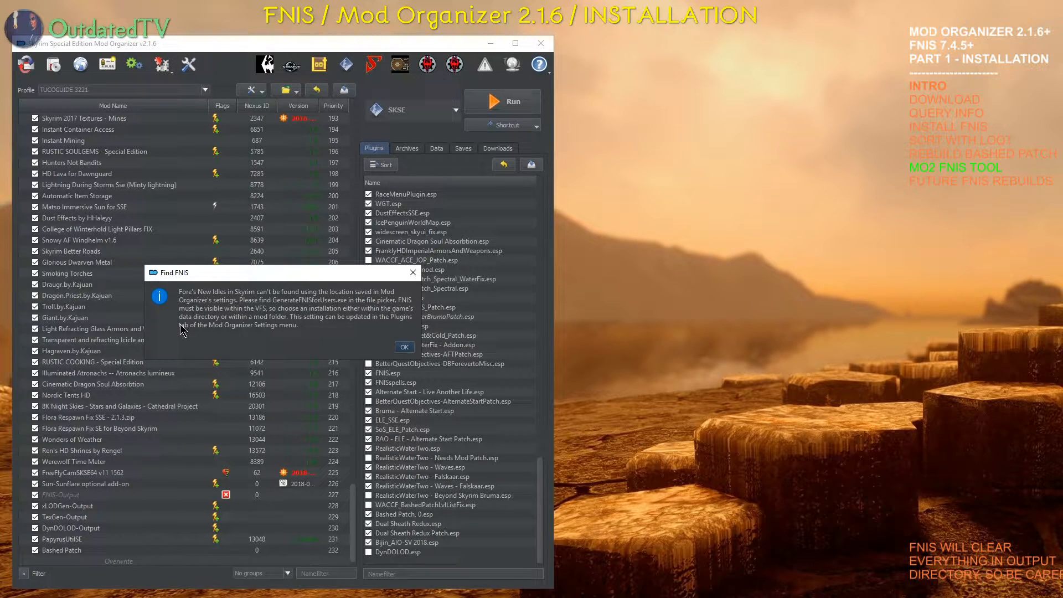
pyautogui.moveTo(271, 316)
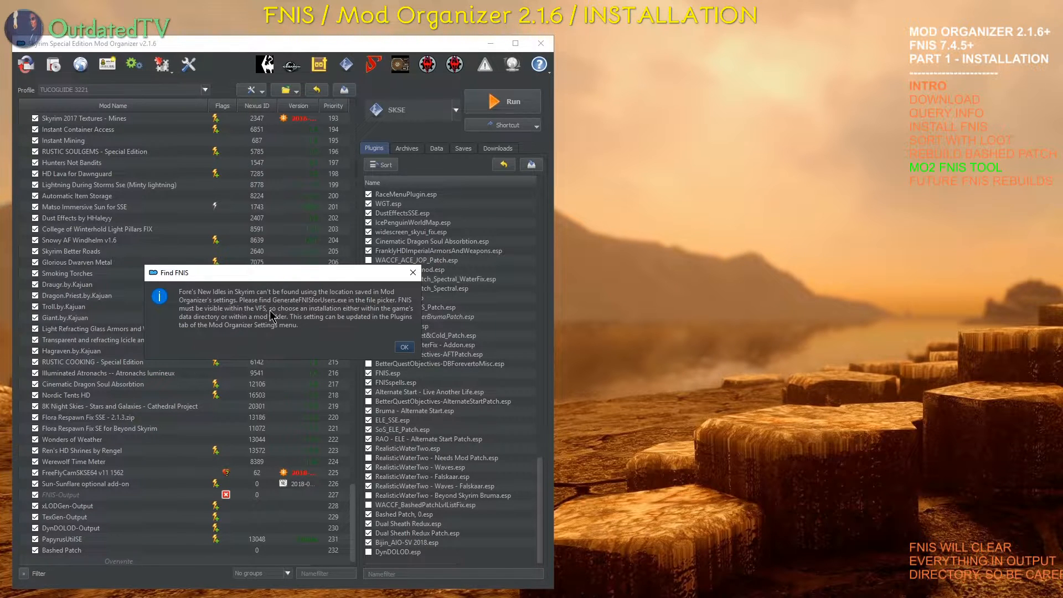
pyautogui.moveTo(346, 321)
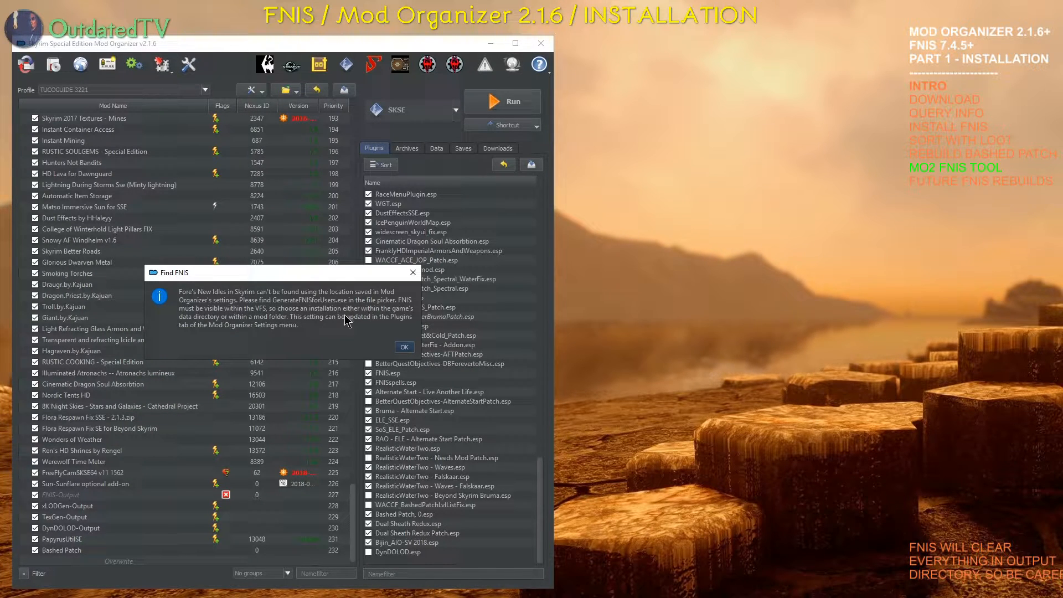
pyautogui.moveTo(281, 330)
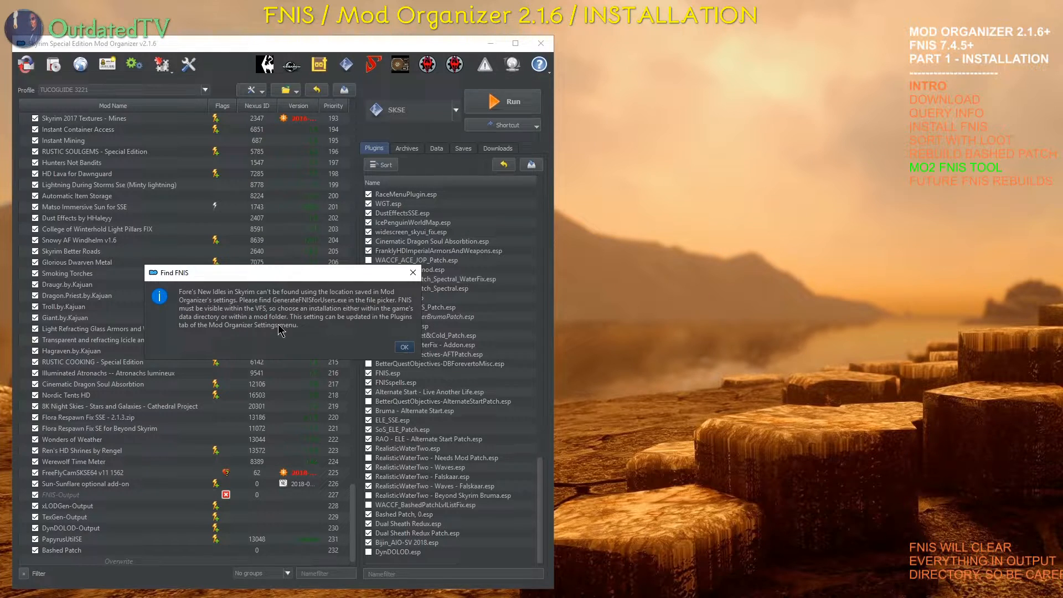
pyautogui.moveTo(339, 324)
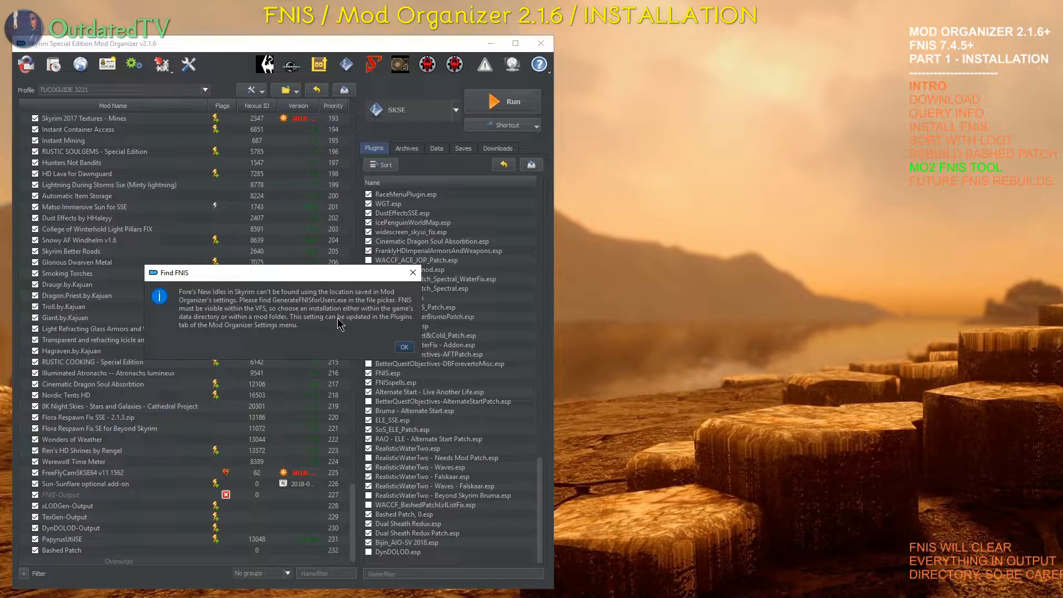
pyautogui.click(404, 346)
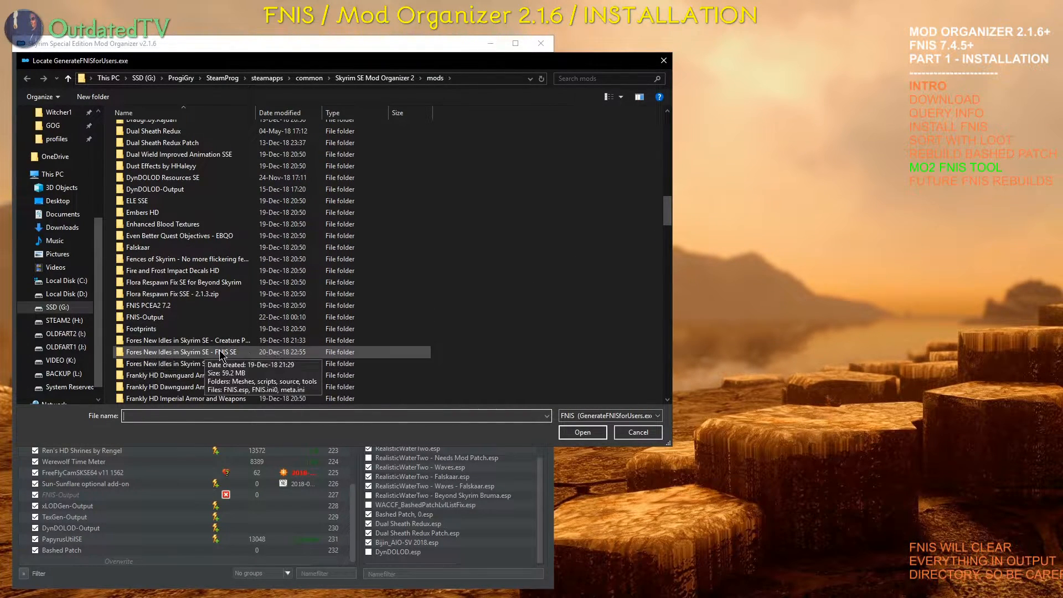
pyautogui.moveTo(183, 363)
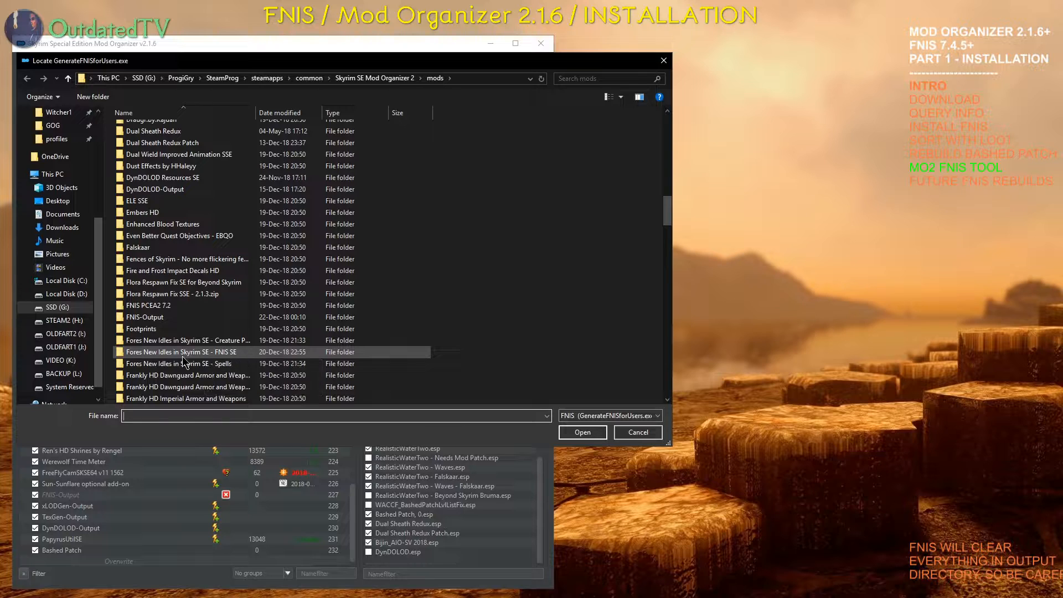
# Pick GenerateFNISforUsers.exe from FNIS SE's tools > GenerateFNIS_for_Users folder.
pyautogui.doubleClick(181, 352)
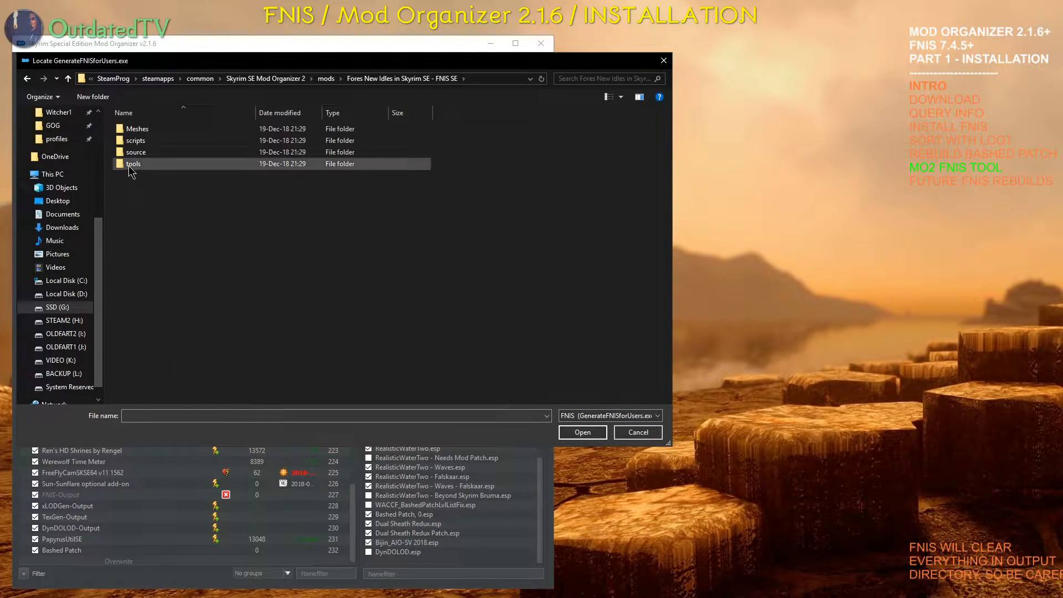
pyautogui.doubleClick(133, 163)
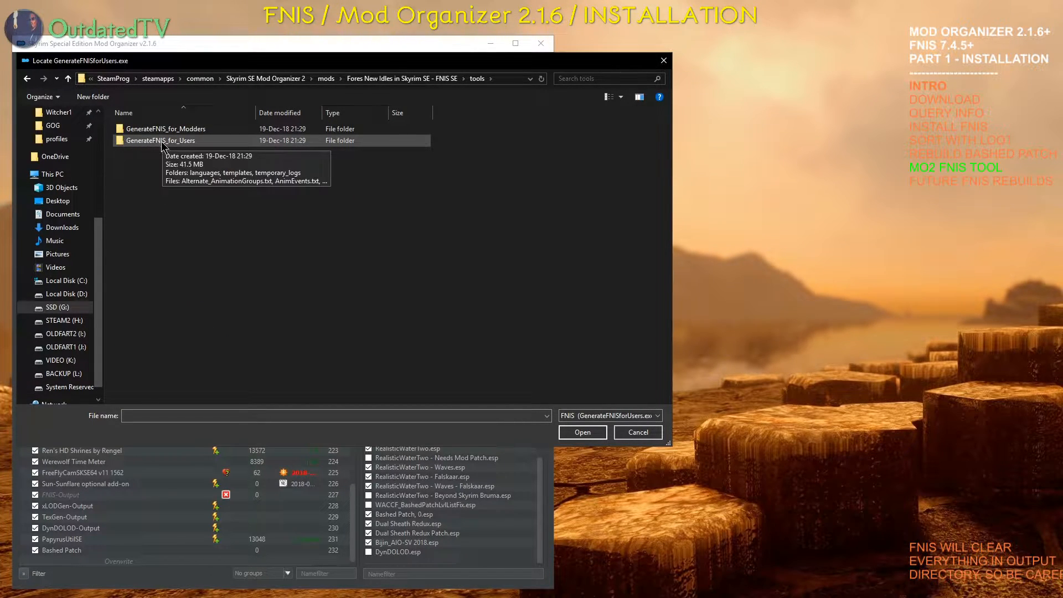
pyautogui.doubleClick(160, 140)
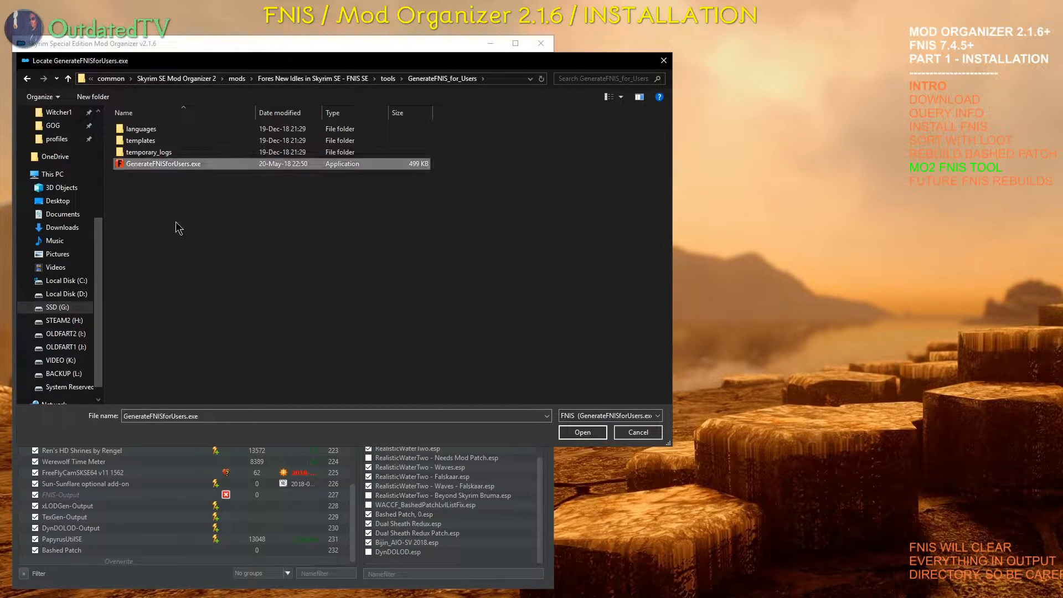
pyautogui.click(583, 432)
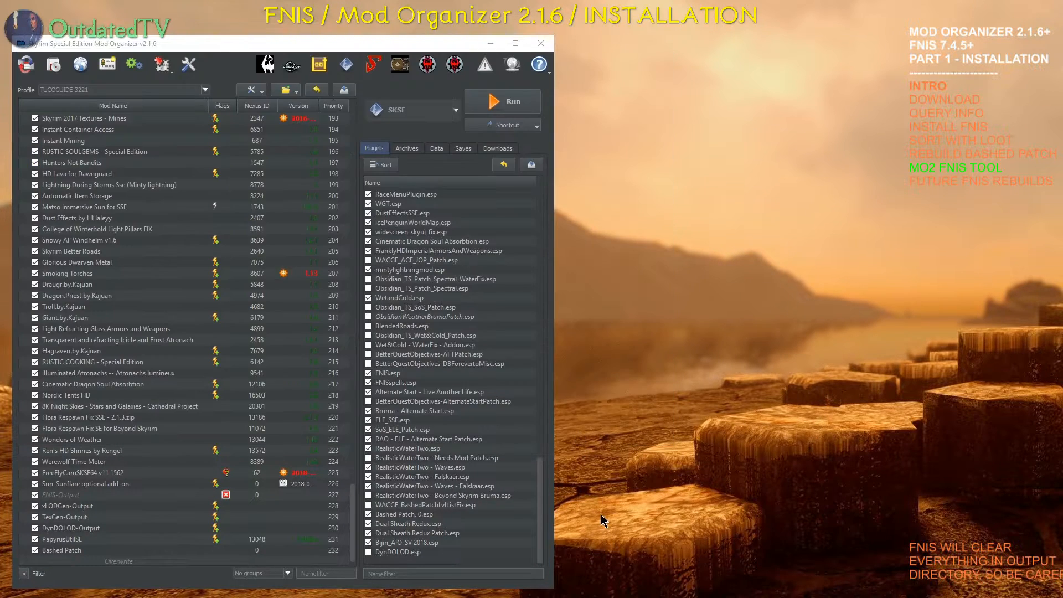
# Launch GenerateFNISforUsers.exe as a virtualized process while MO2 stays locked.
pyautogui.click(502, 101)
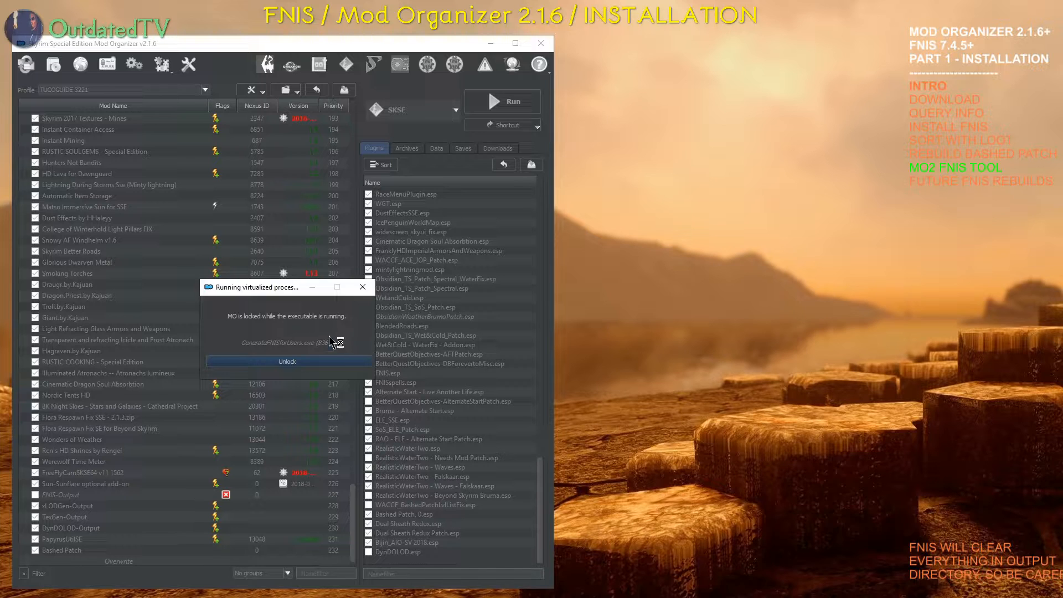
pyautogui.moveTo(280, 184)
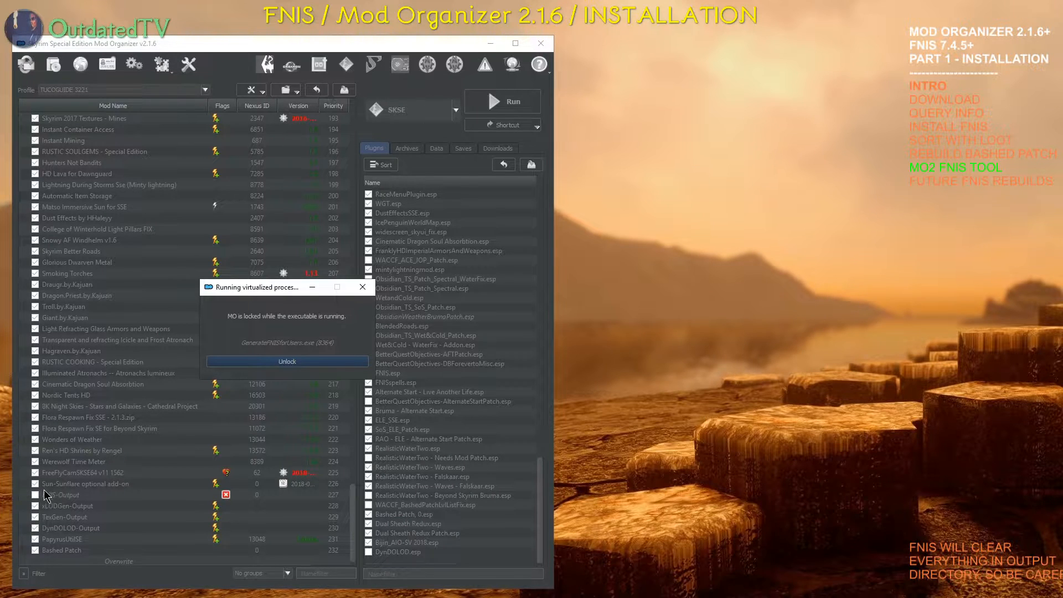
pyautogui.moveTo(87, 502)
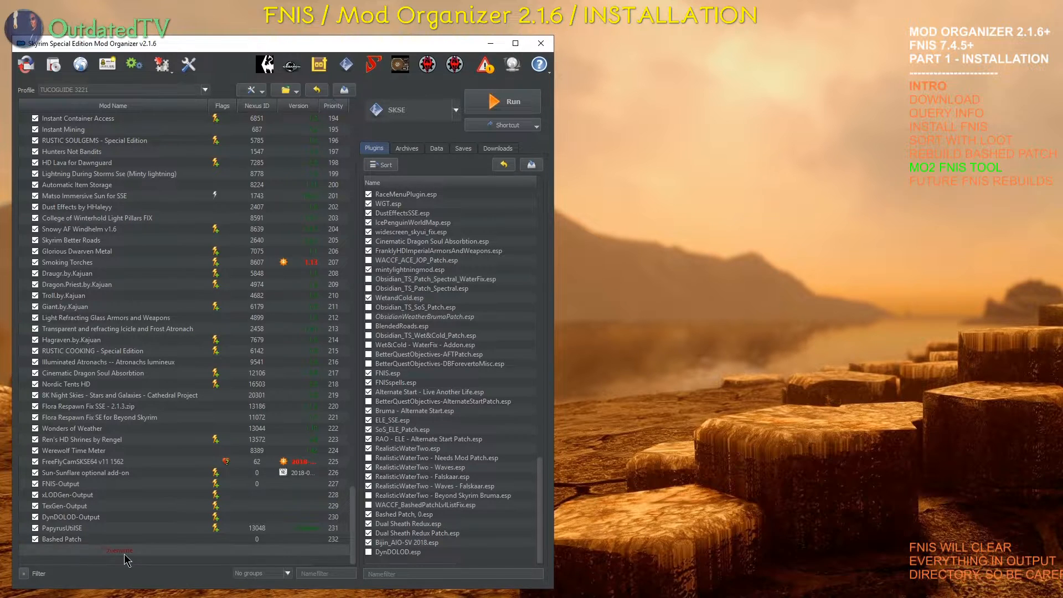
# Open the Overwrite entry, confirm it is empty, and close it.
pyautogui.click(118, 549)
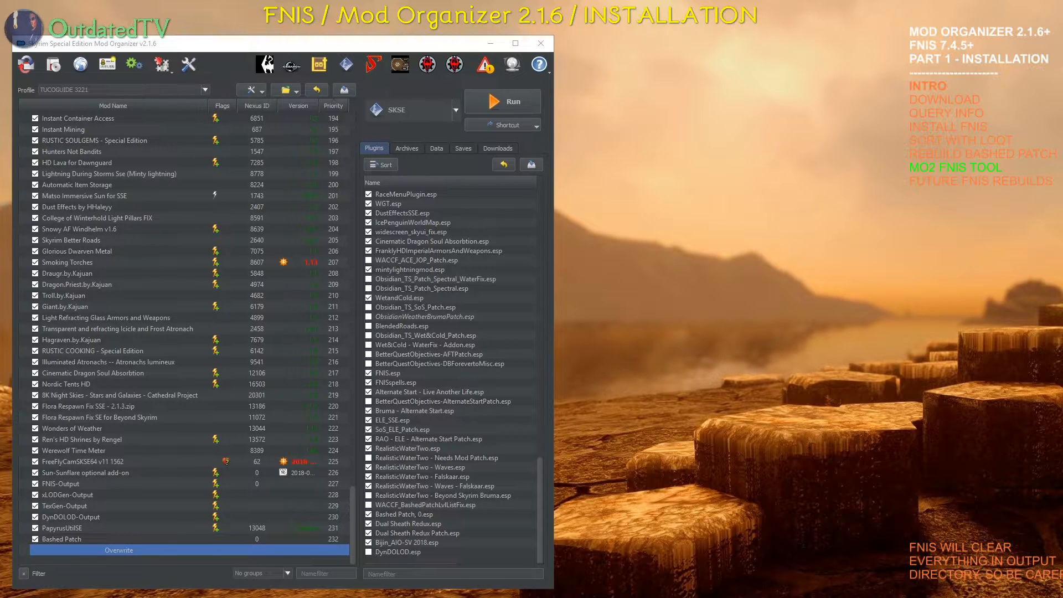
pyautogui.doubleClick(118, 550)
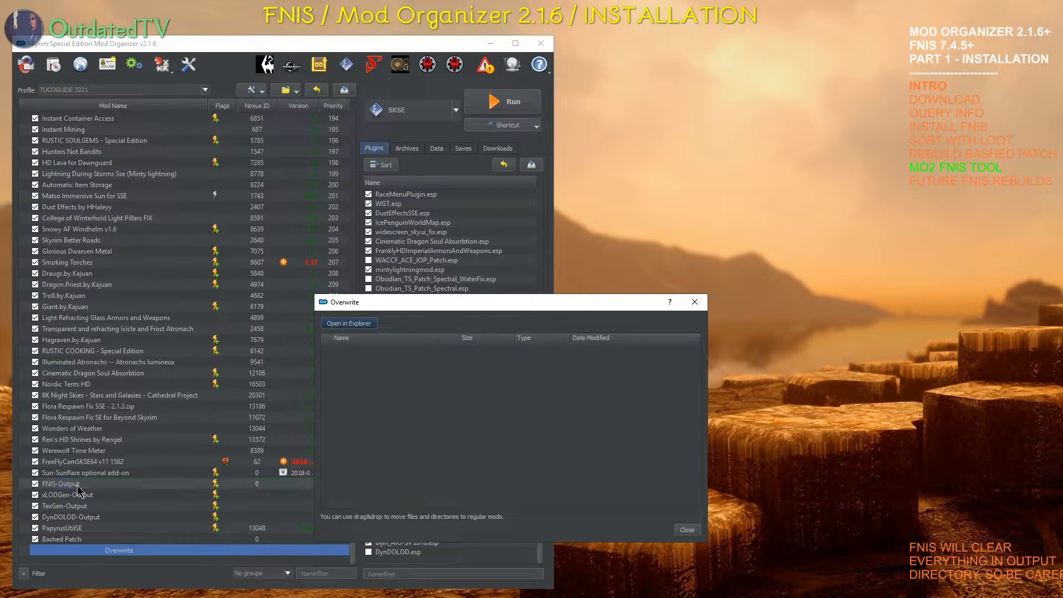
pyautogui.click(686, 530)
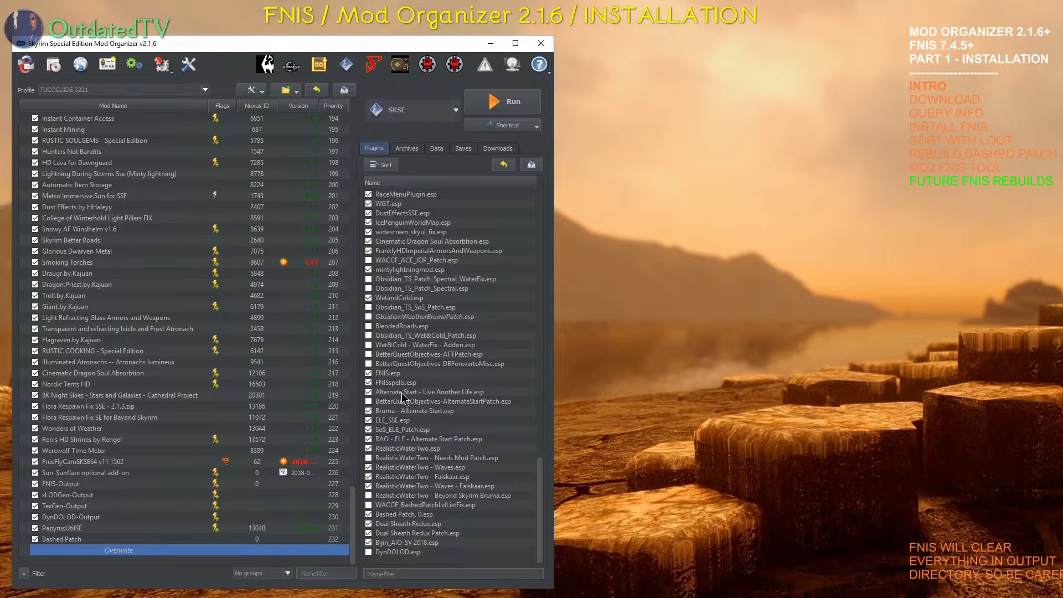
pyautogui.moveTo(588, 257)
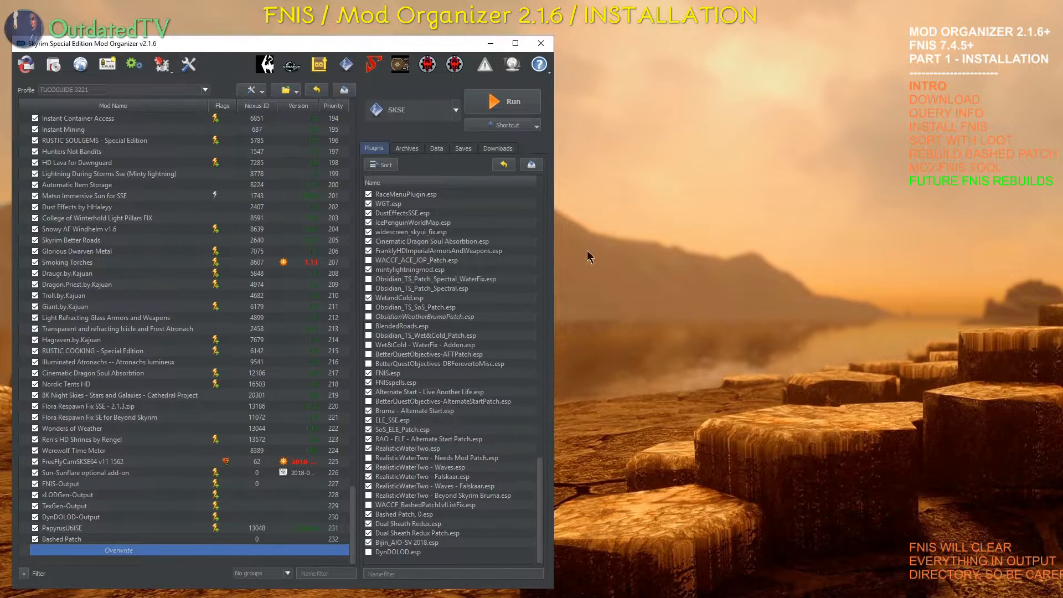
# Run FNIS again from the Tools menu's FNIS entry.
pyautogui.click(161, 64)
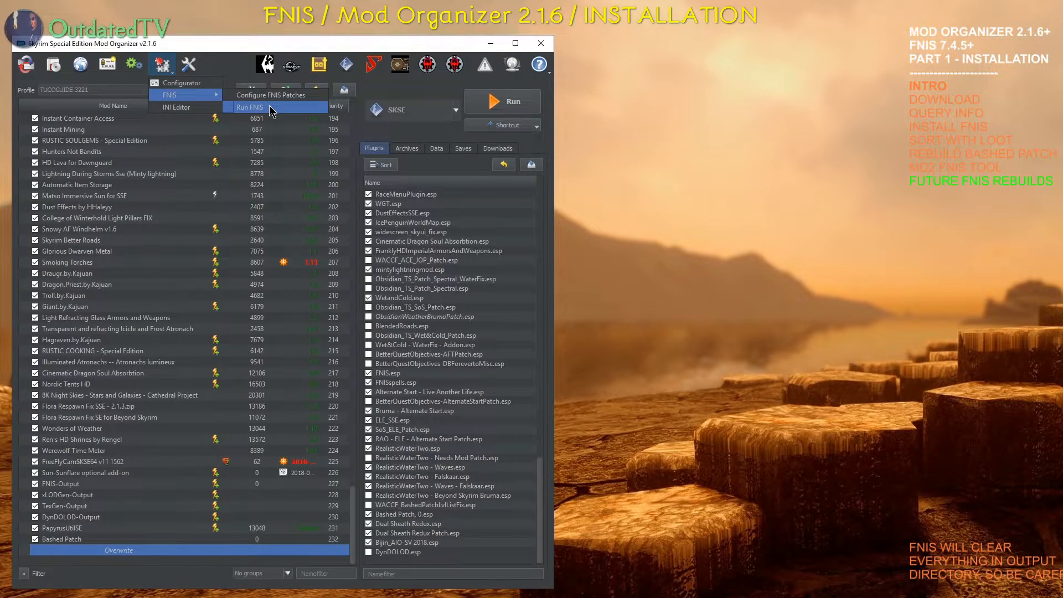
pyautogui.click(249, 107)
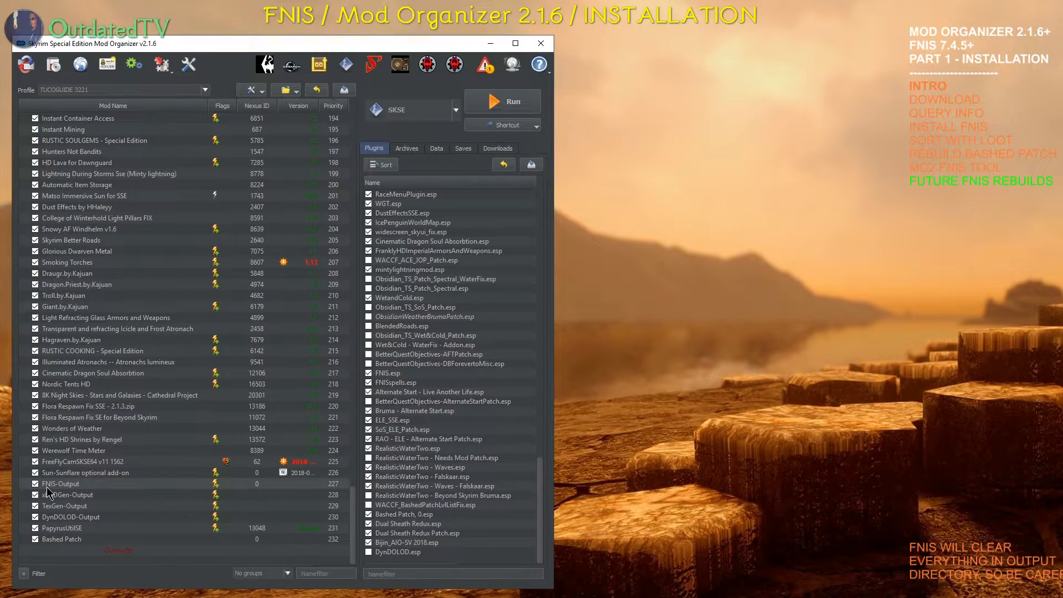
pyautogui.moveTo(124, 556)
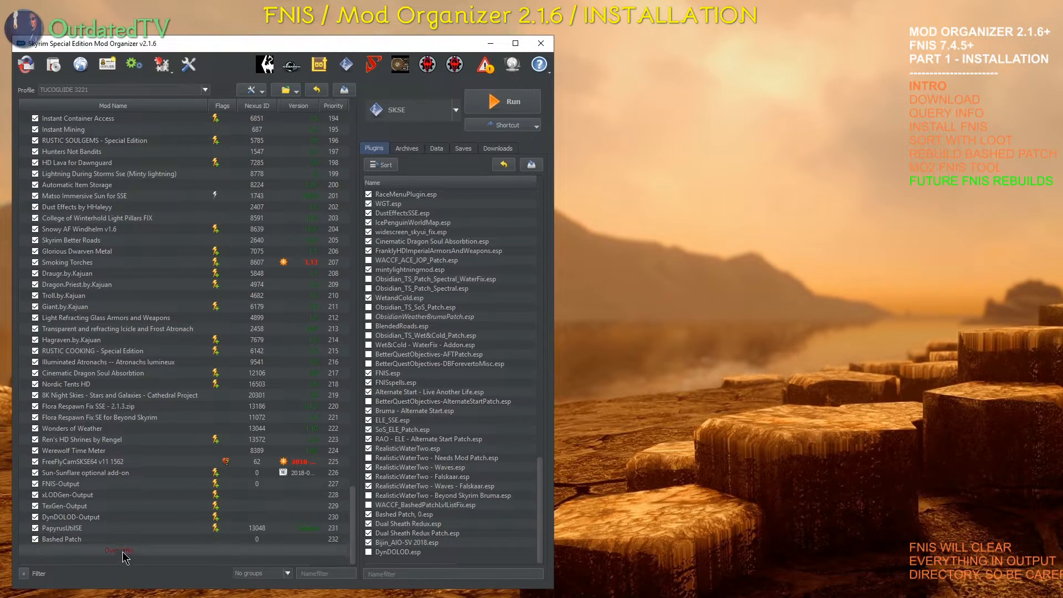